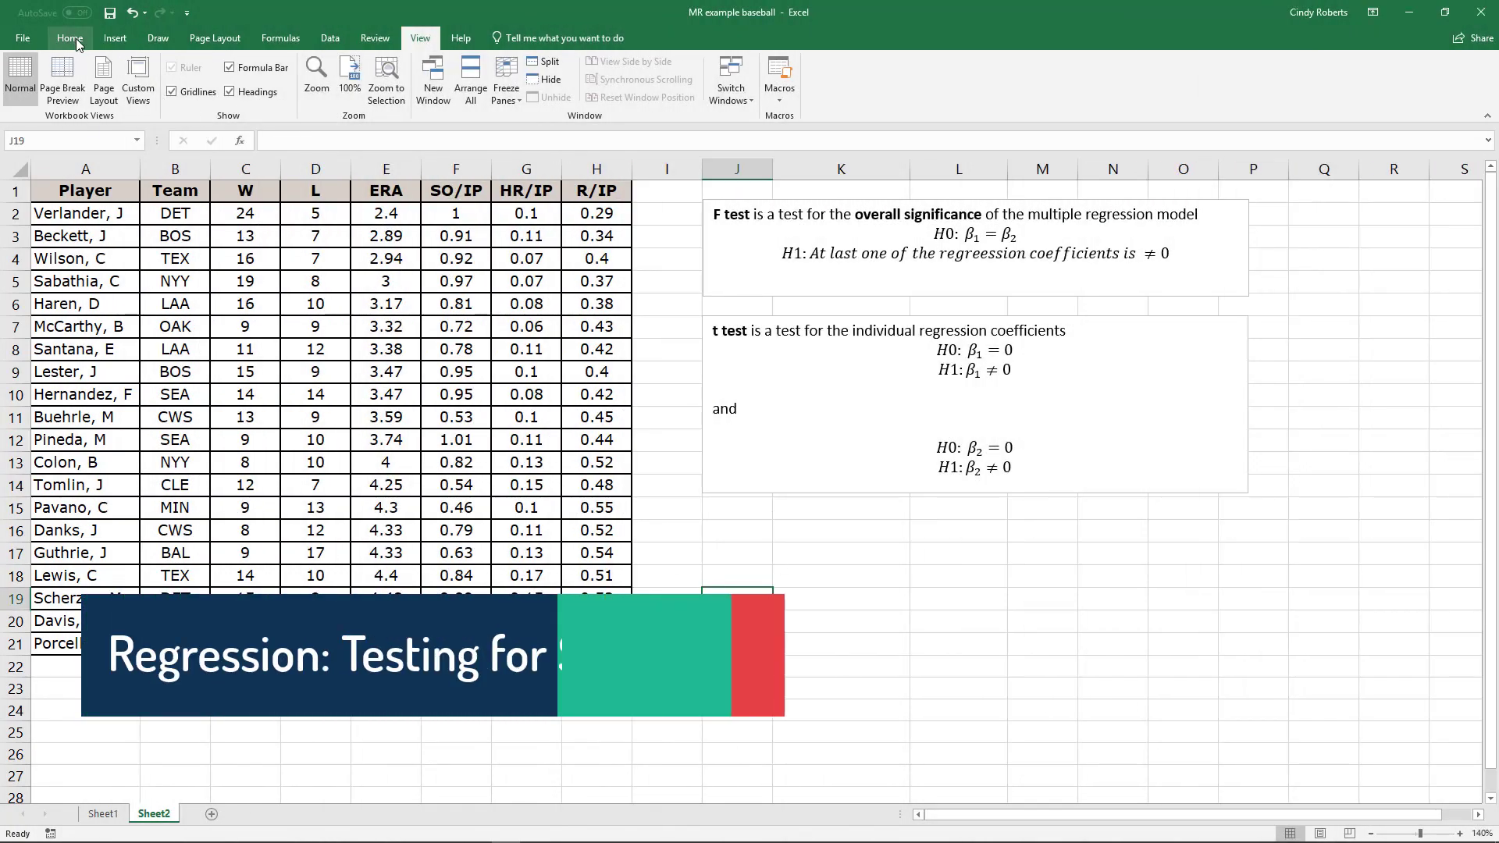
- Show the Home formatting commands and select an empty cell beside the F and t test notes
click(68, 37)
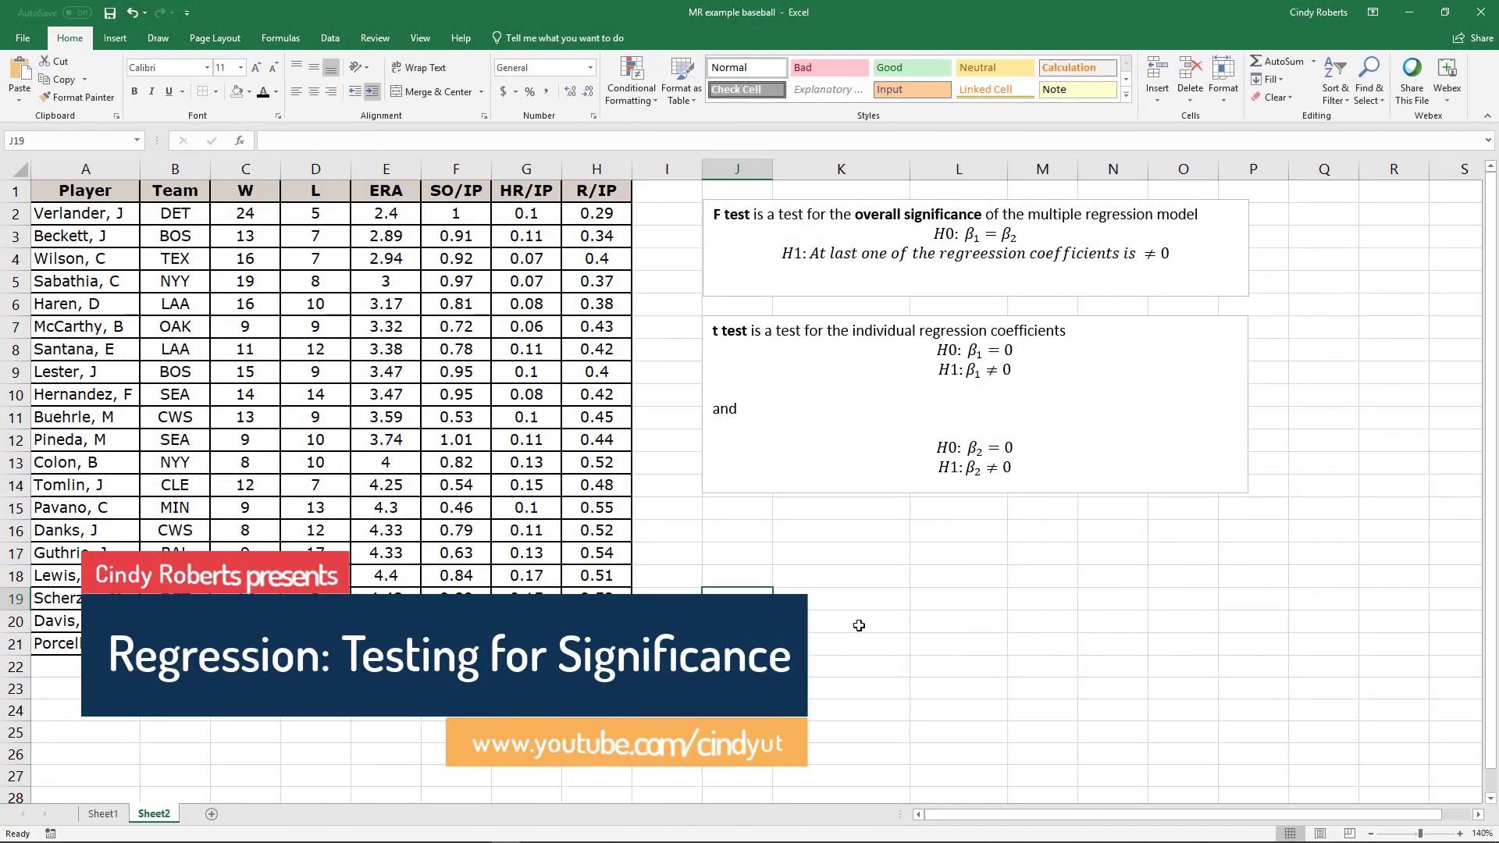
click(735, 531)
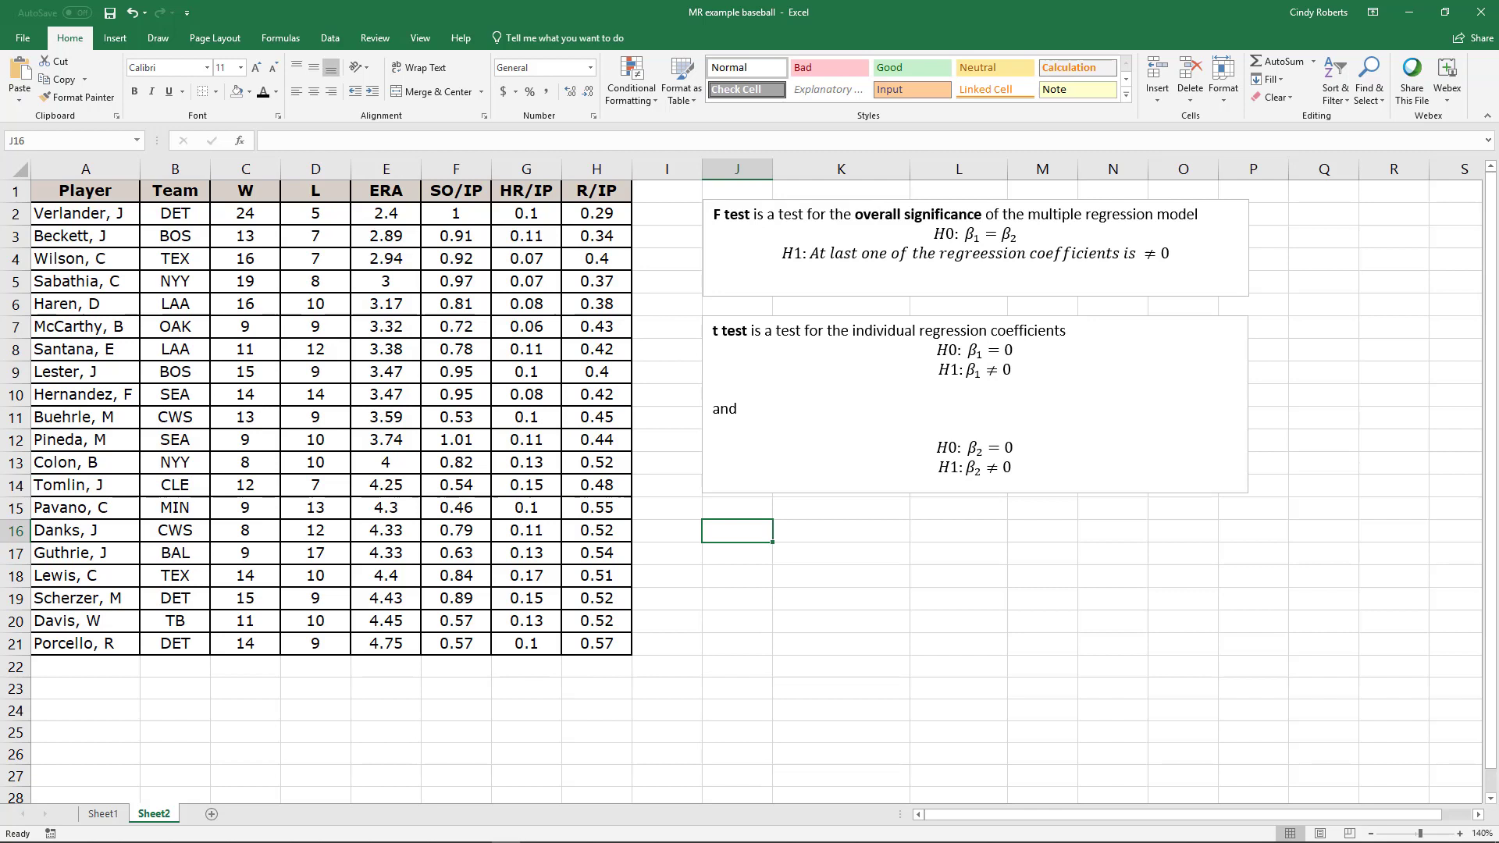
mouse_move(505, 423)
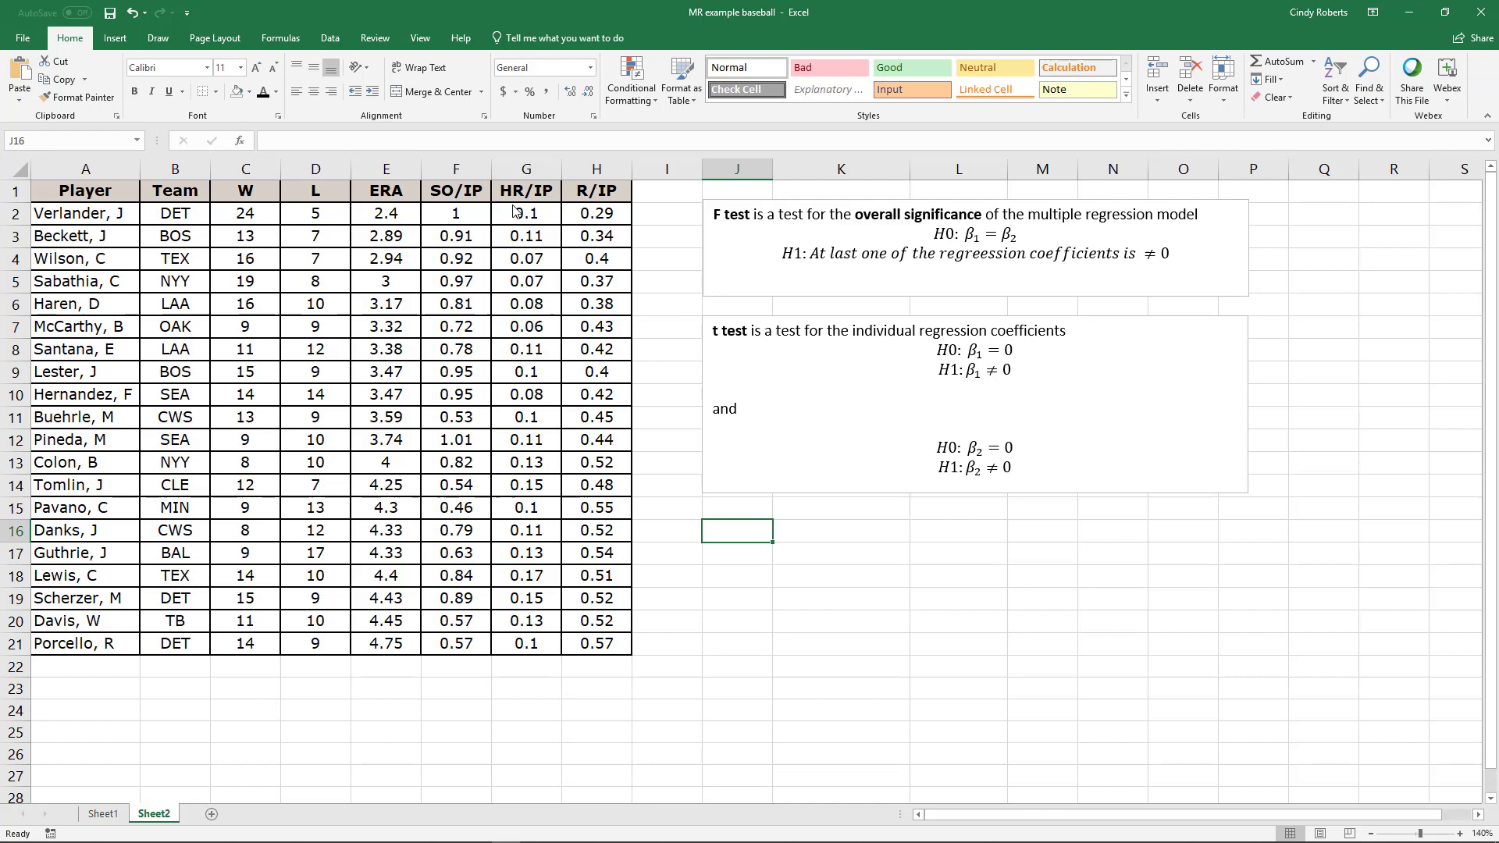
click(456, 190)
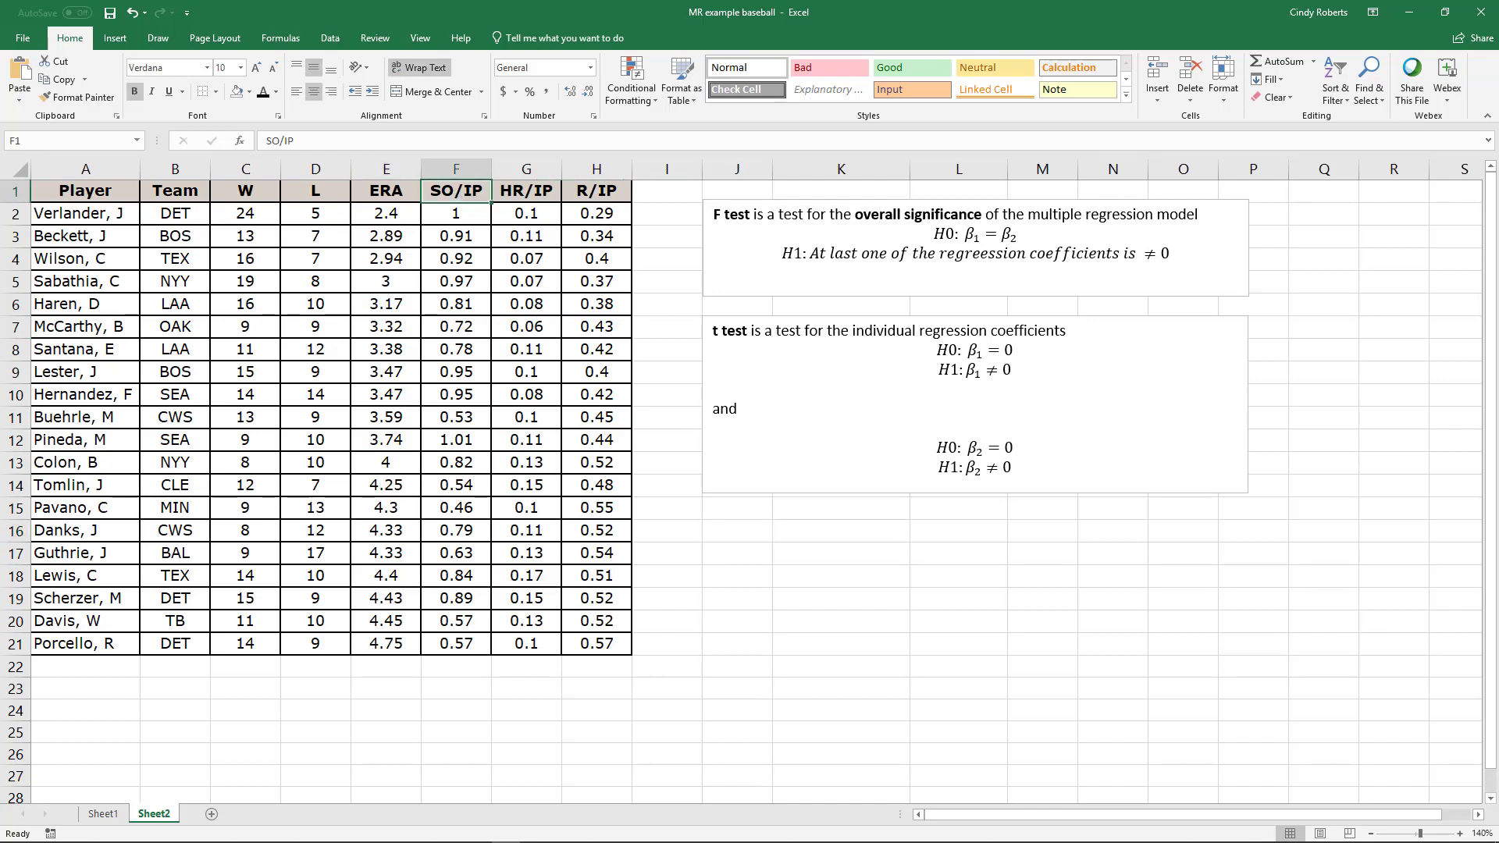
click(525, 191)
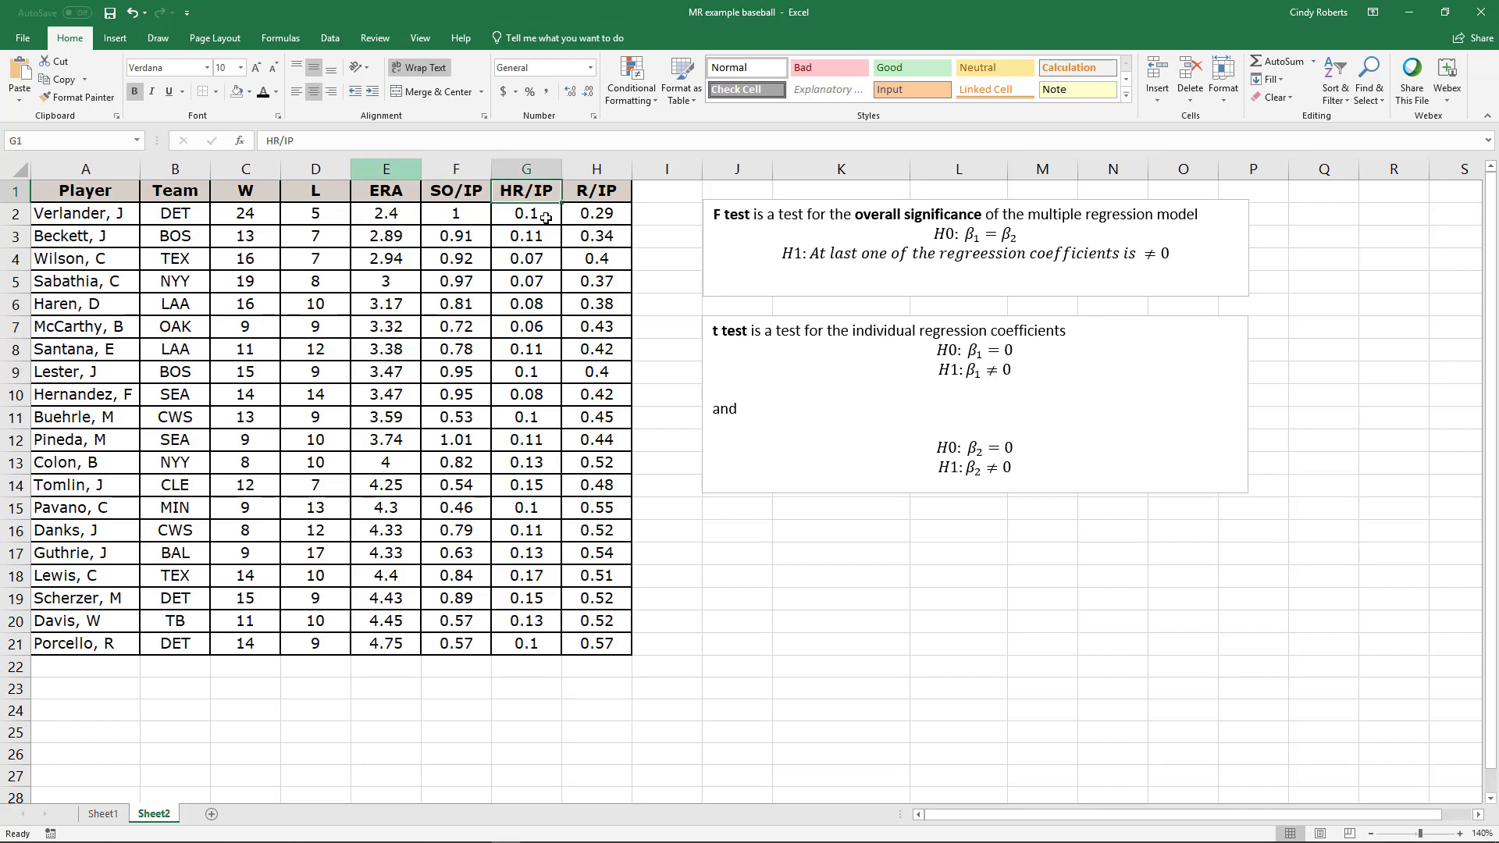
click(595, 191)
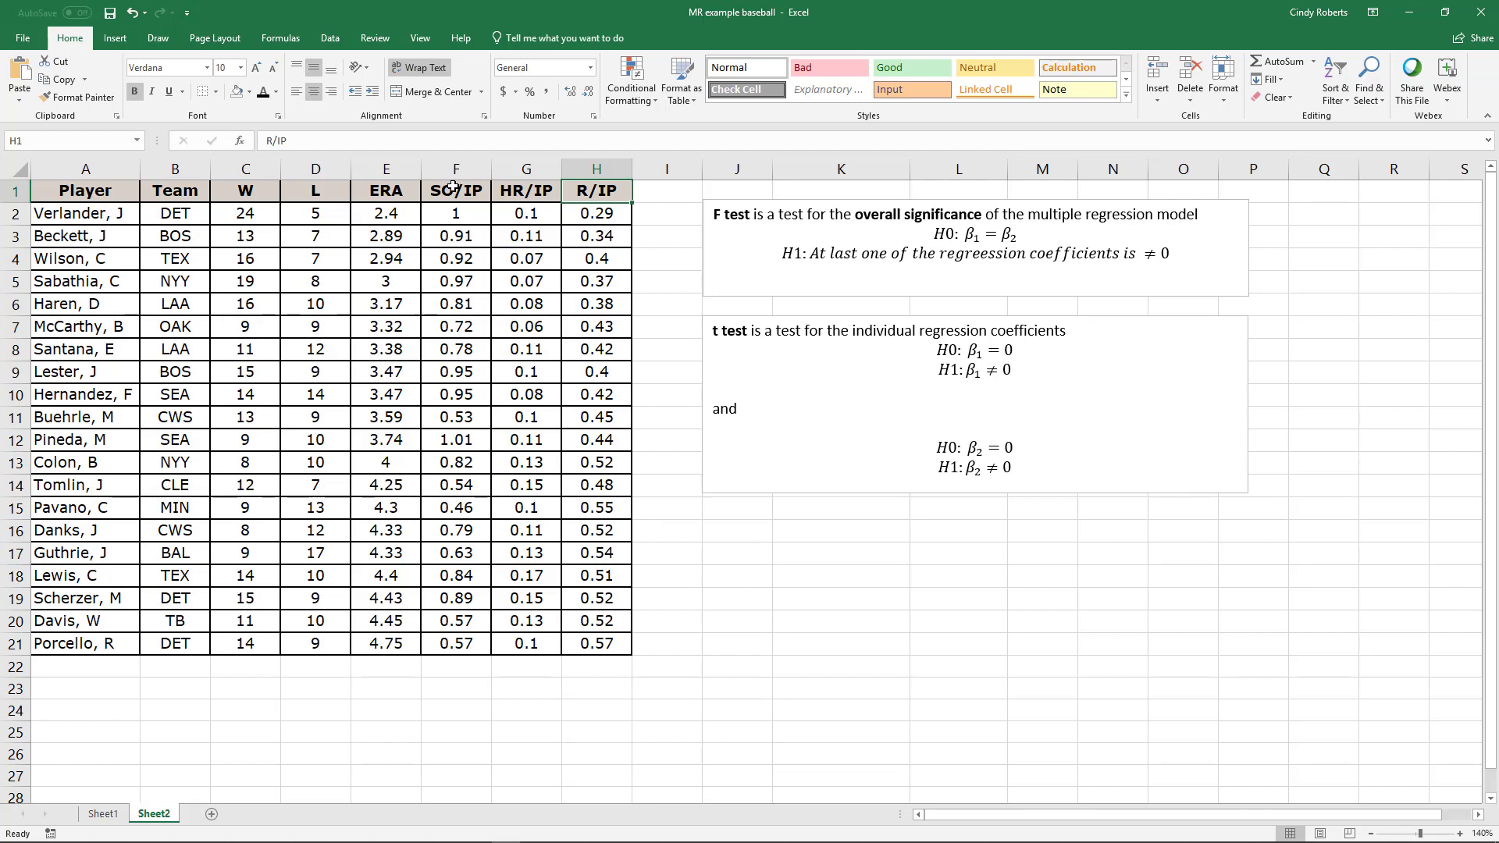
click(525, 191)
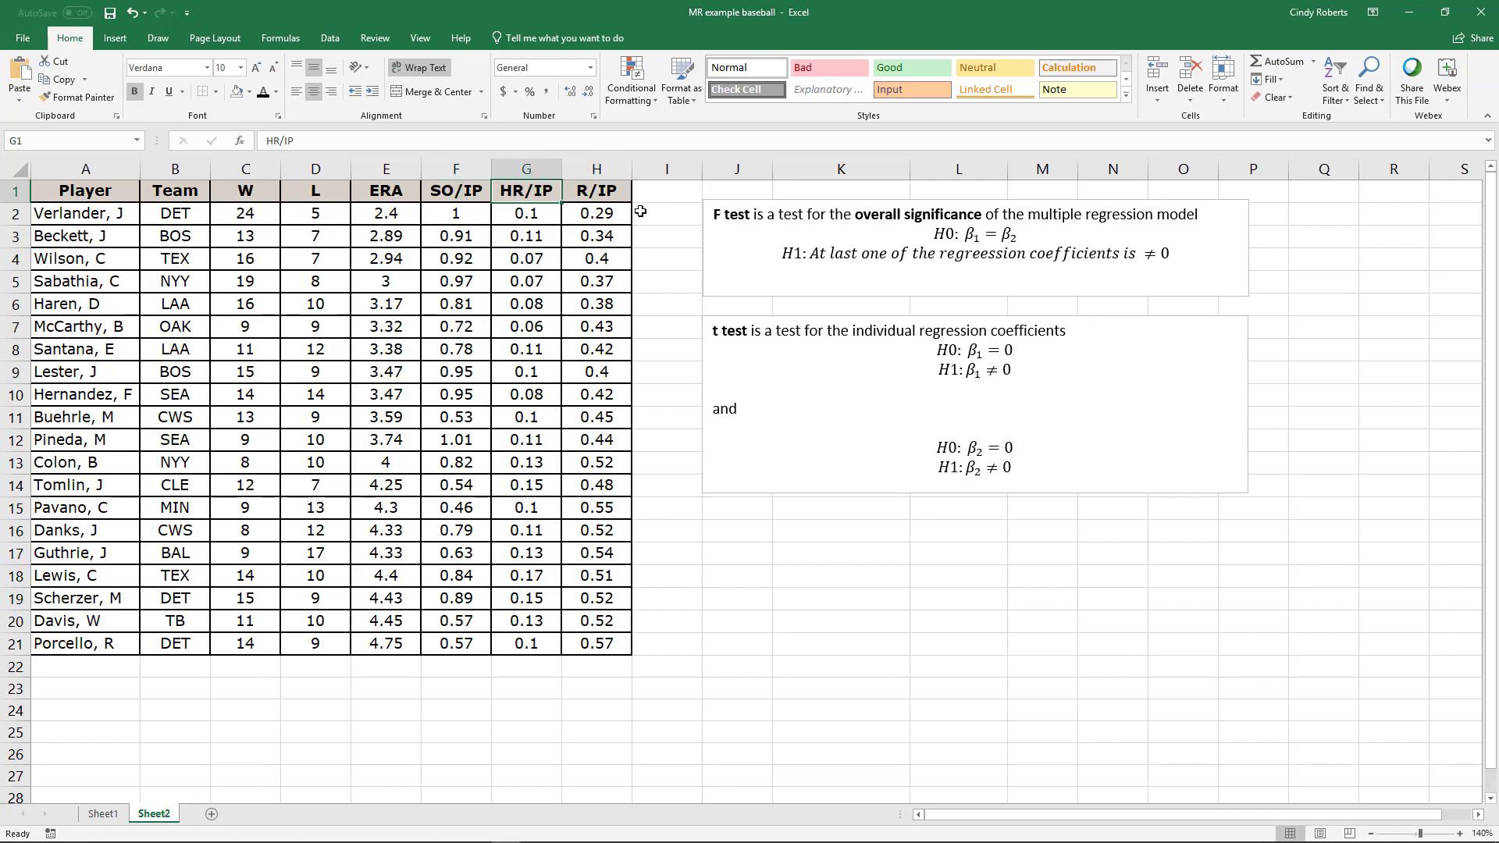
click(667, 212)
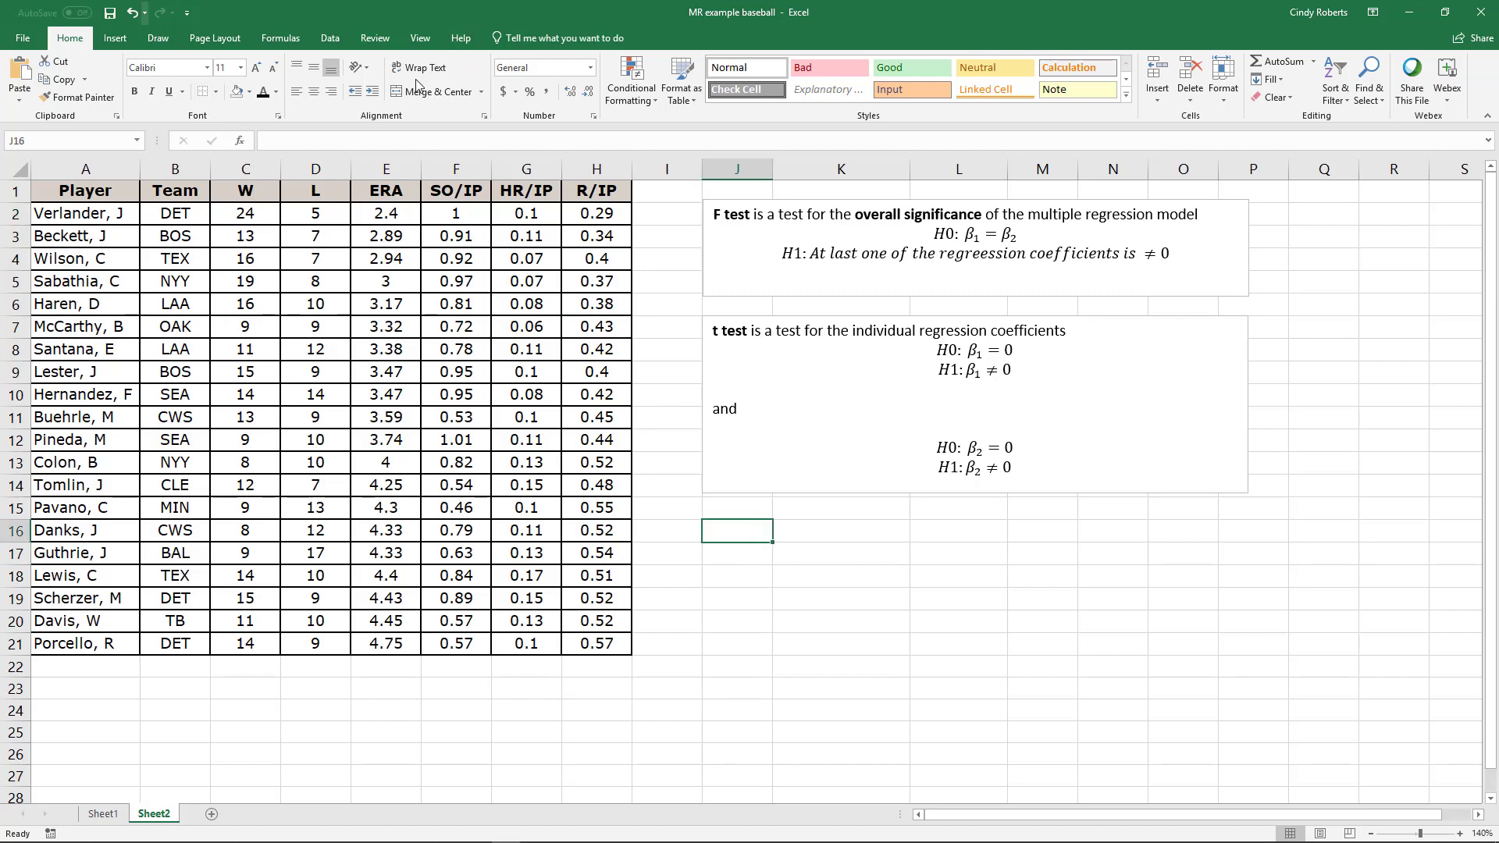
- Start a Regression analysis from the Data Analysis tools
click(330, 37)
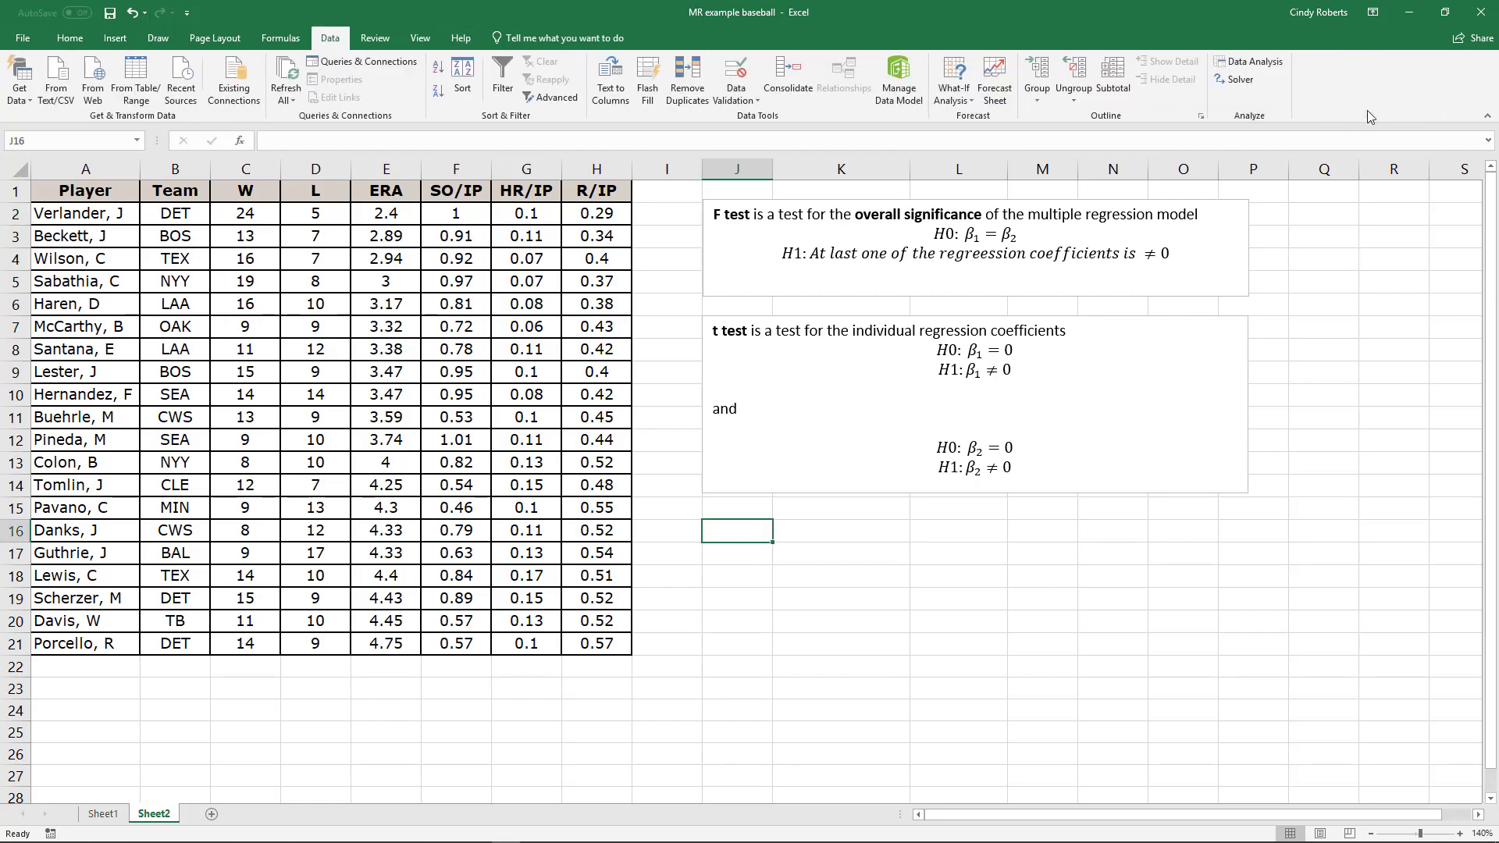
click(1249, 61)
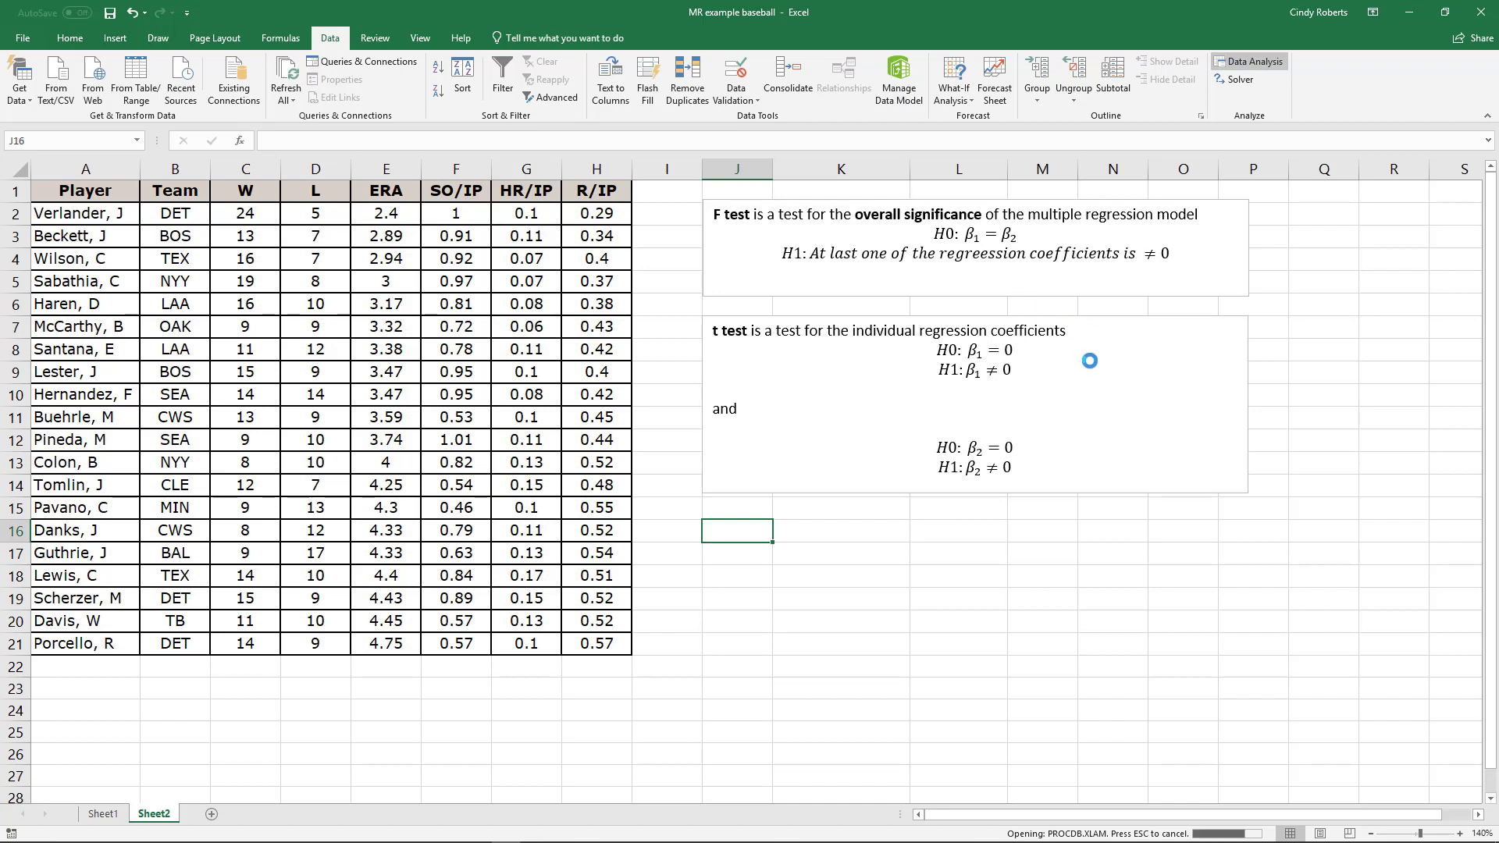
click(1249, 61)
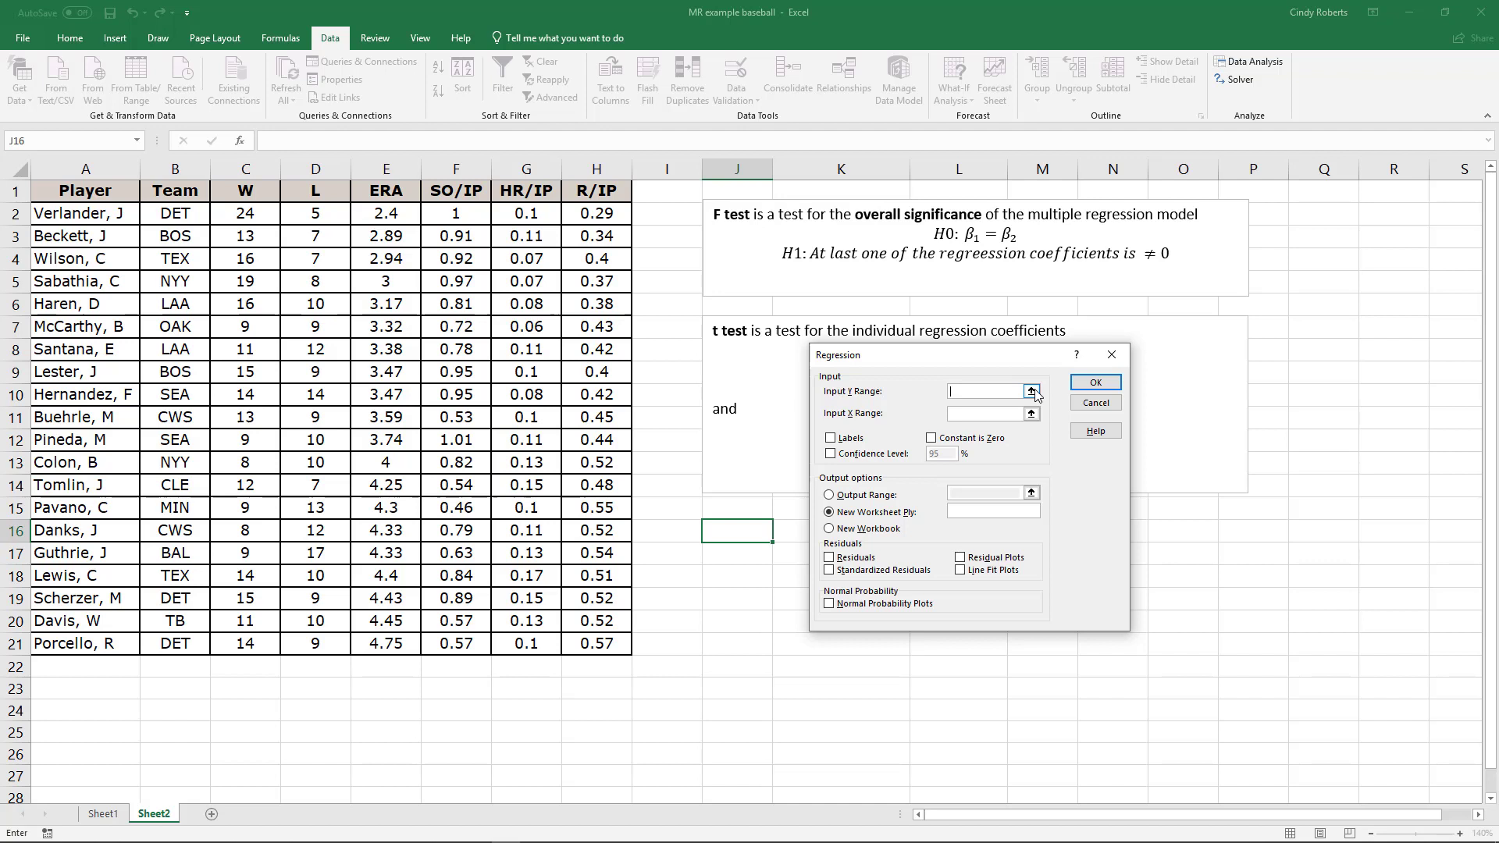
- Set R/IP H1:H21 as the Y range and SO/IP, HR/IP F1:G21 as the X range
click(1031, 391)
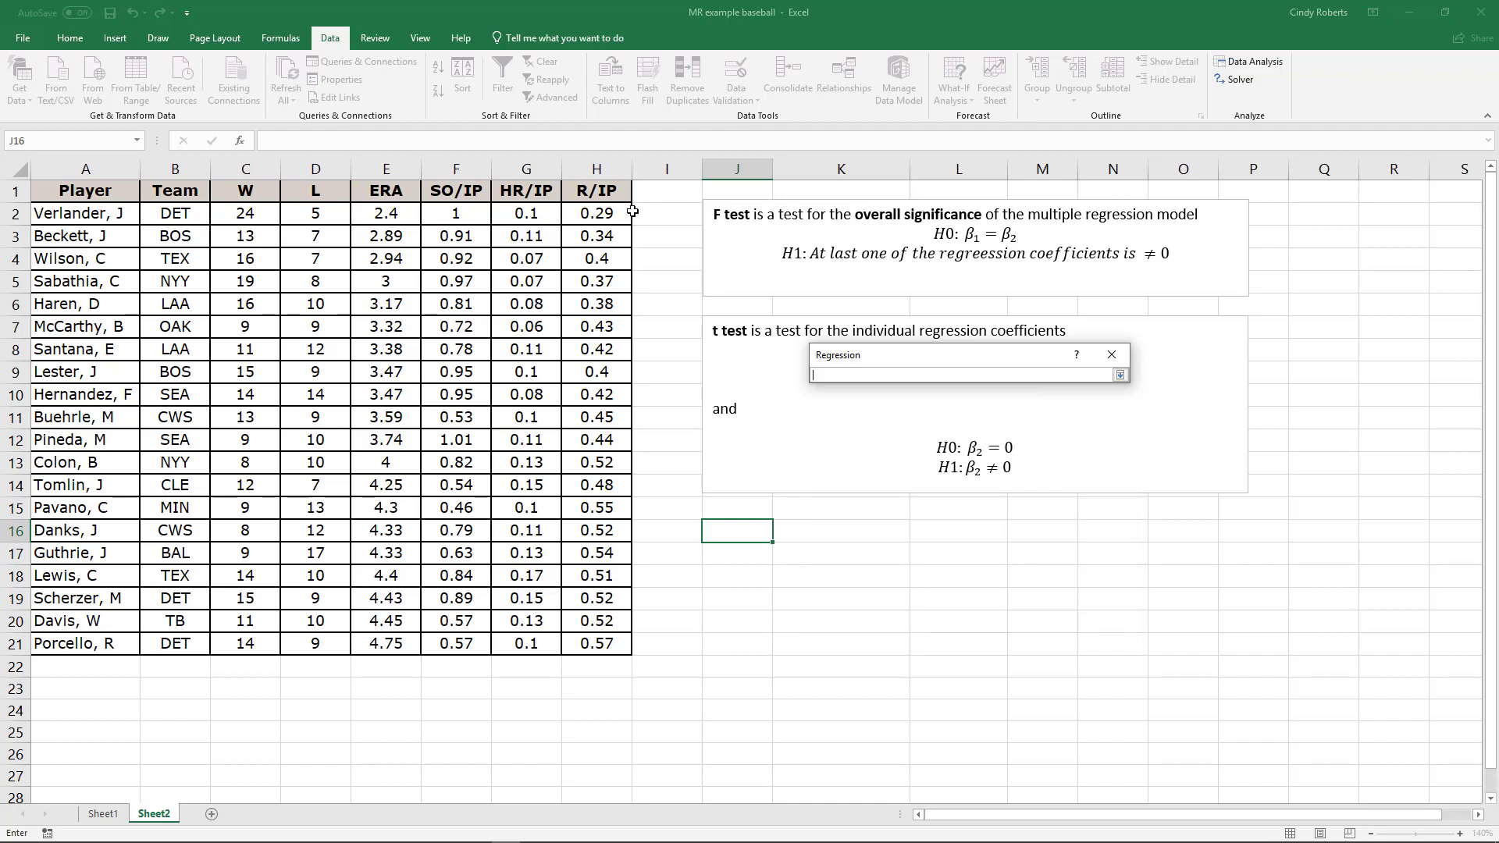
drag(597, 191, 597, 620)
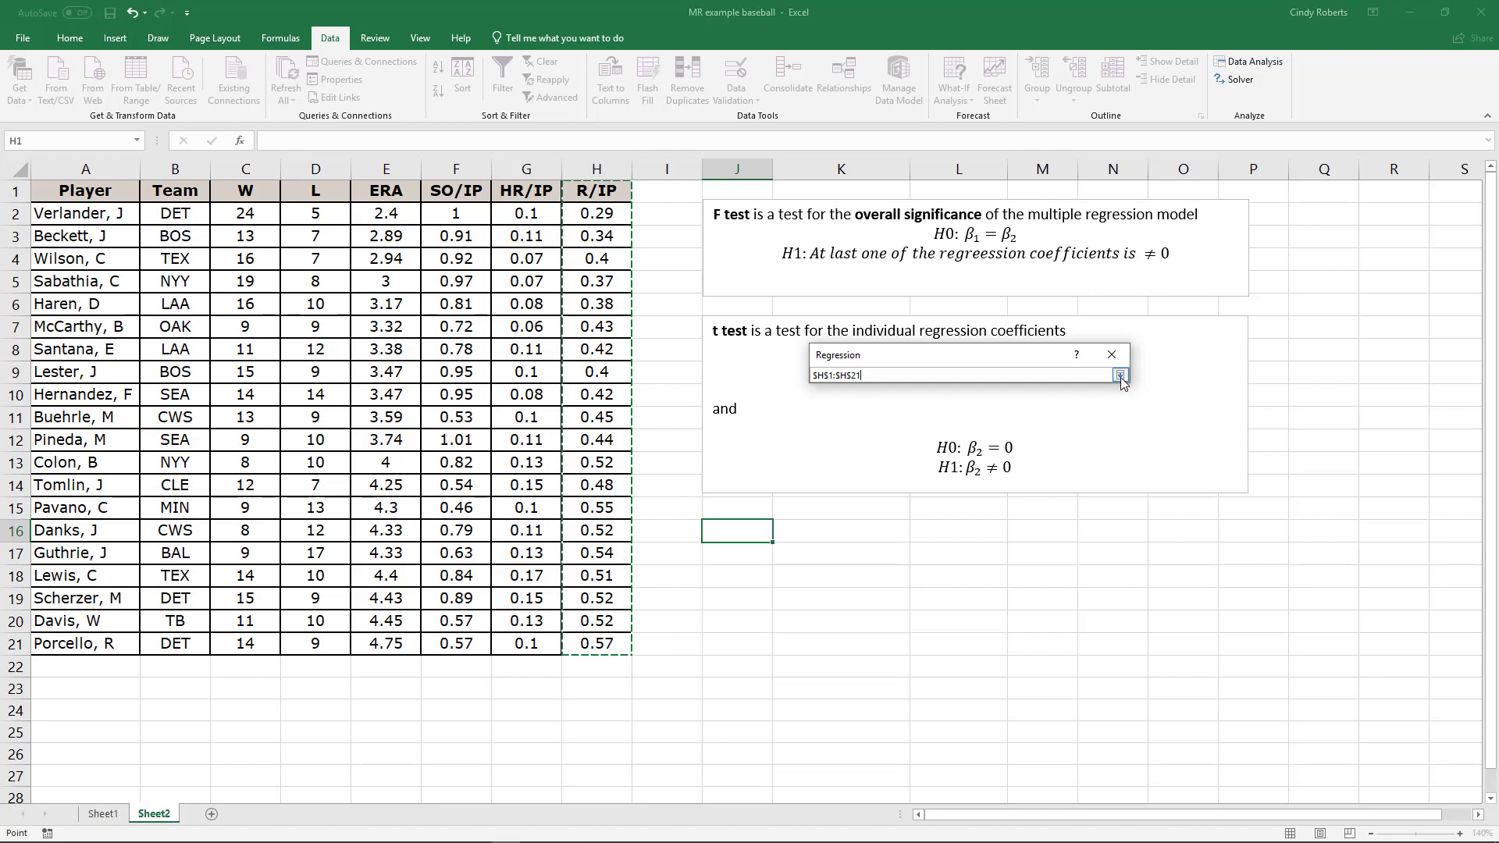
click(1120, 373)
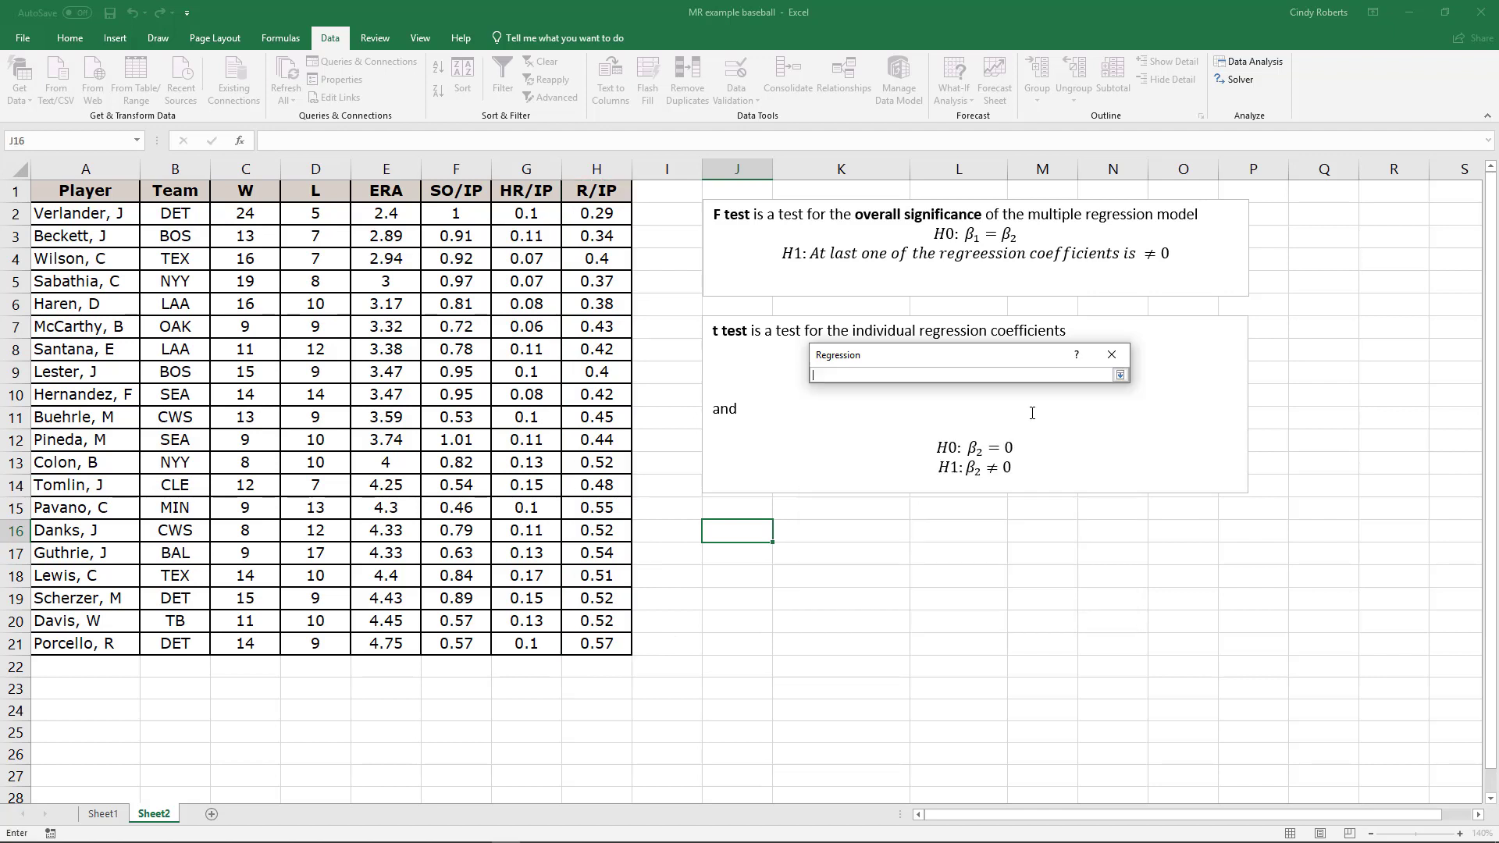
drag(456, 191, 525, 395)
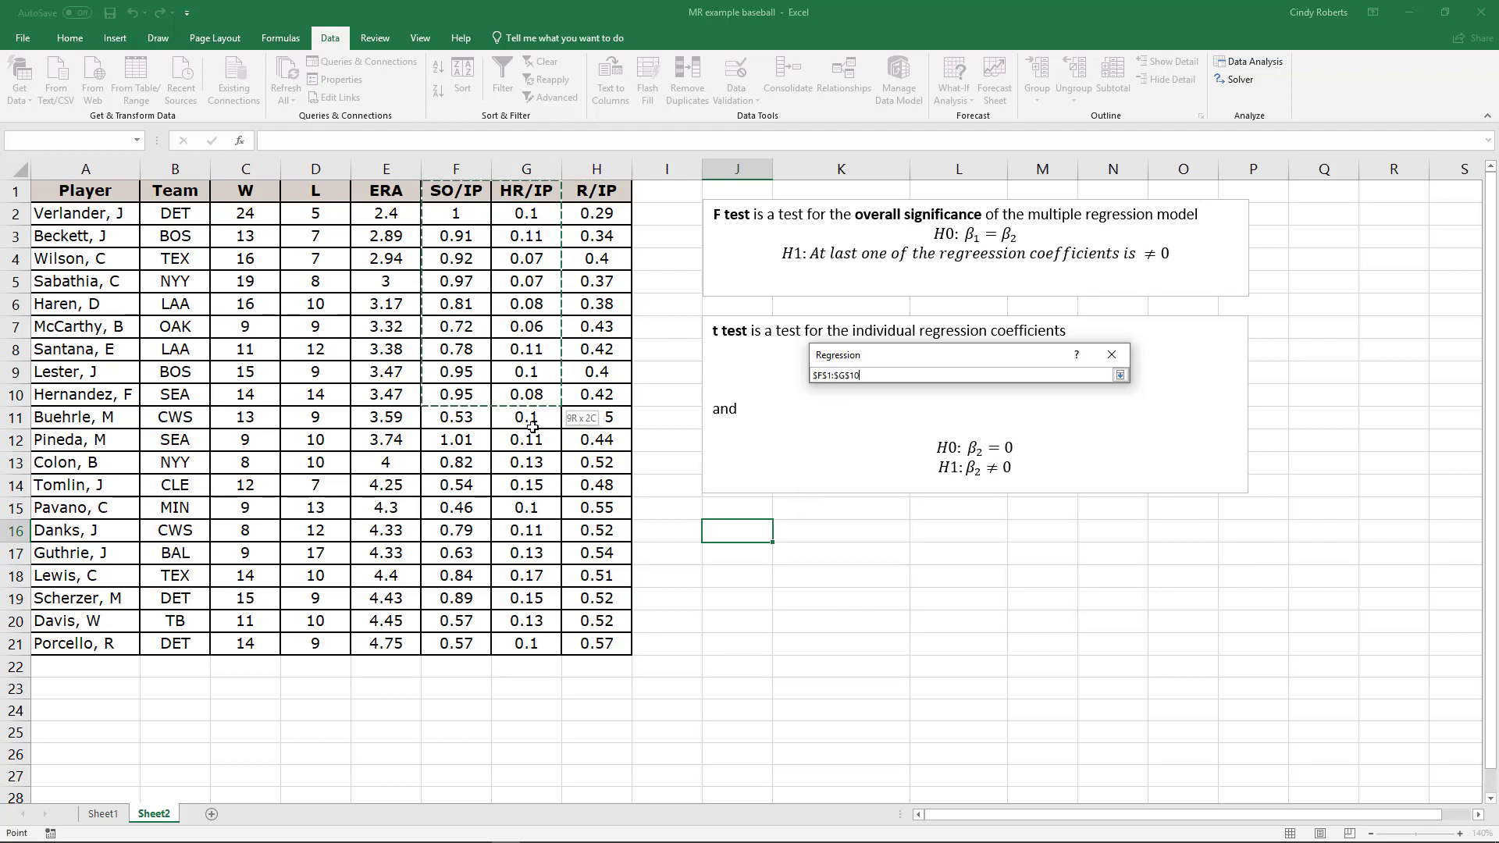
drag(526, 428, 526, 645)
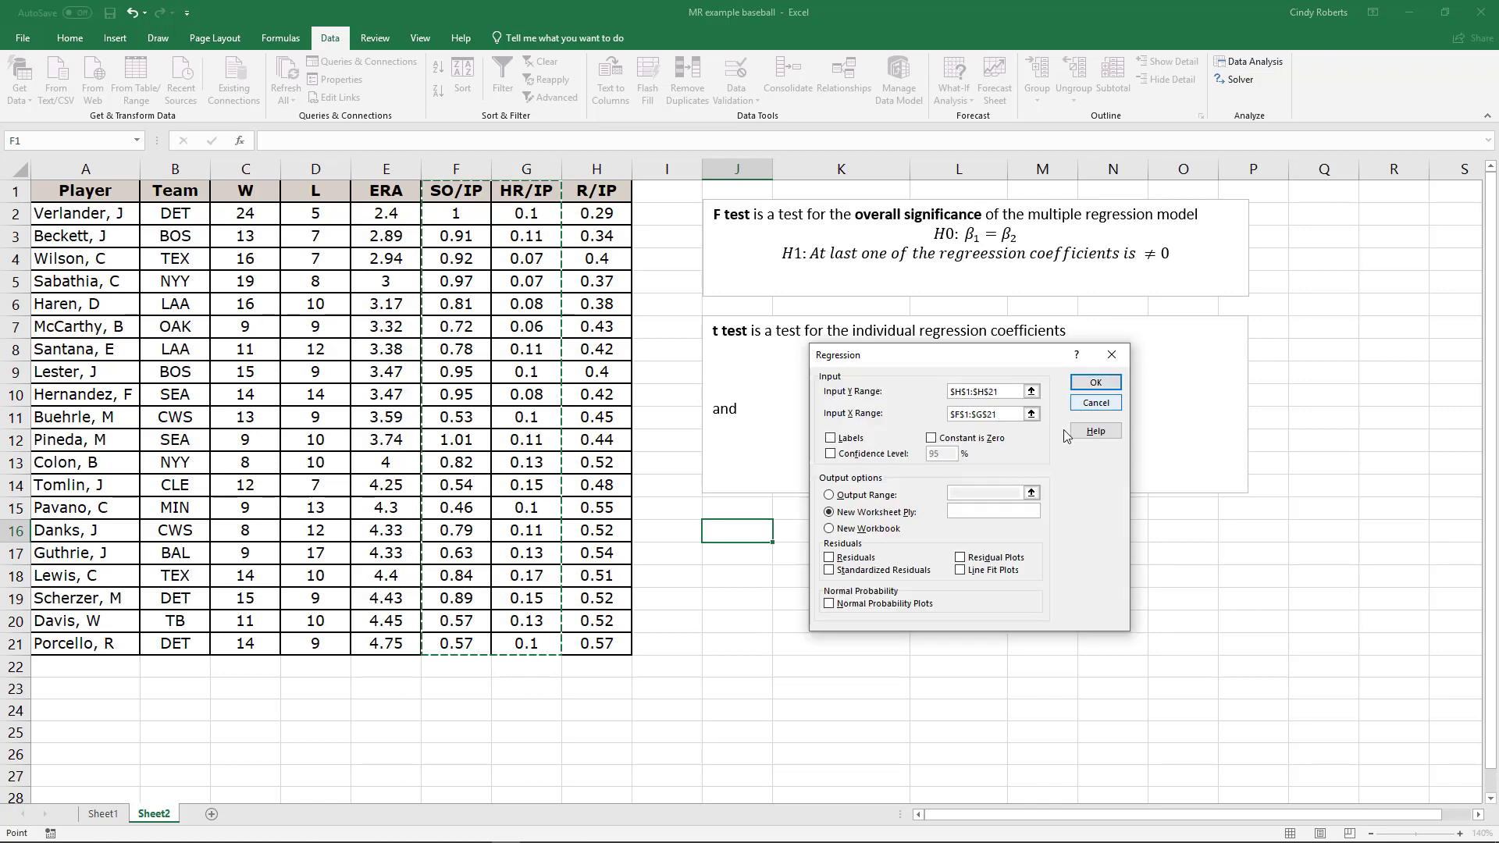
- Use the header row as labels, output to A23, and run the regression
click(829, 438)
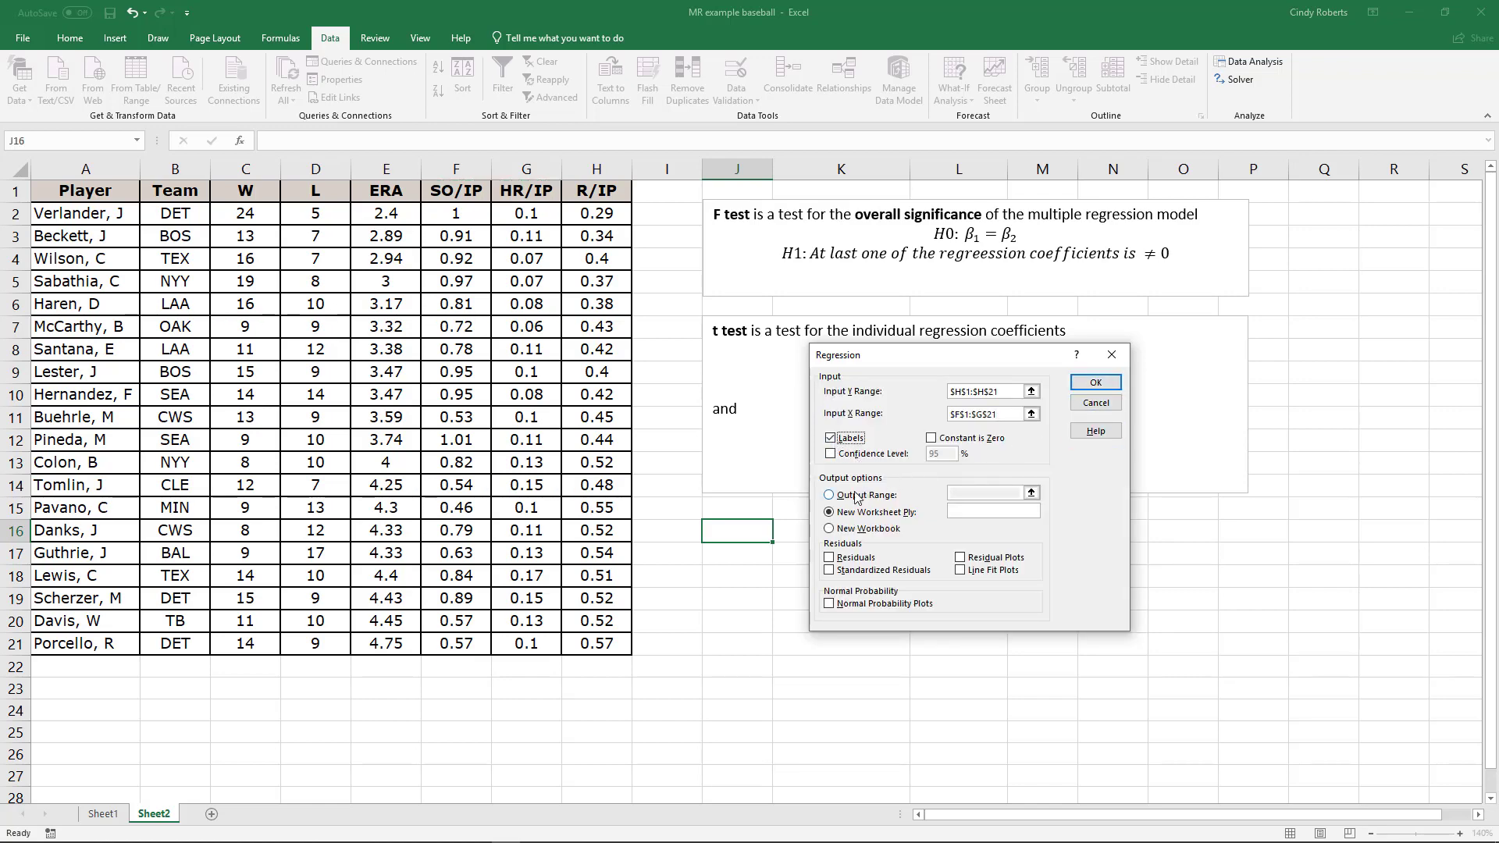
click(828, 490)
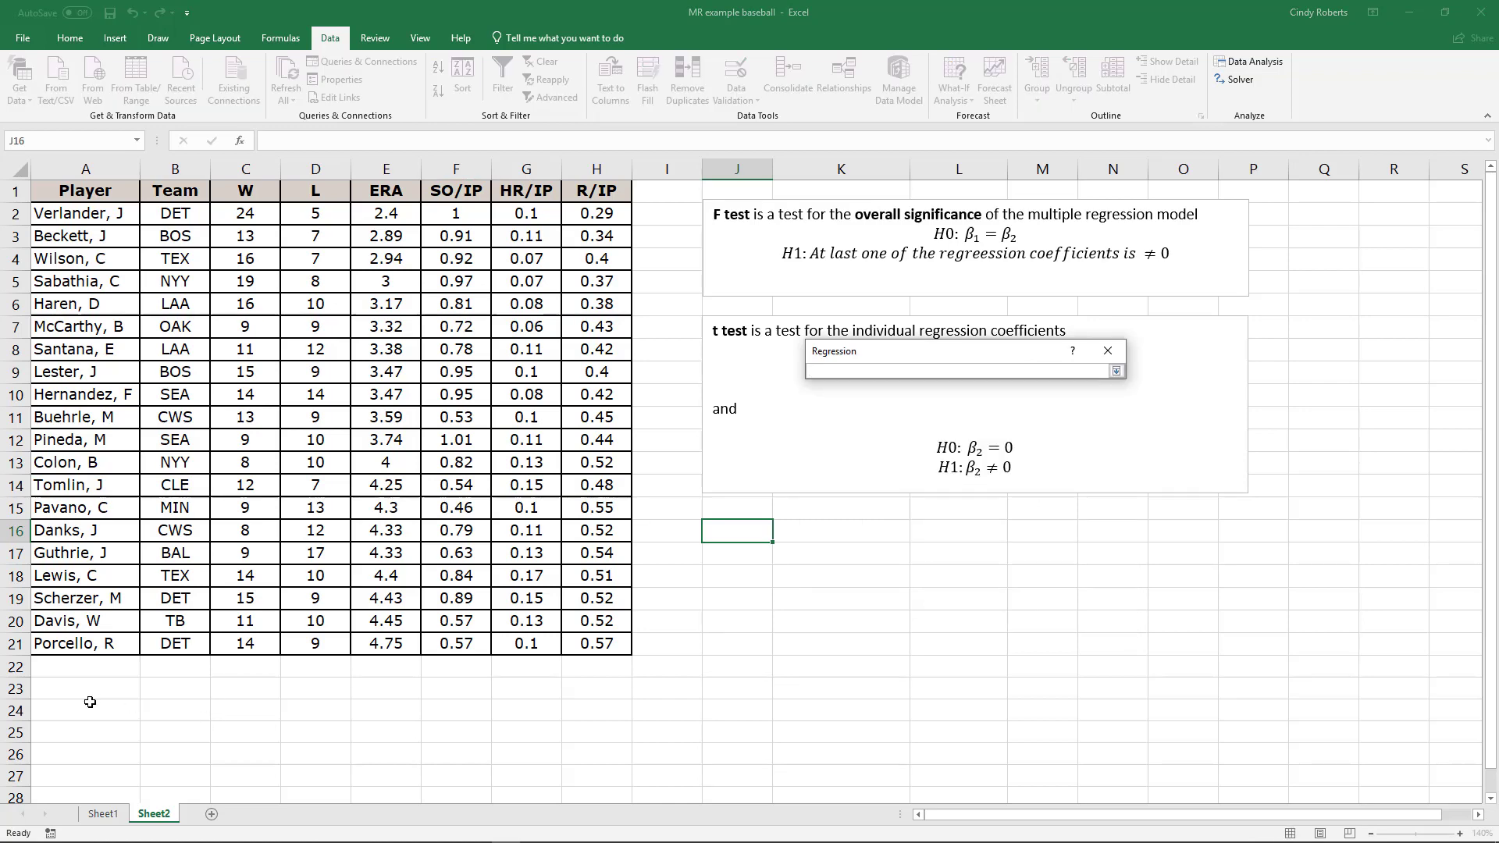
click(85, 689)
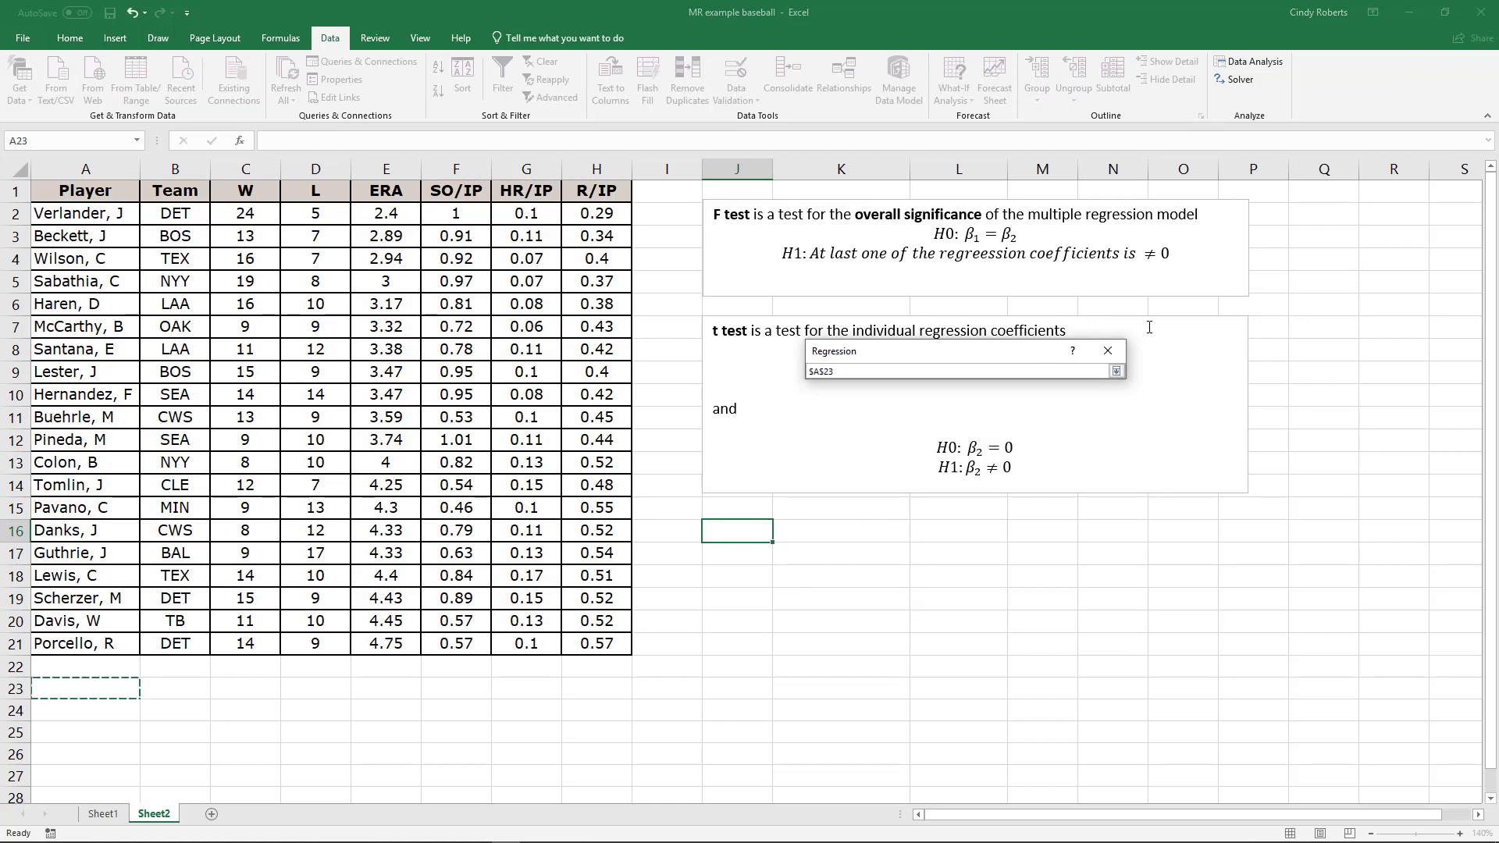
click(1115, 372)
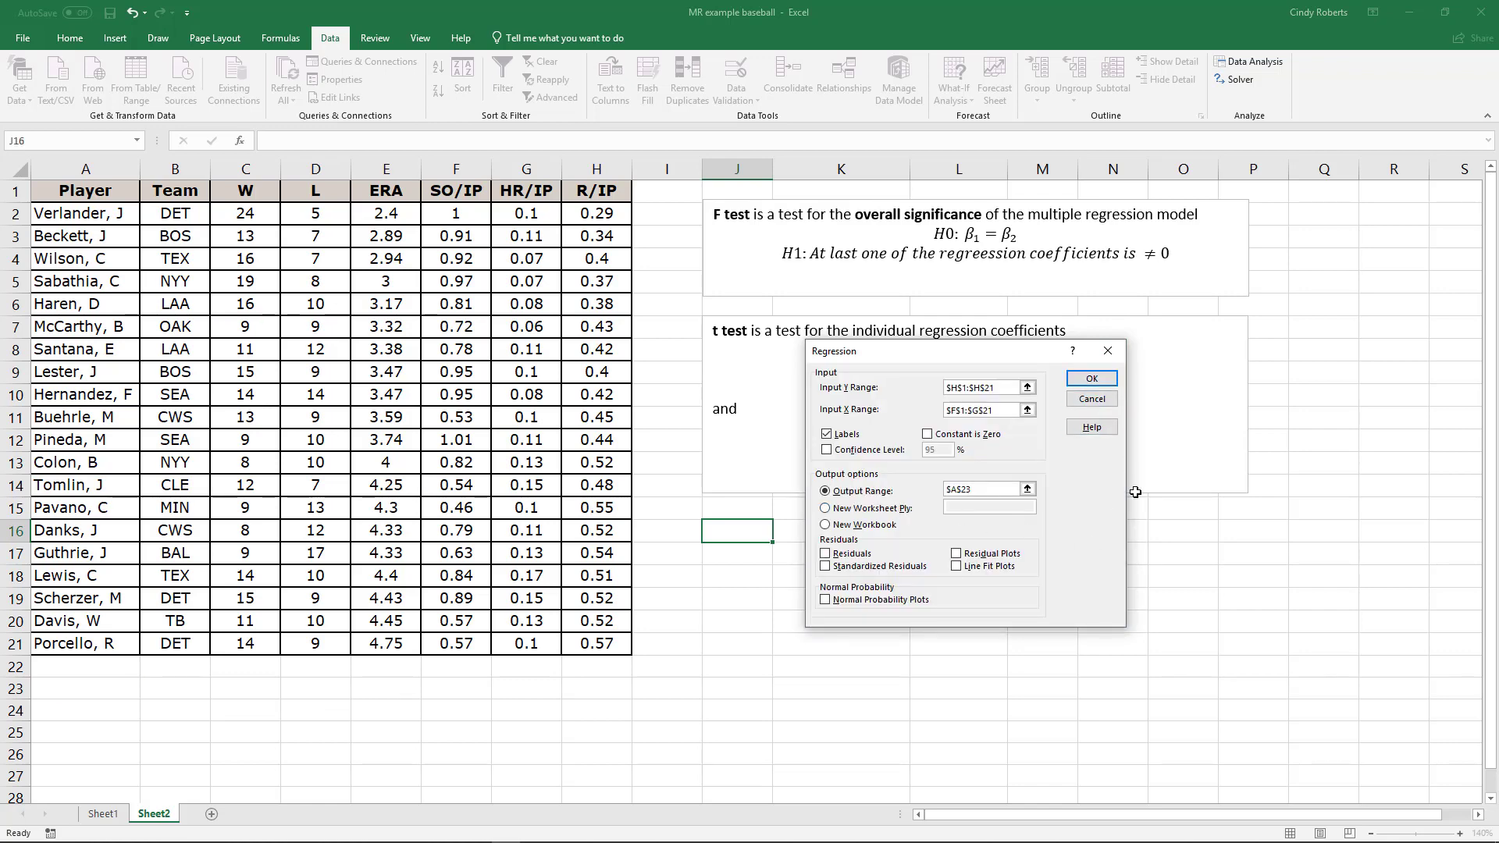
click(1091, 378)
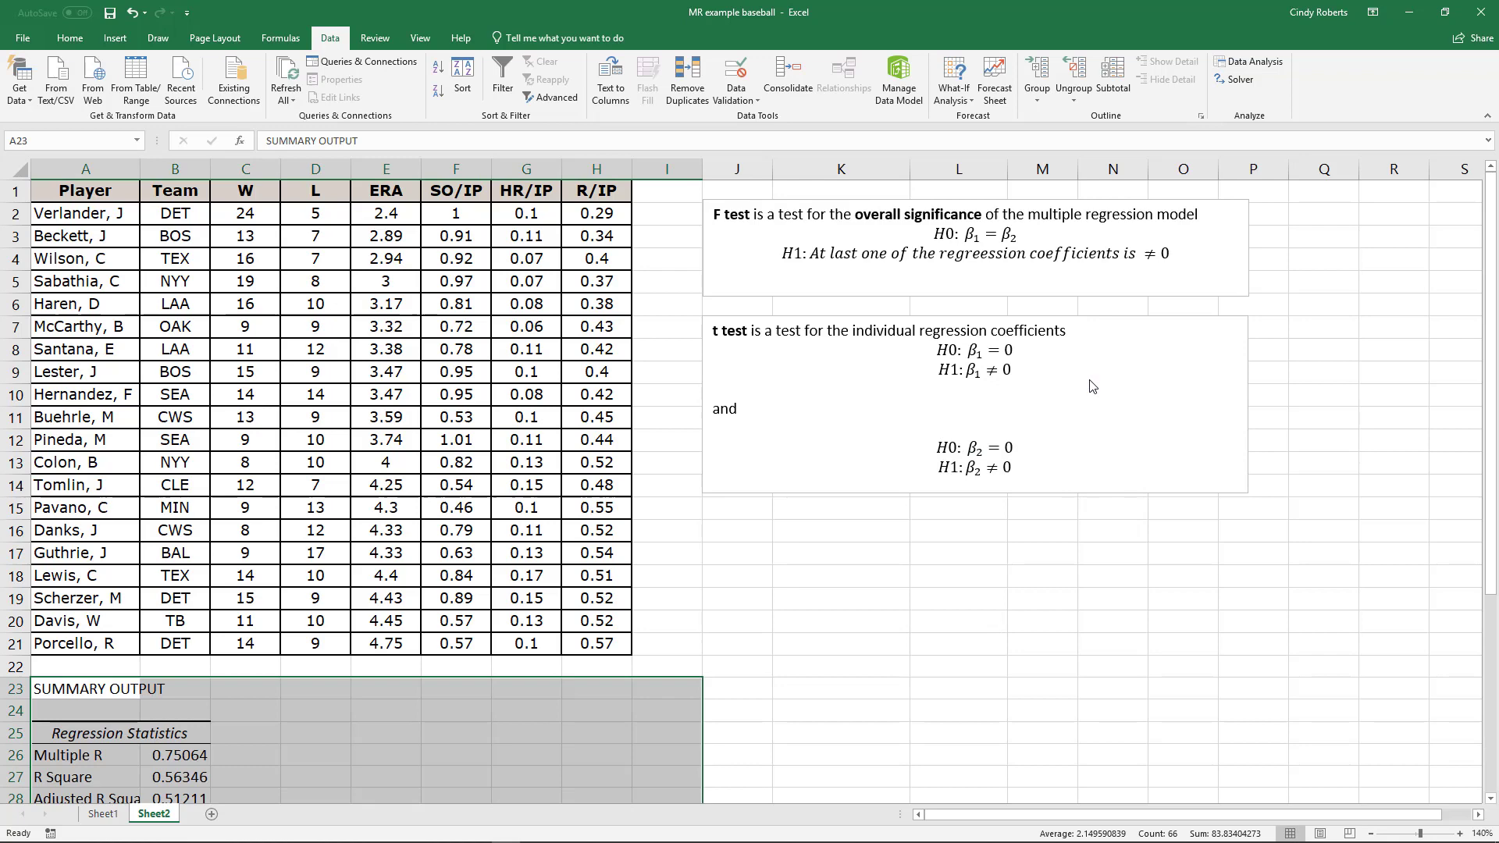
scroll(down, 3)
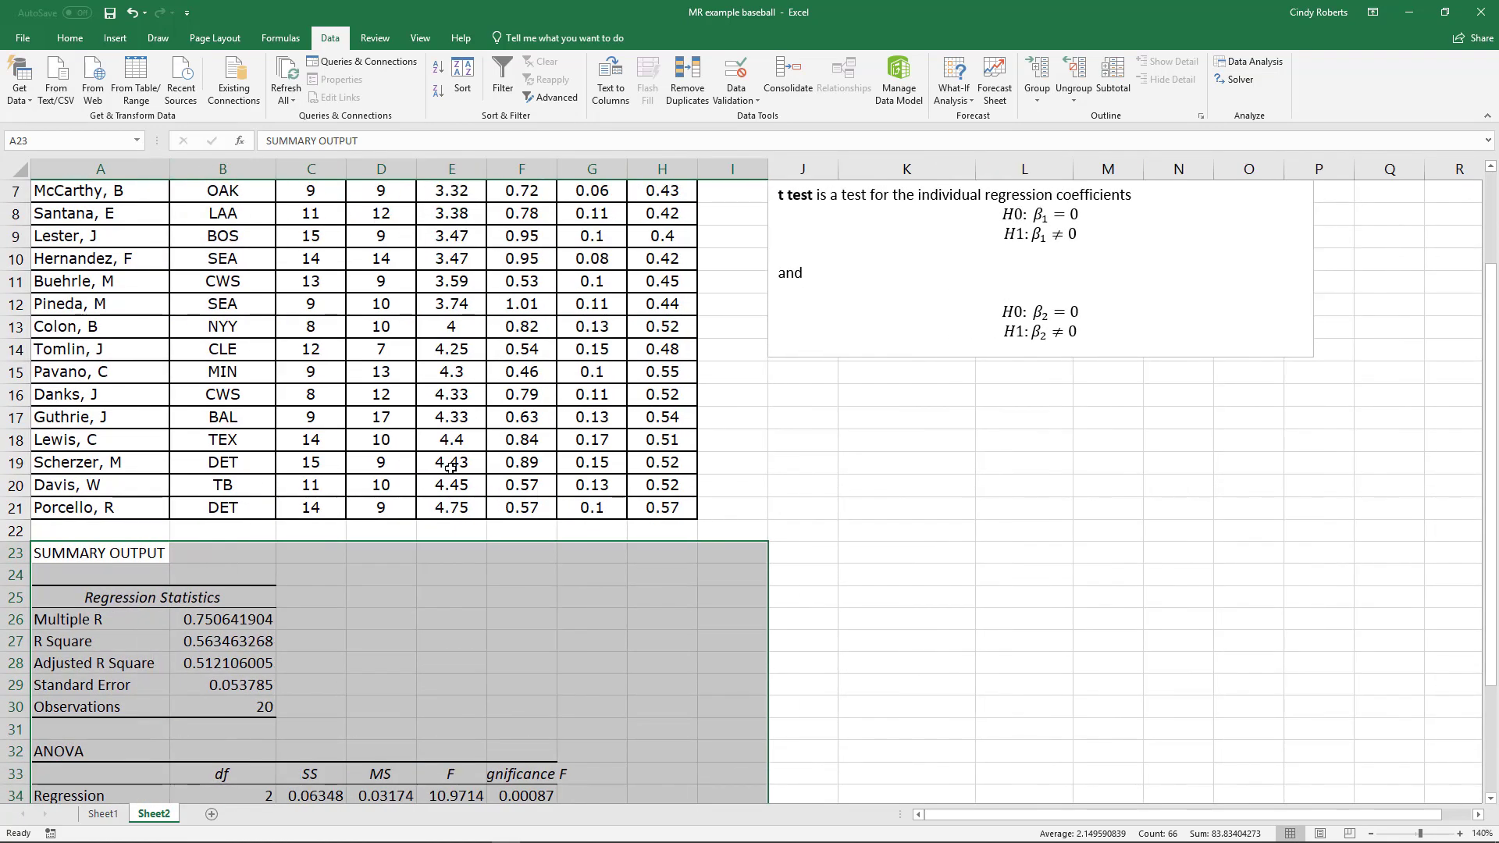
scroll(down, 3)
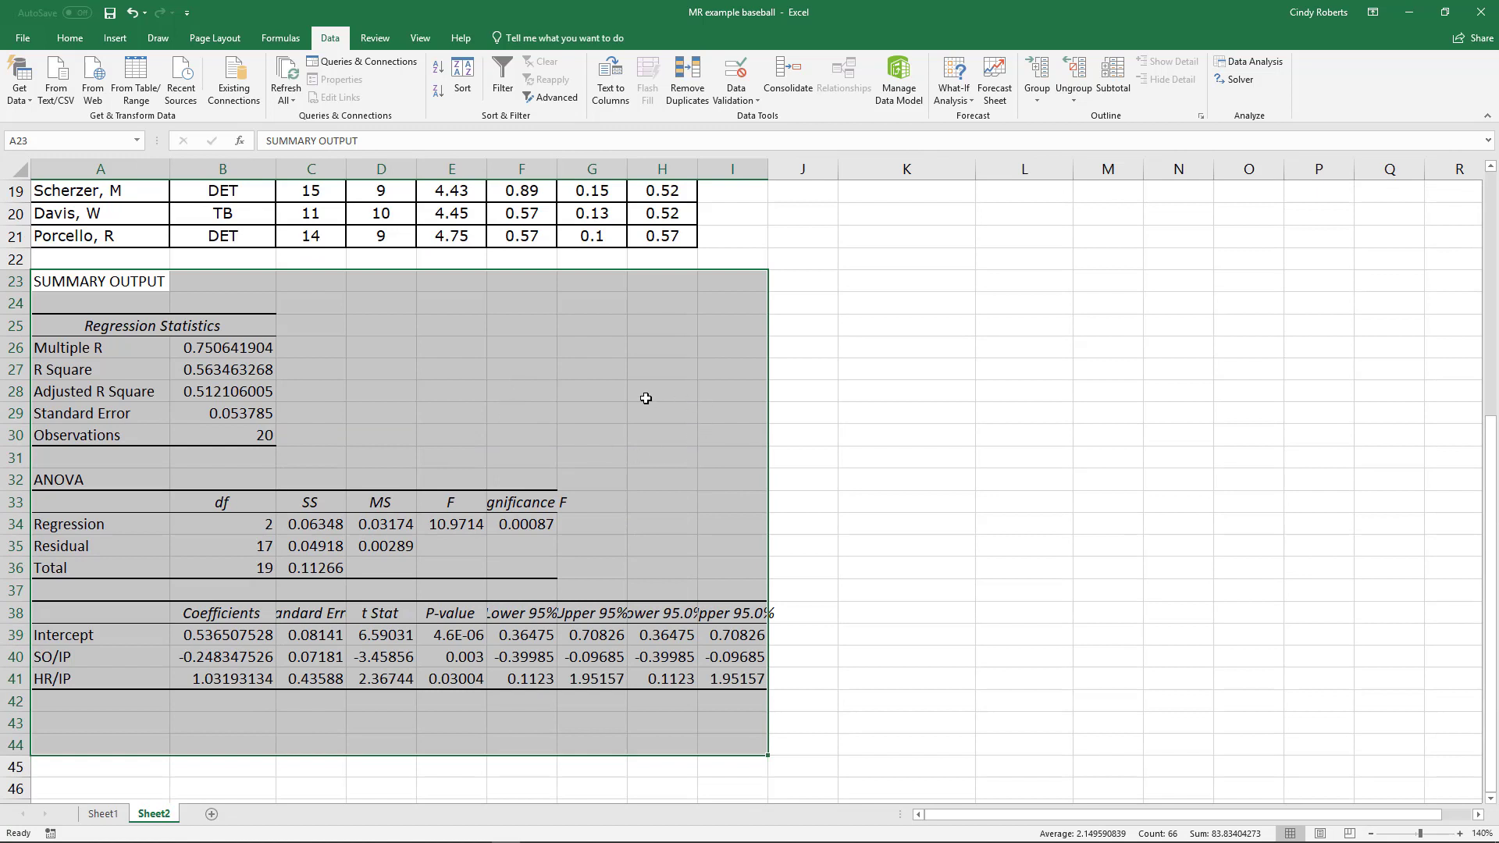
click(224, 346)
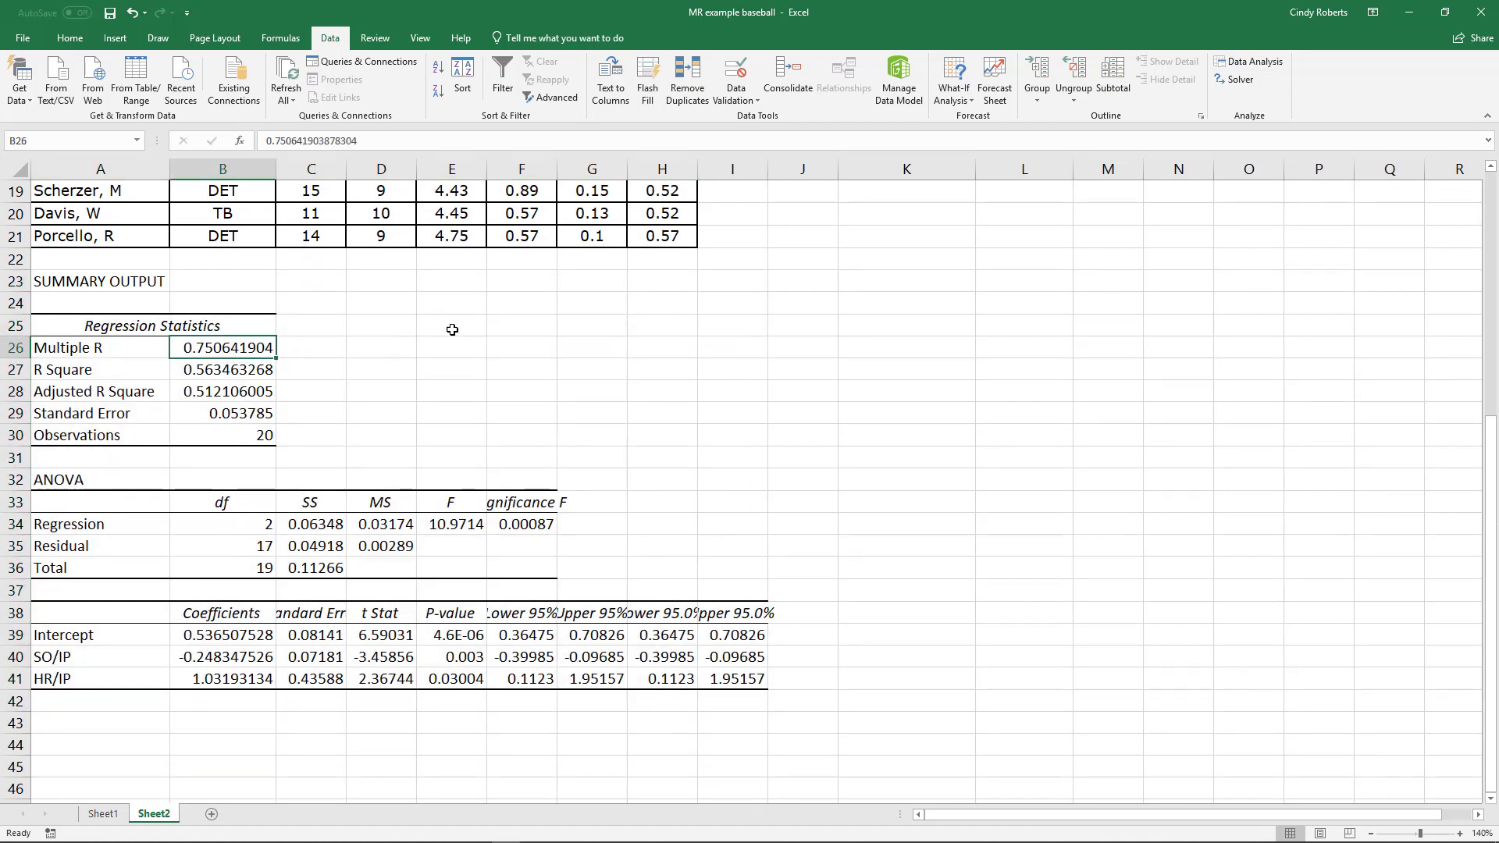
mouse_move(464, 465)
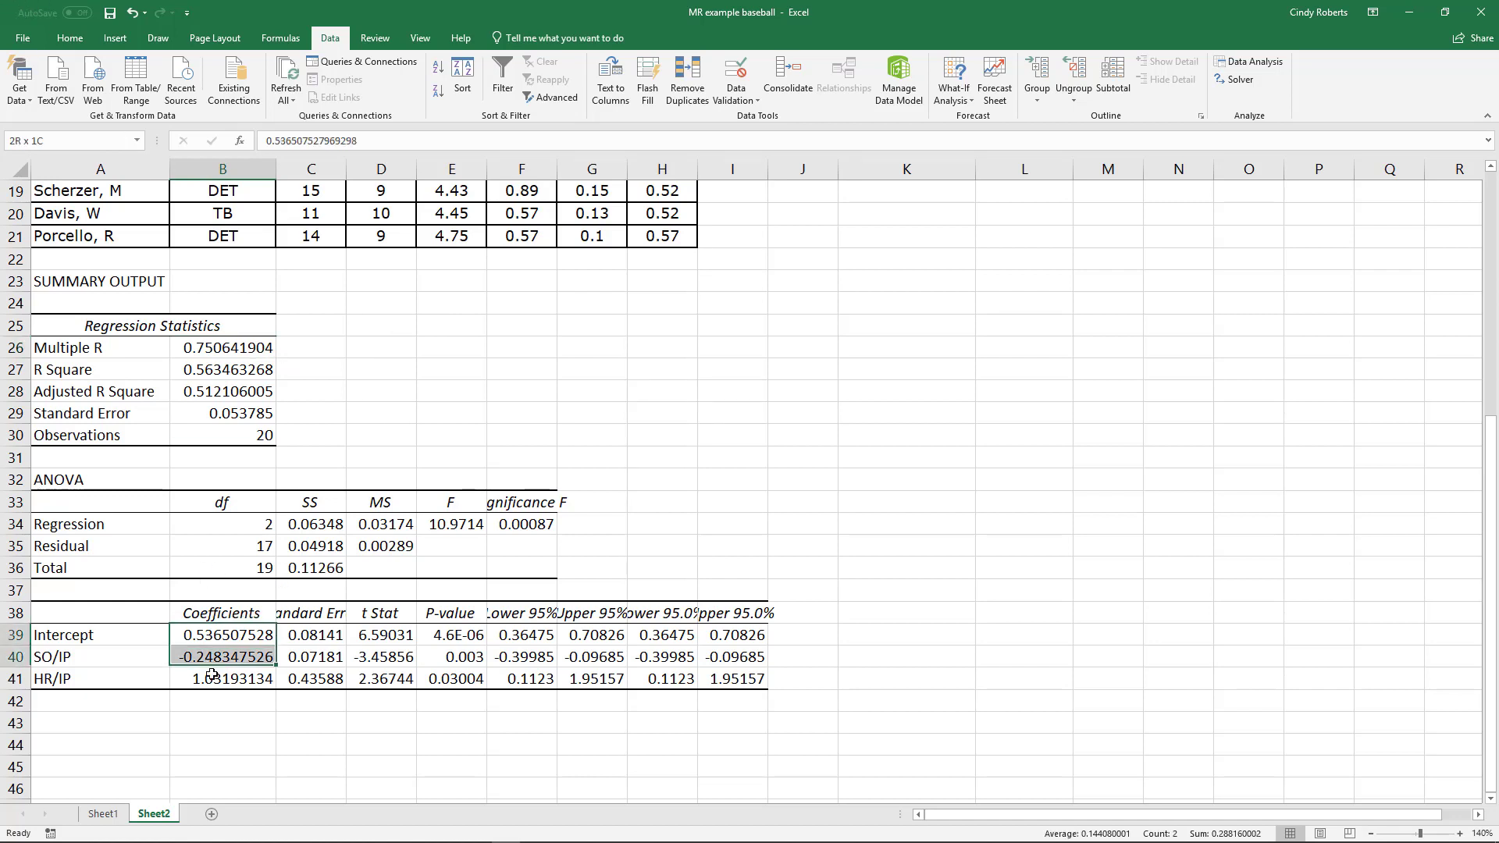
- Fill the Intercept, SO/IP and HR/IP coefficients in B39:B41 light orange
click(68, 37)
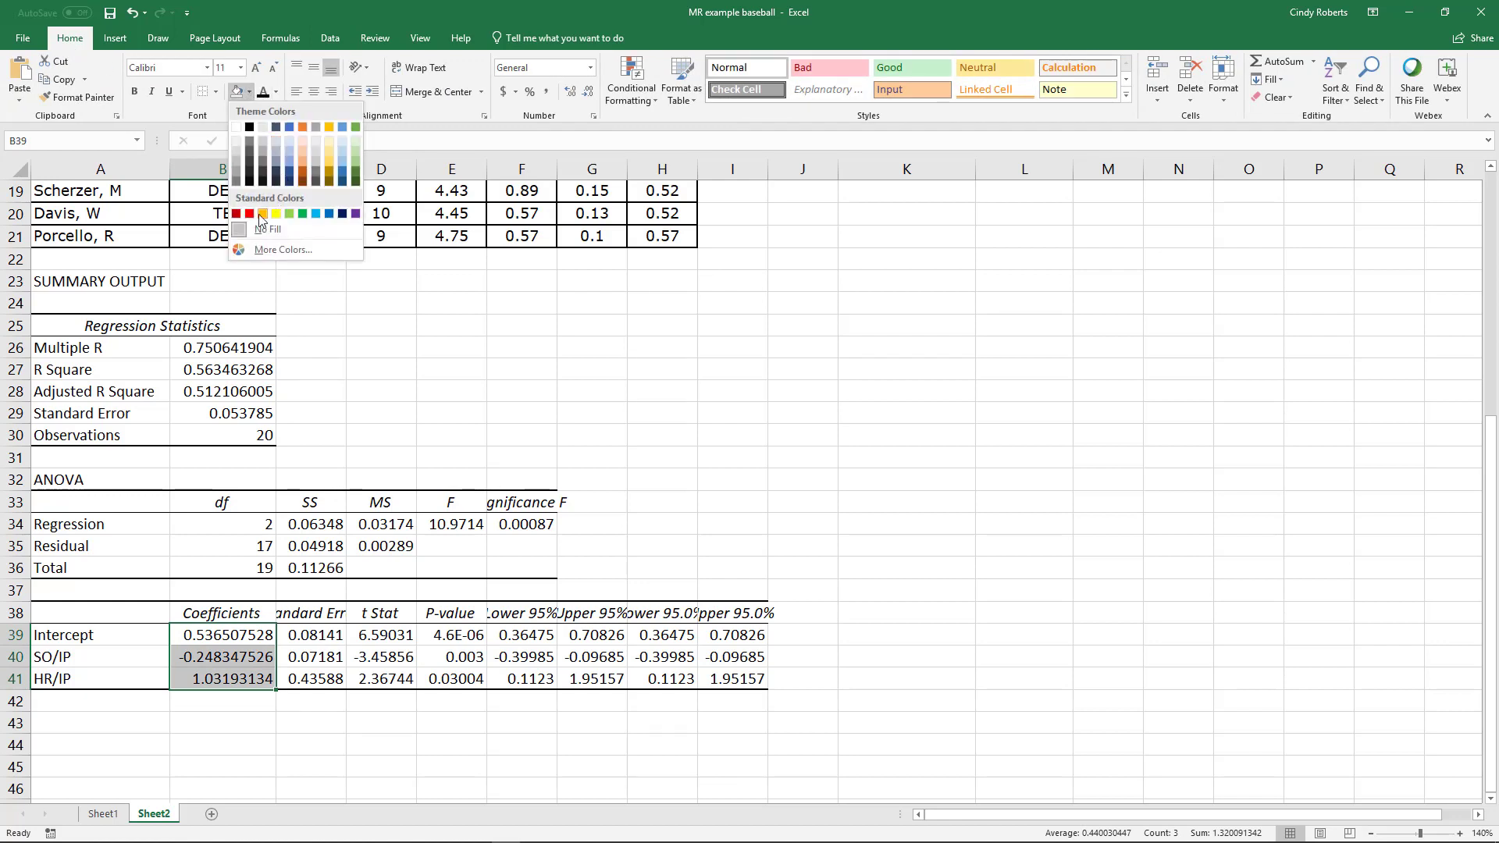
click(250, 214)
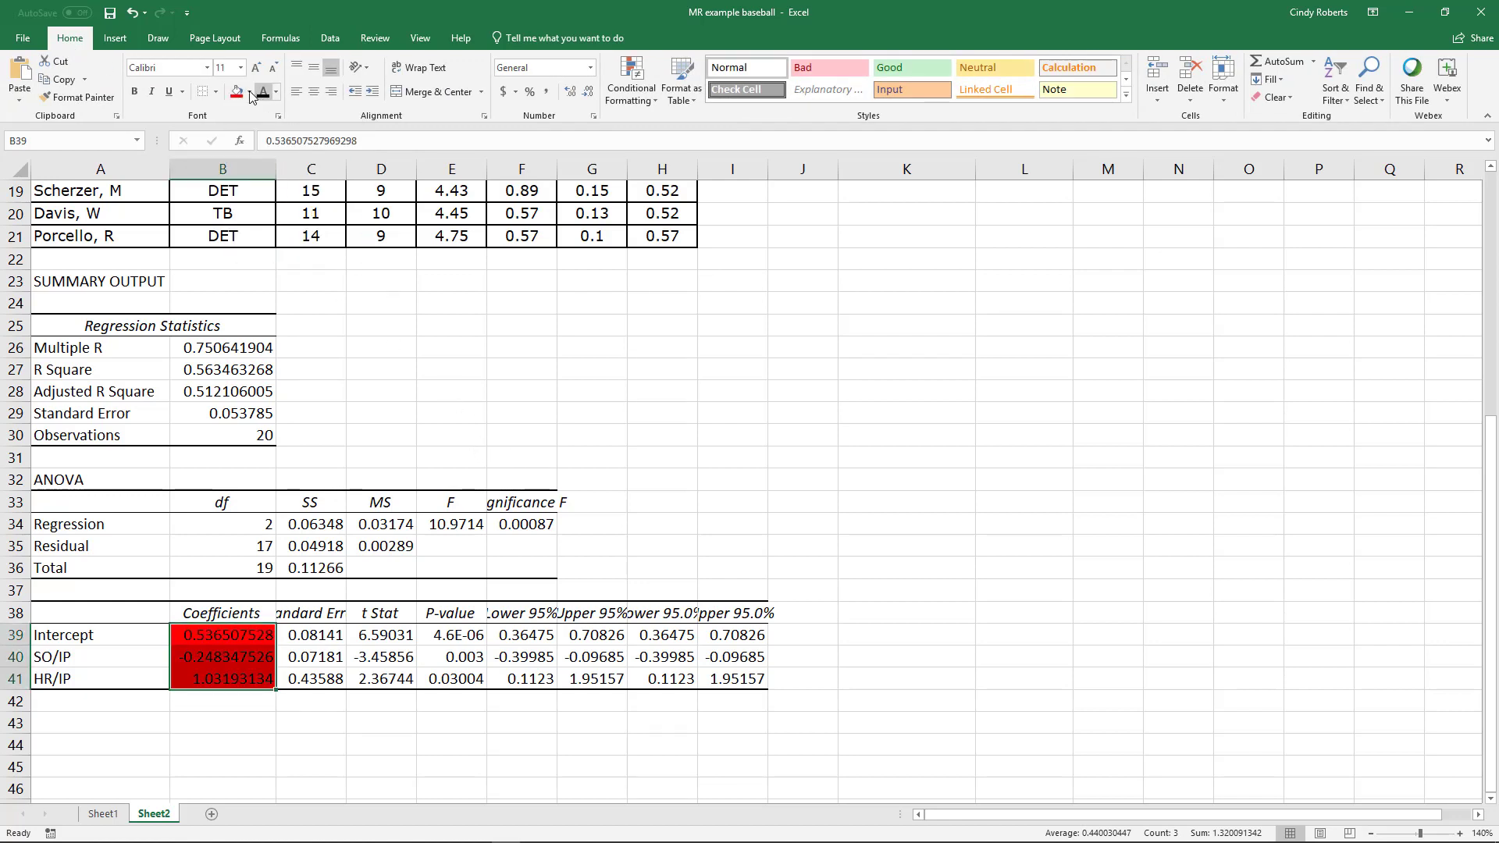
click(248, 92)
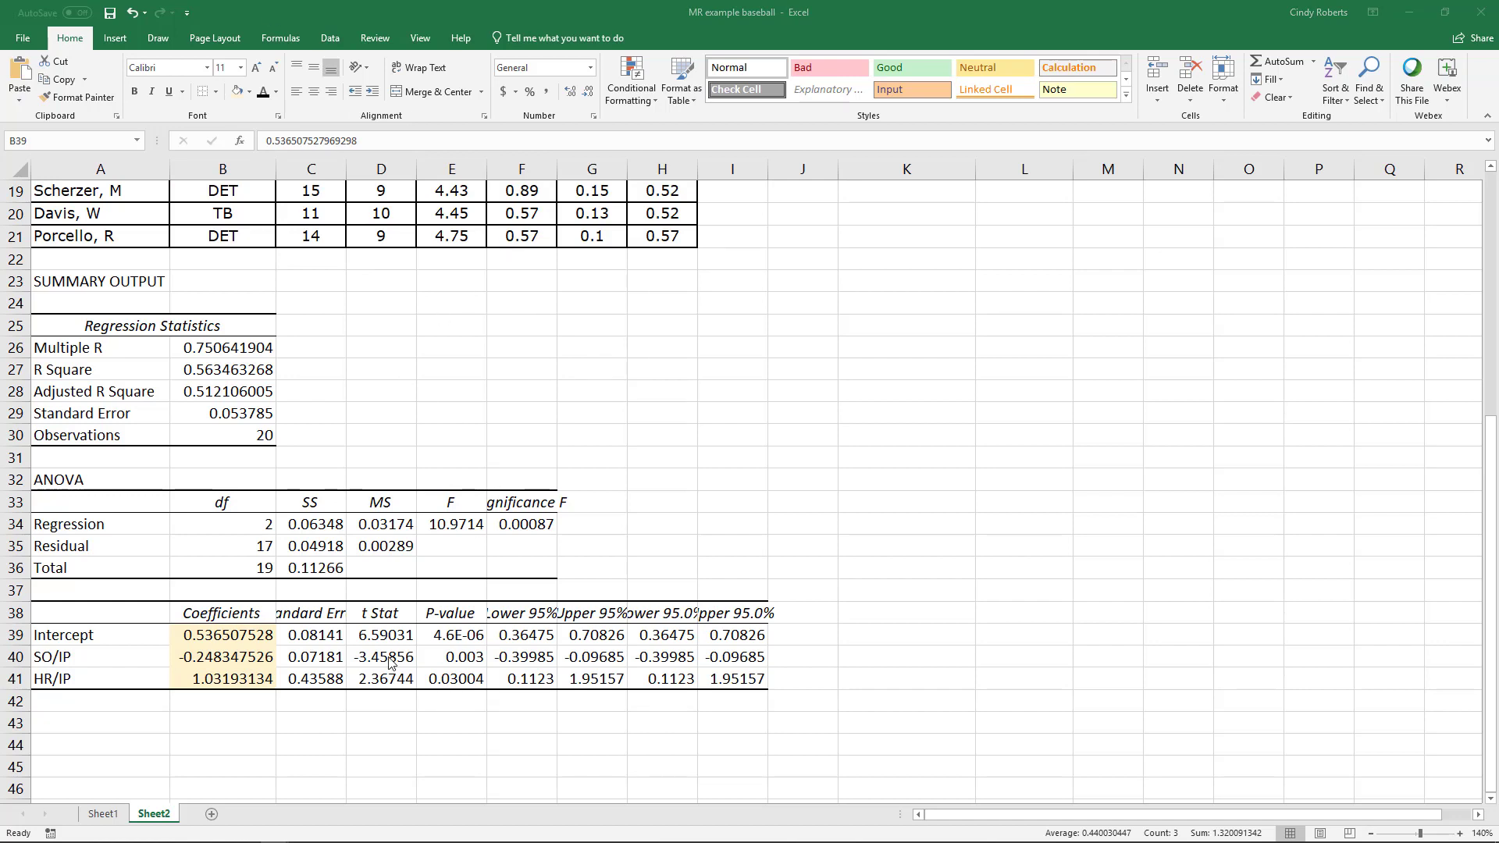
click(228, 634)
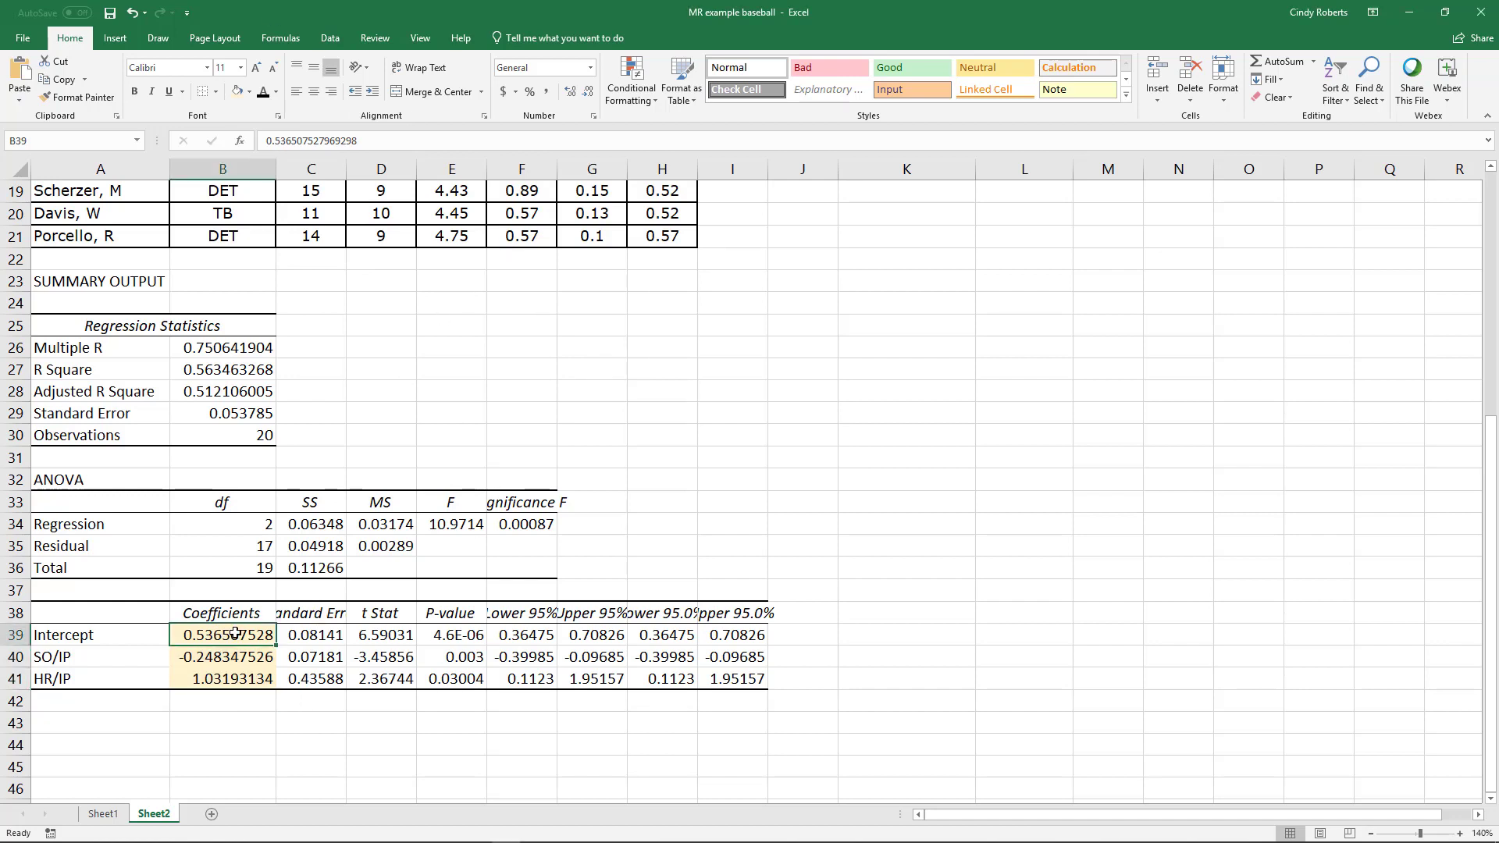
click(223, 658)
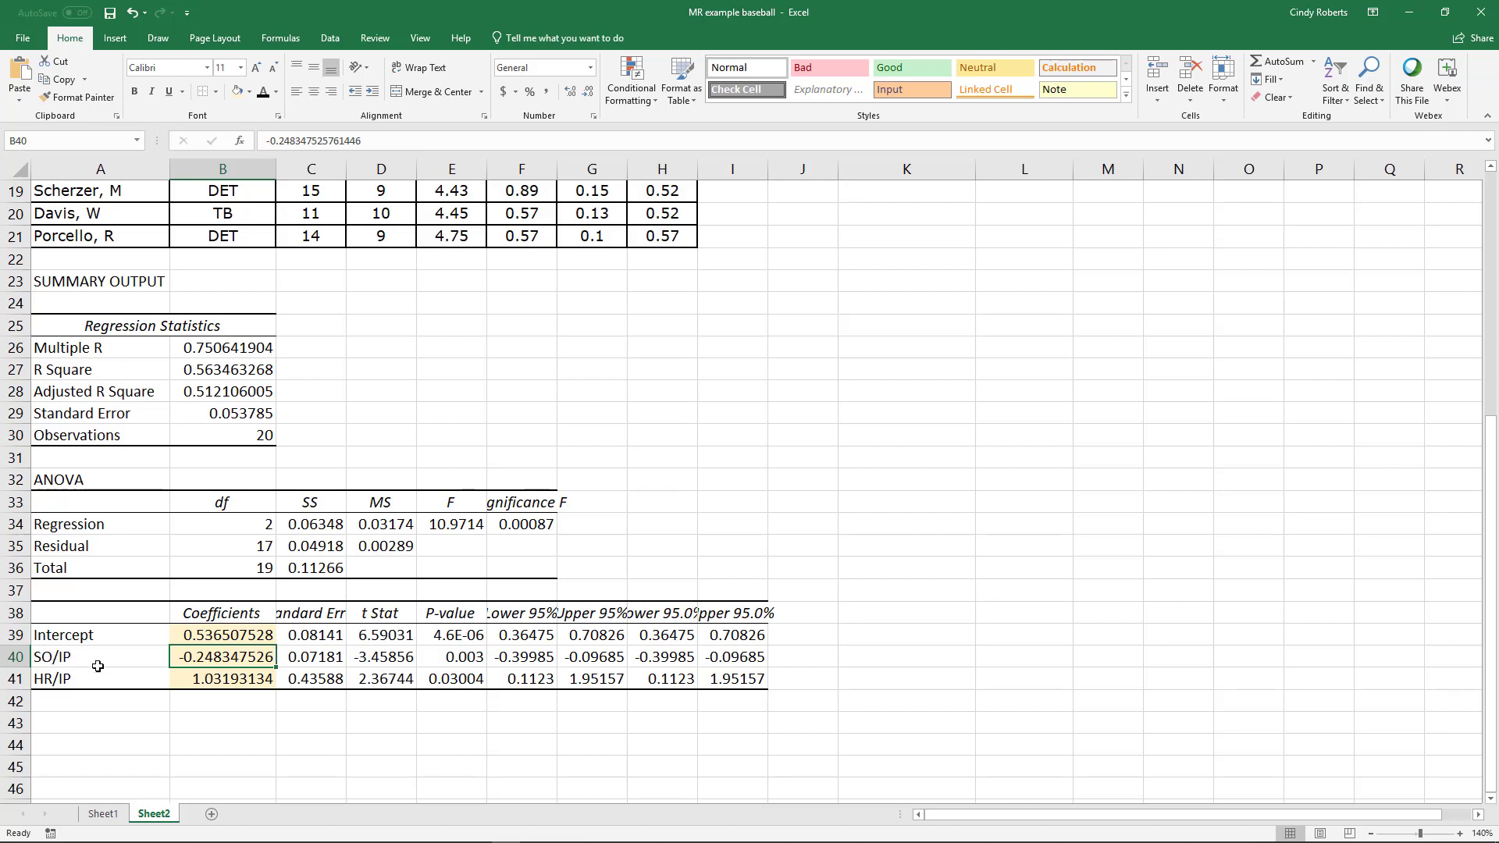
- Select the HR/IP row, then shade the F statistic 10.97 and Significance F 0.00087 in E34:F34
click(222, 680)
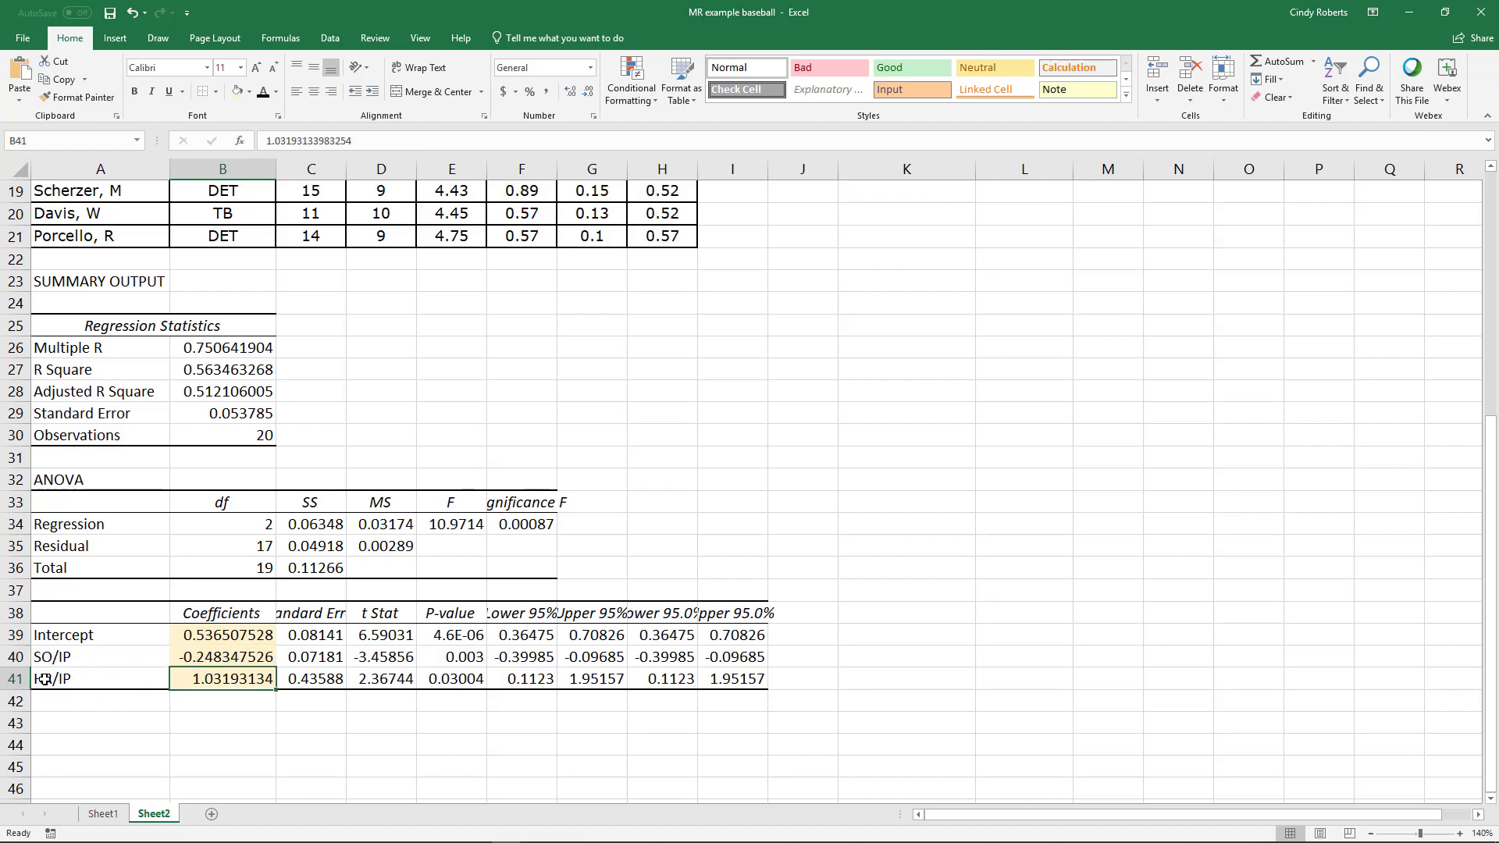
click(100, 678)
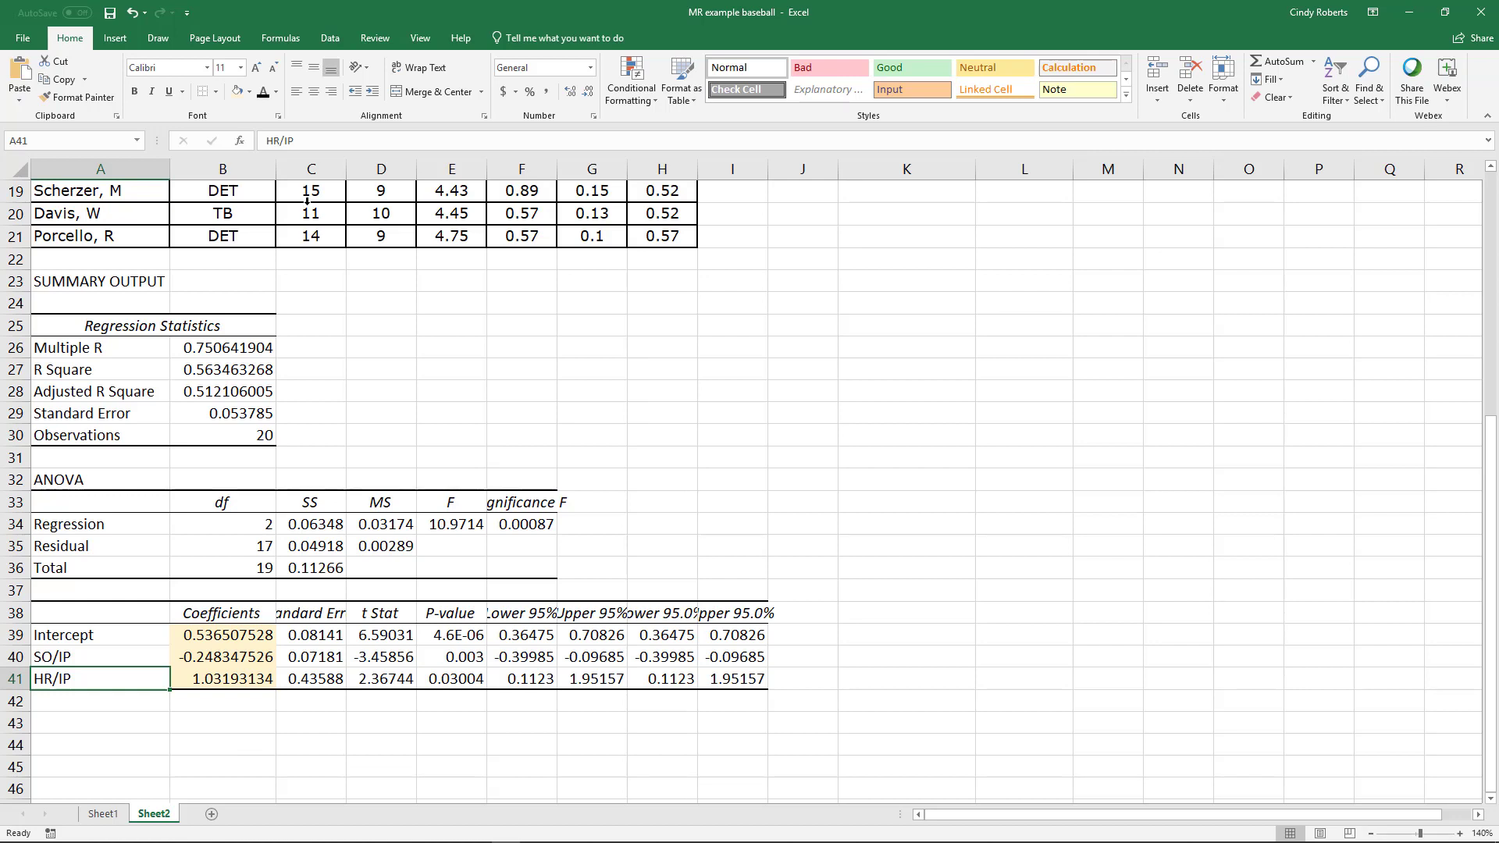
click(453, 525)
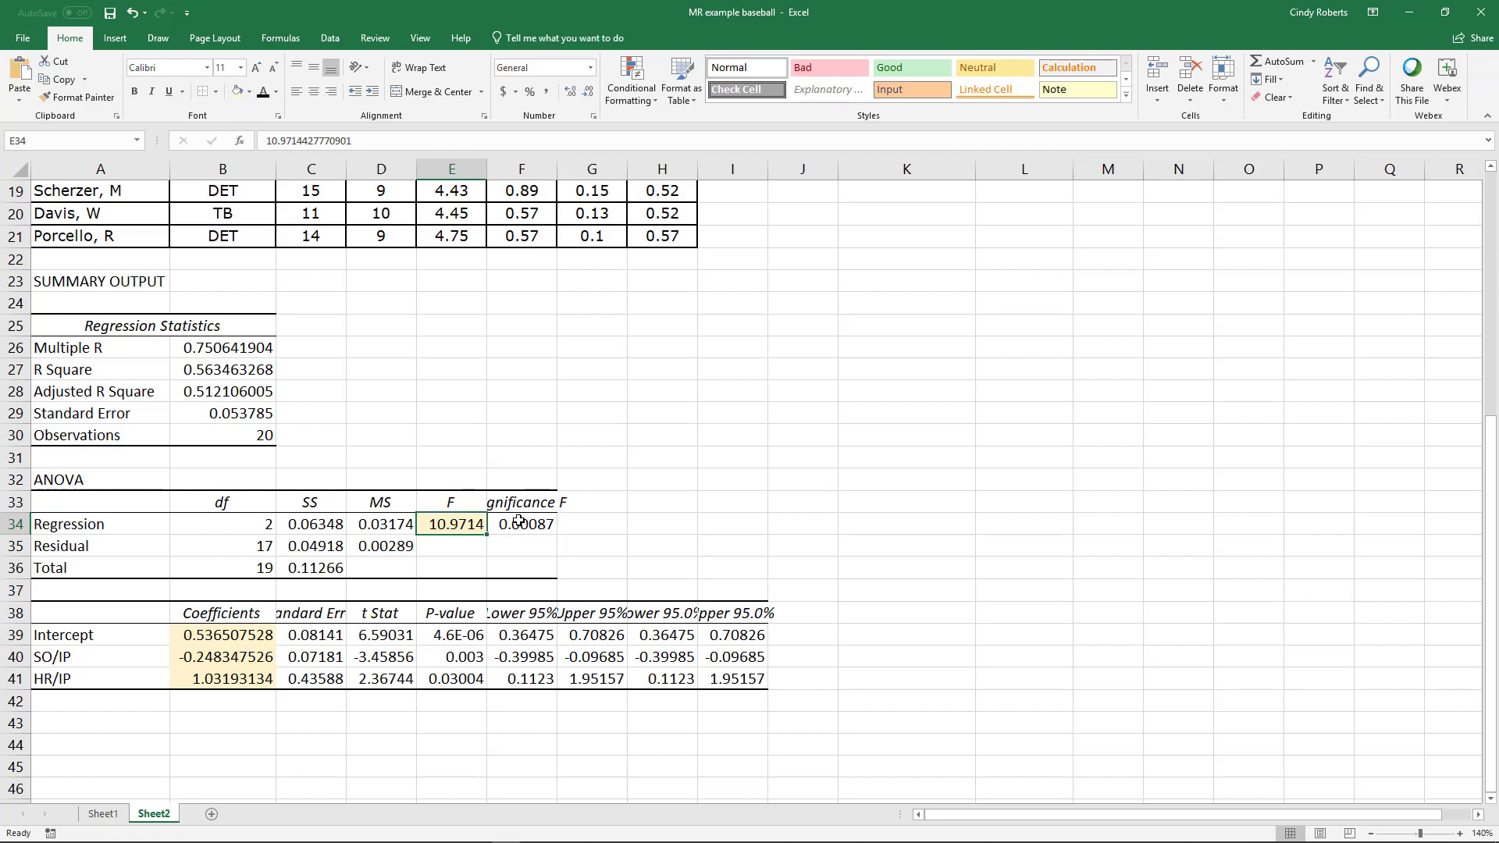
click(521, 525)
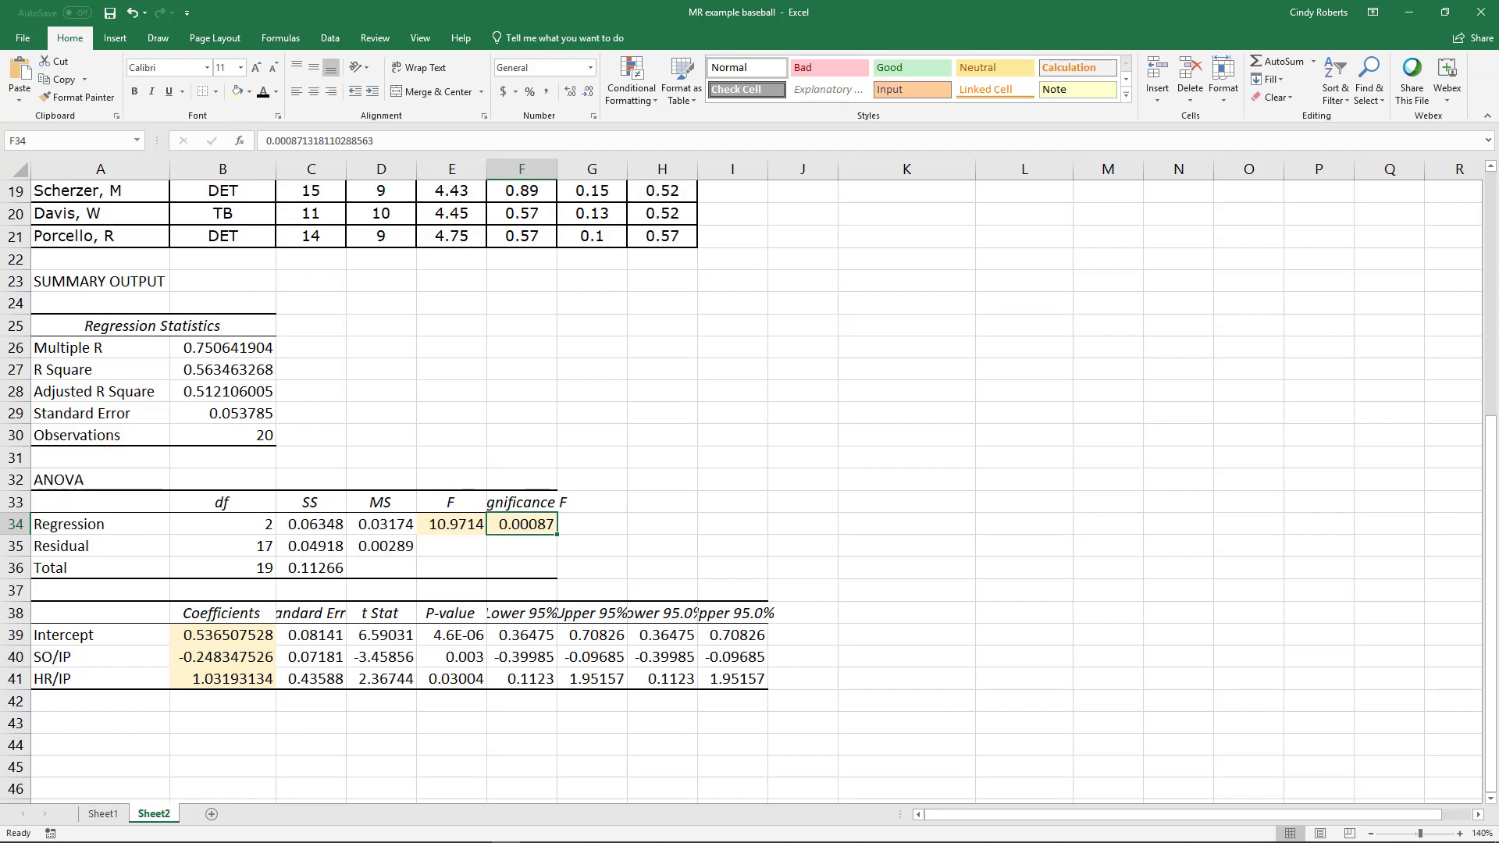
mouse_move(478, 427)
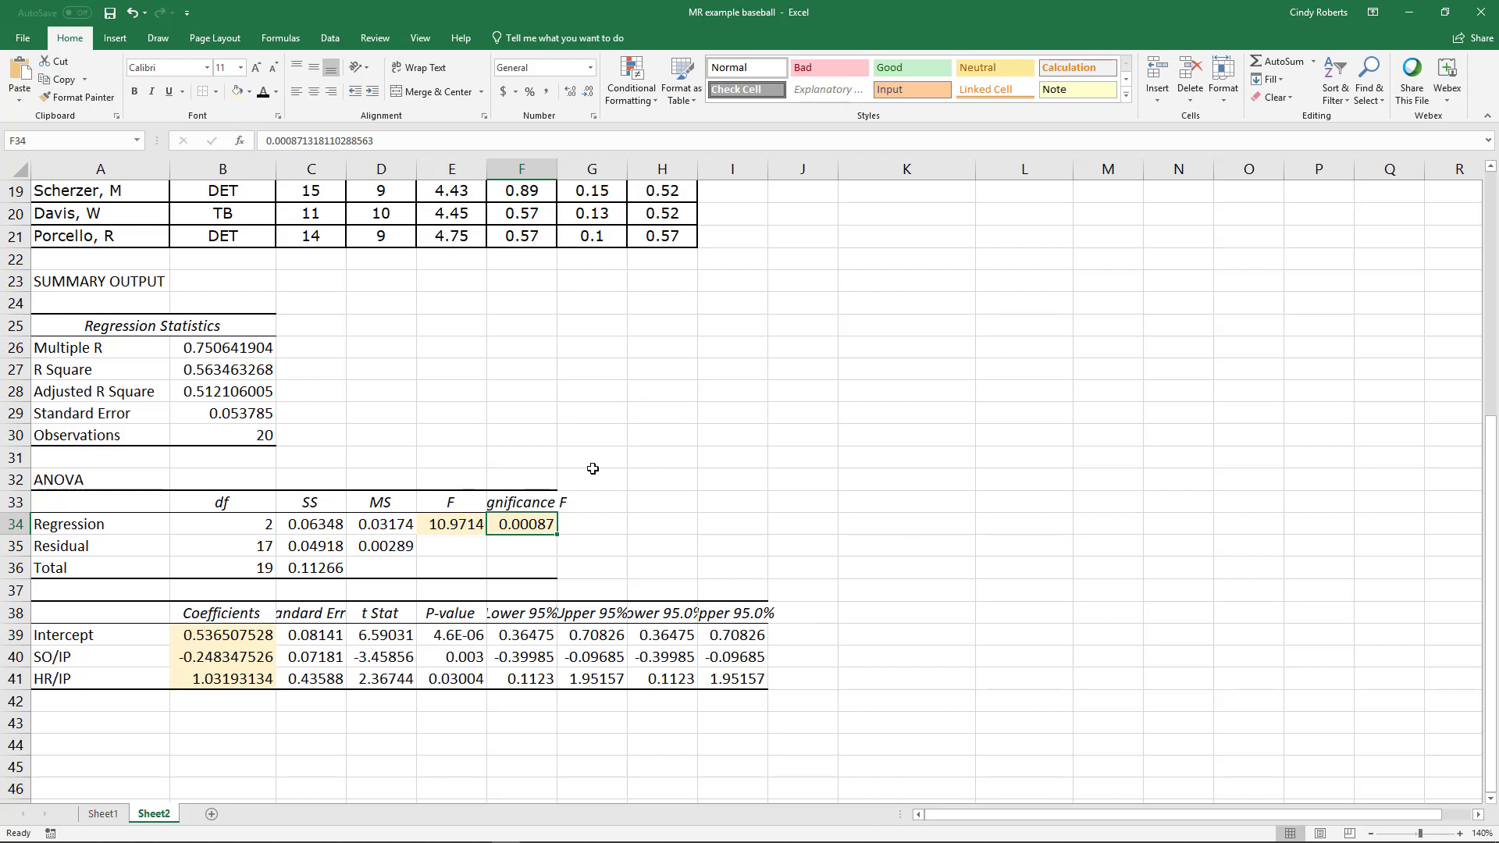
mouse_move(653, 515)
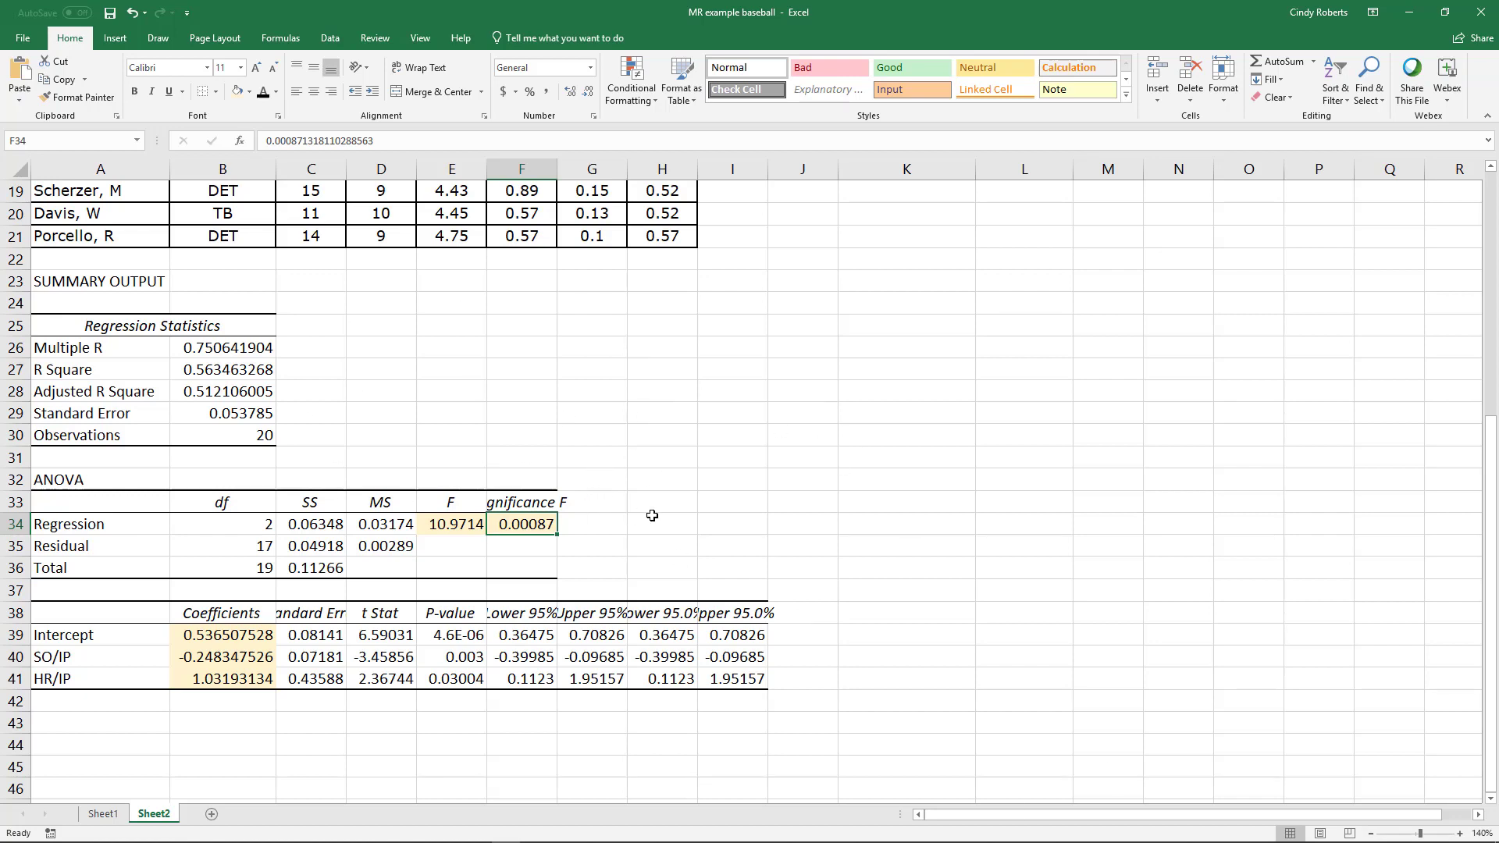
mouse_move(689, 189)
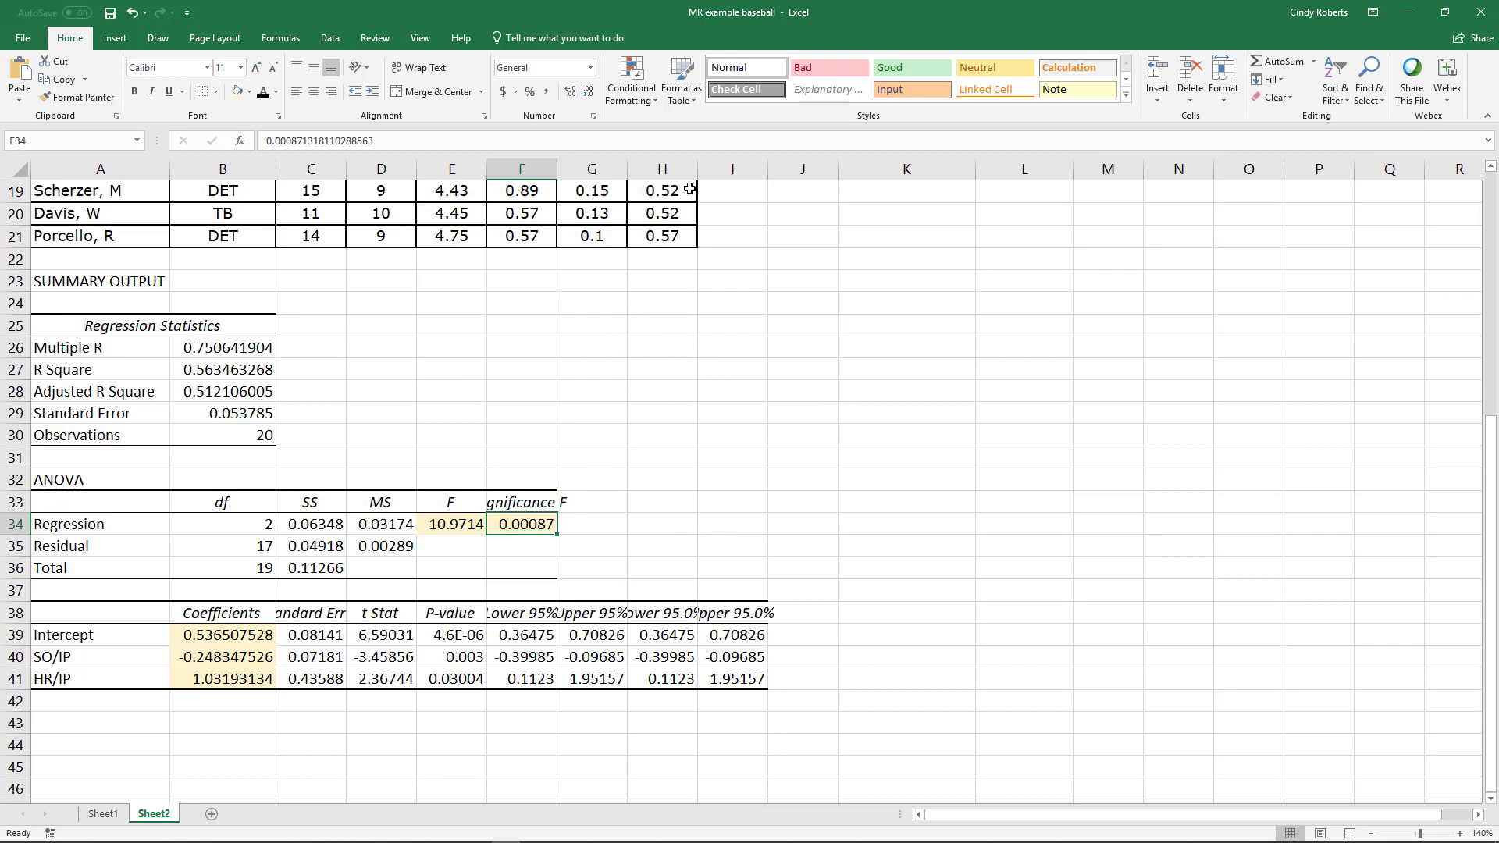
mouse_move(361, 309)
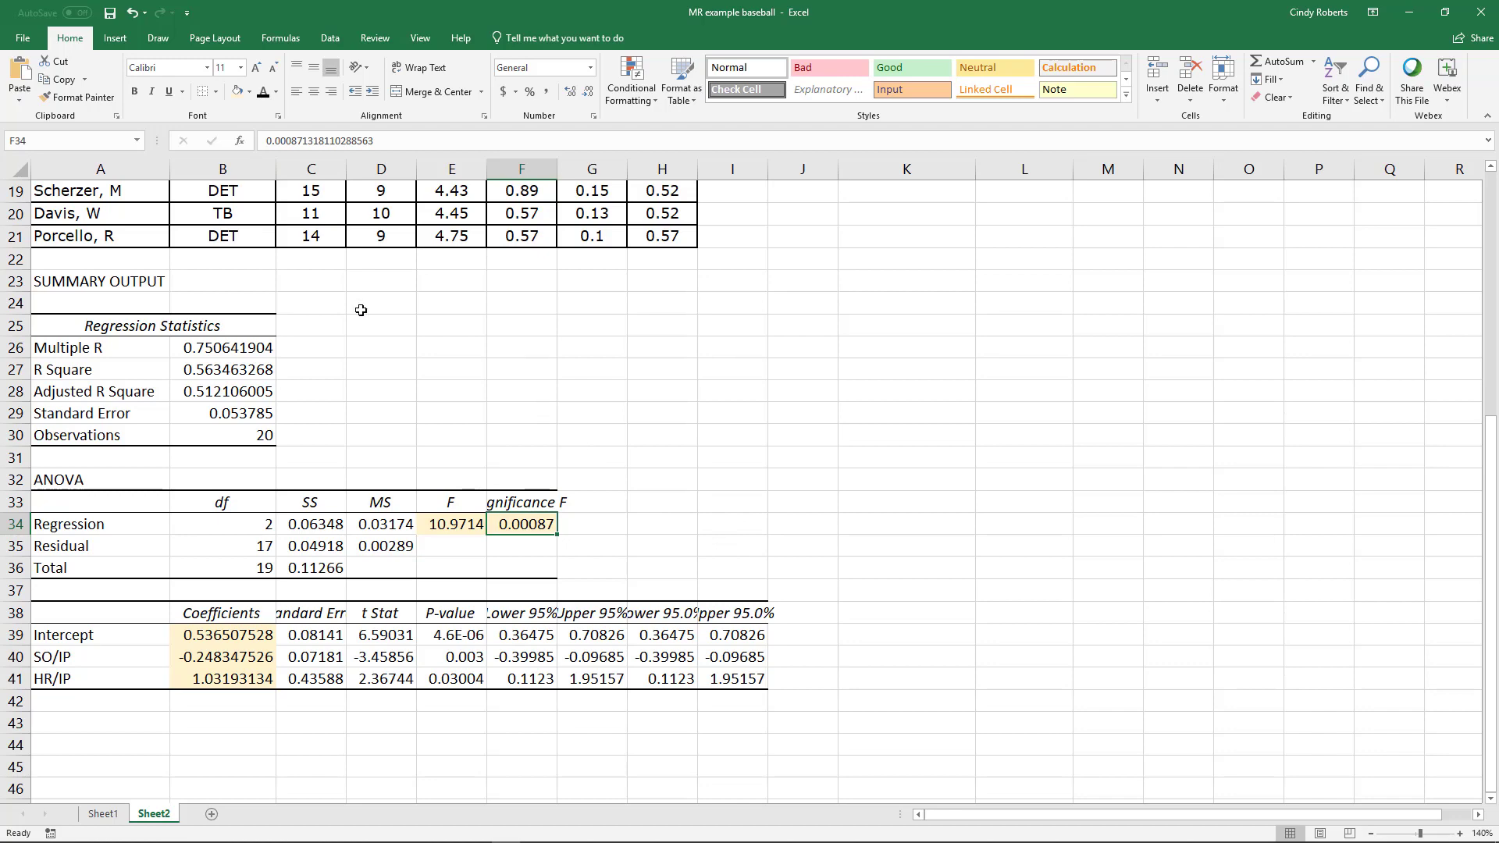
mouse_move(559, 539)
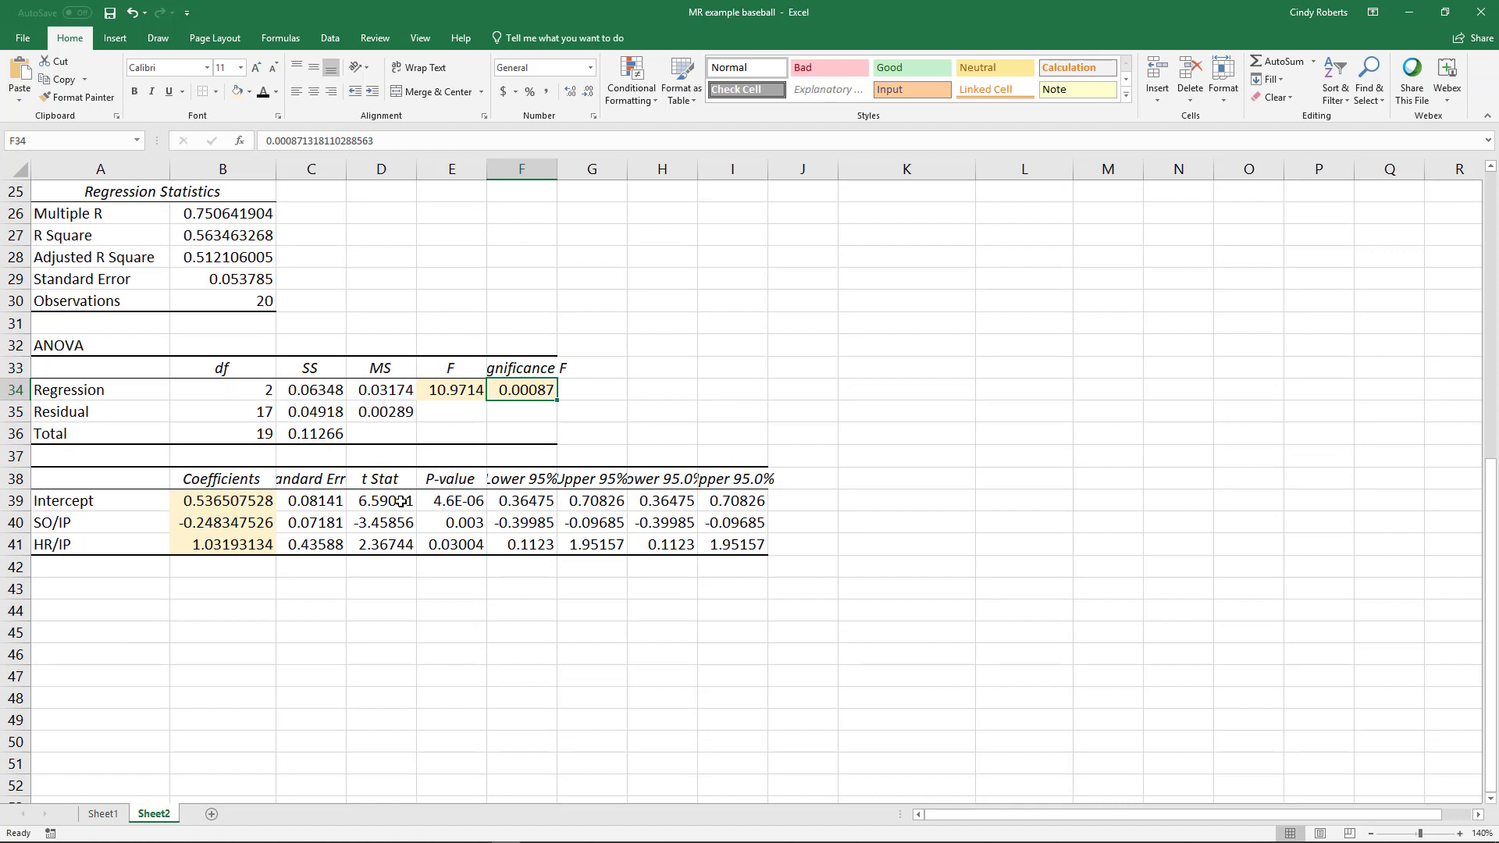
- Shade the SO/IP t Stat in D40 and select its P-value in E40 for highlighting
click(381, 500)
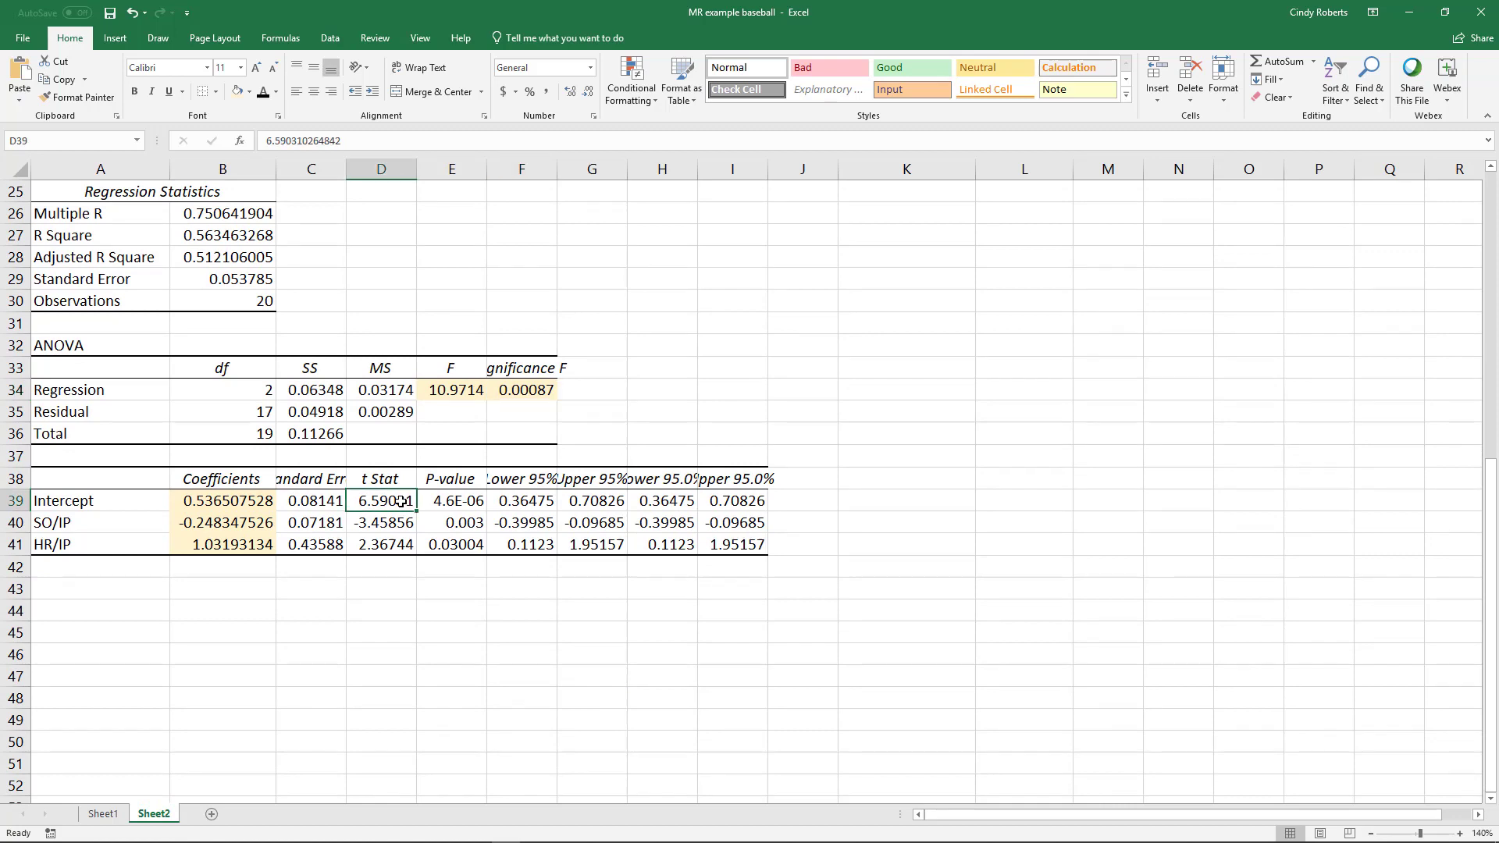
click(381, 521)
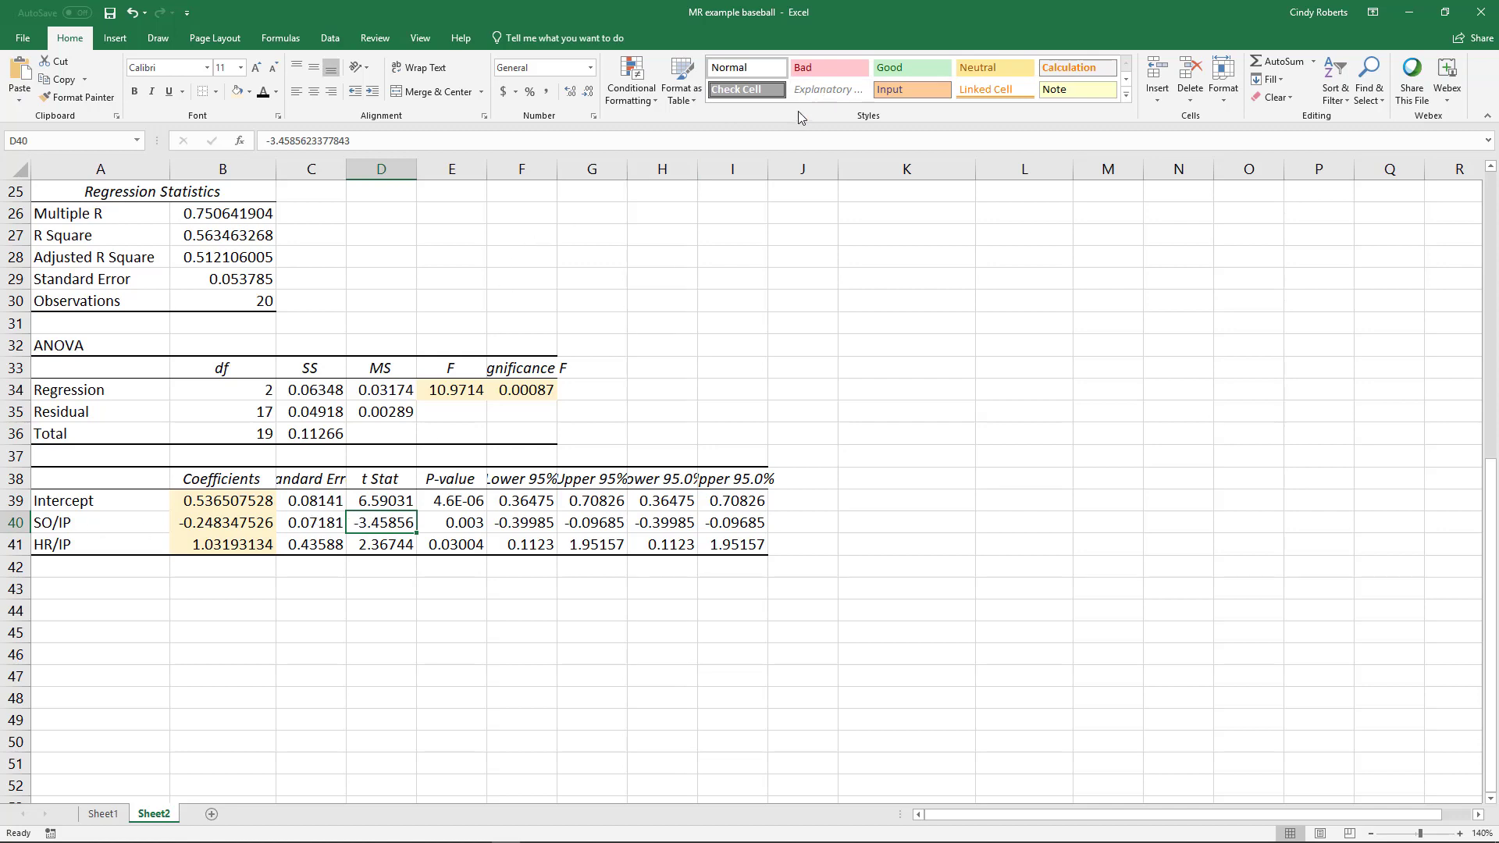
click(995, 67)
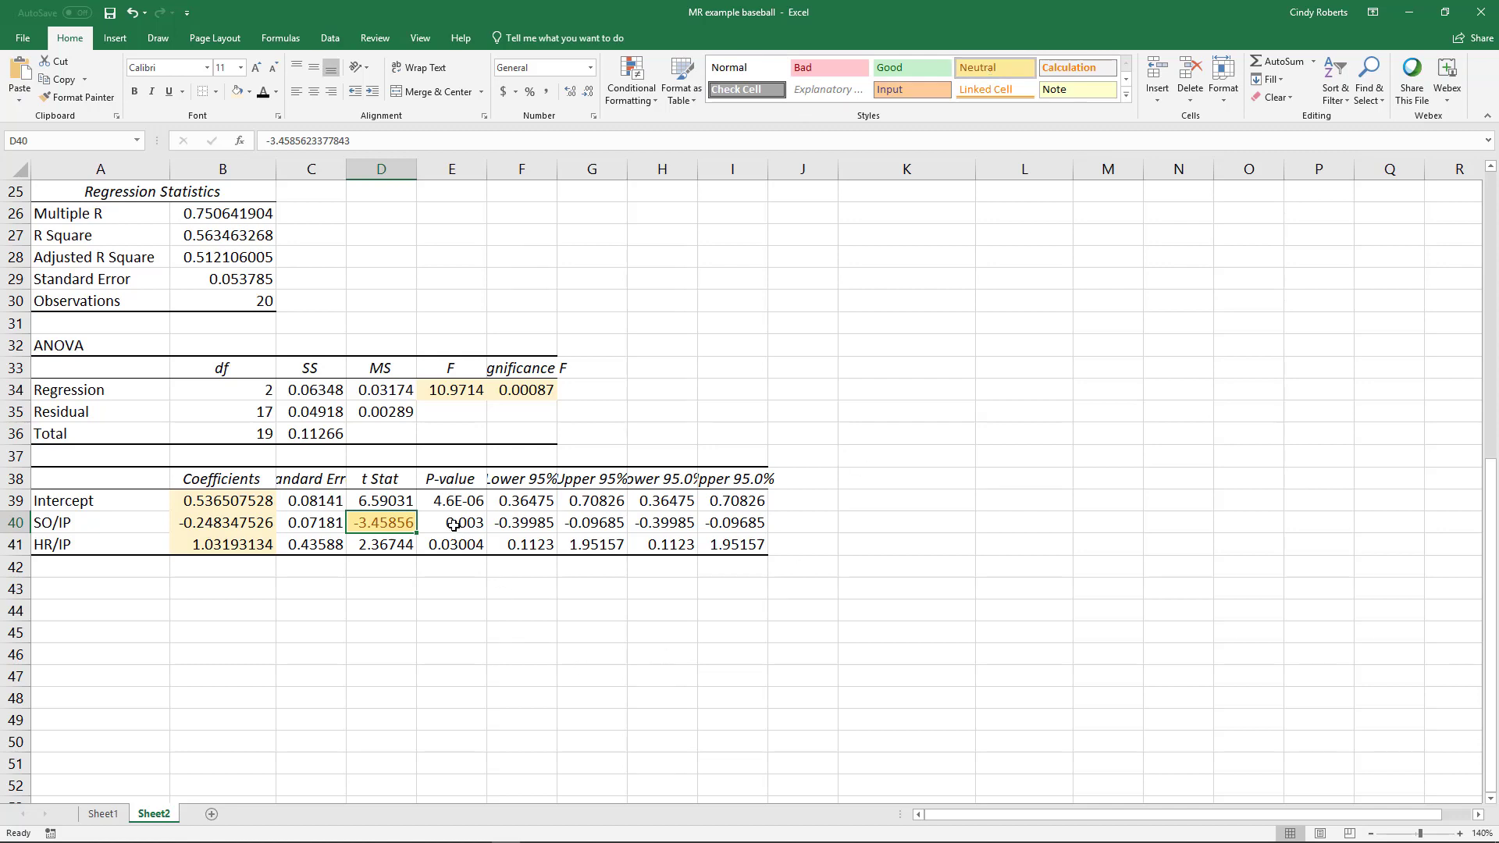
click(451, 522)
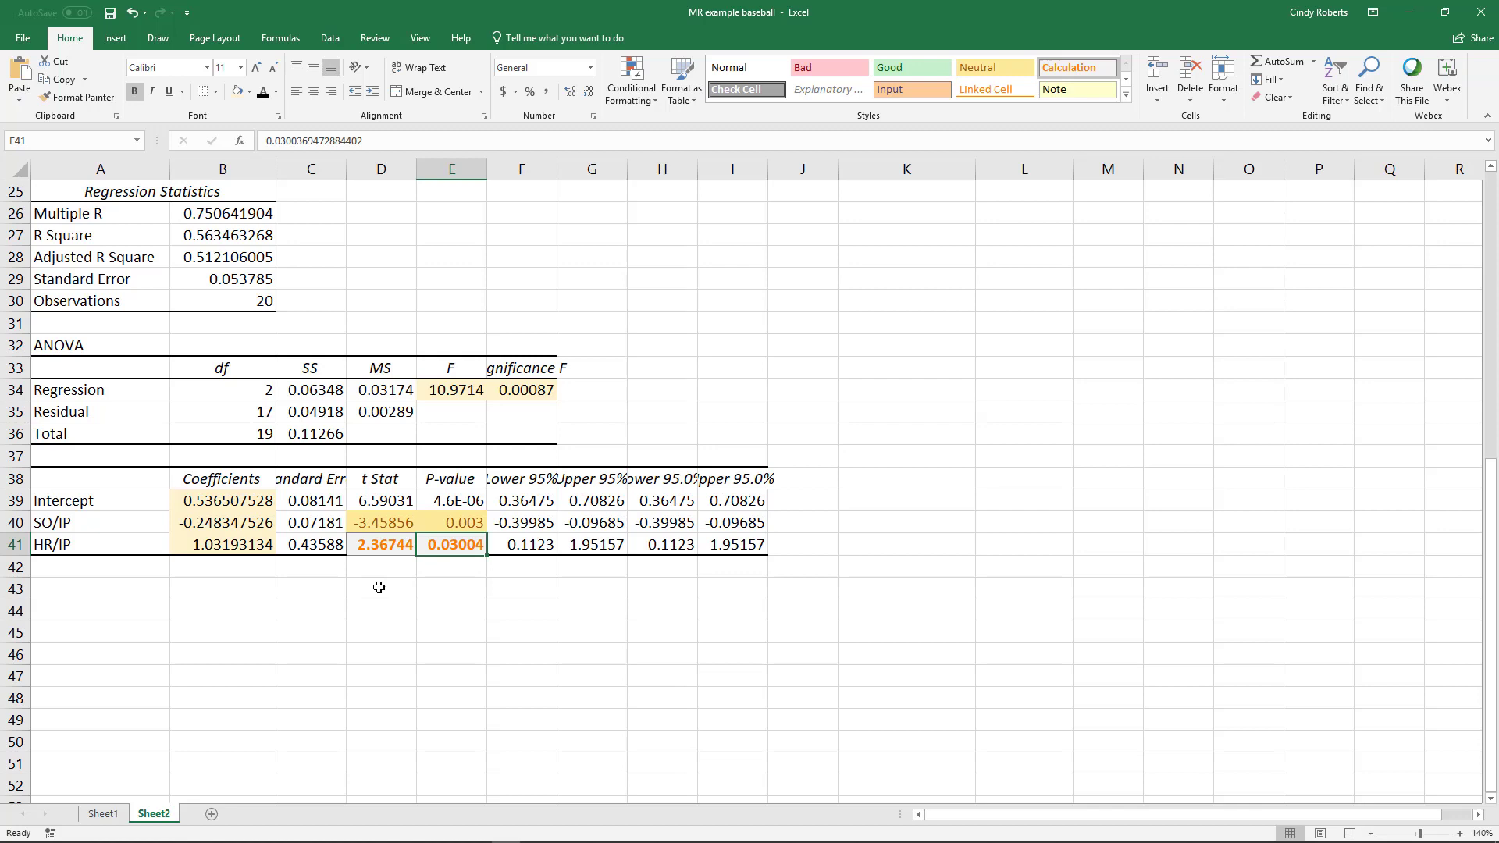
click(222, 522)
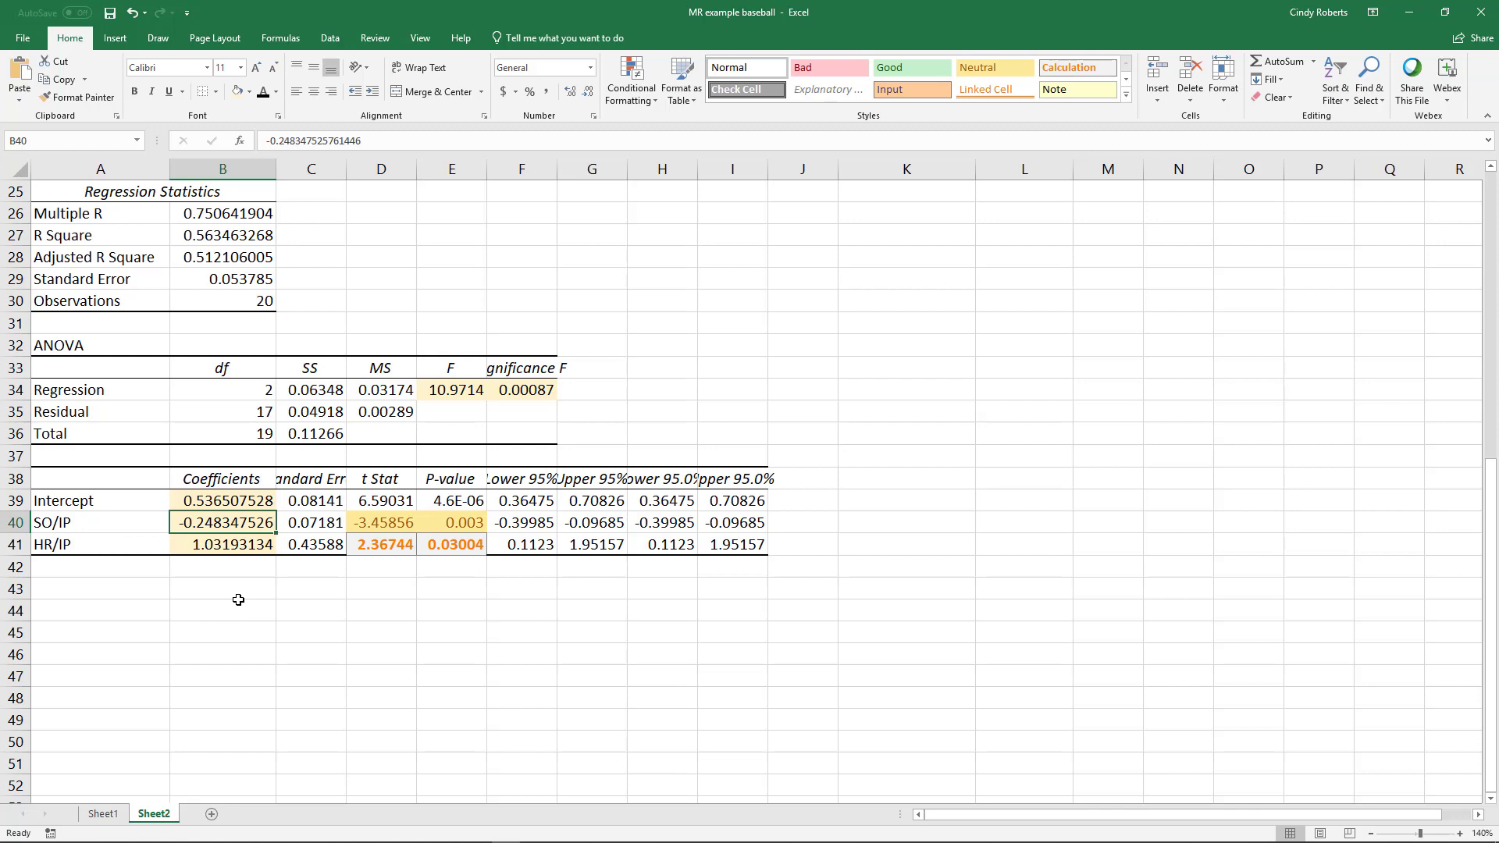
mouse_move(284, 542)
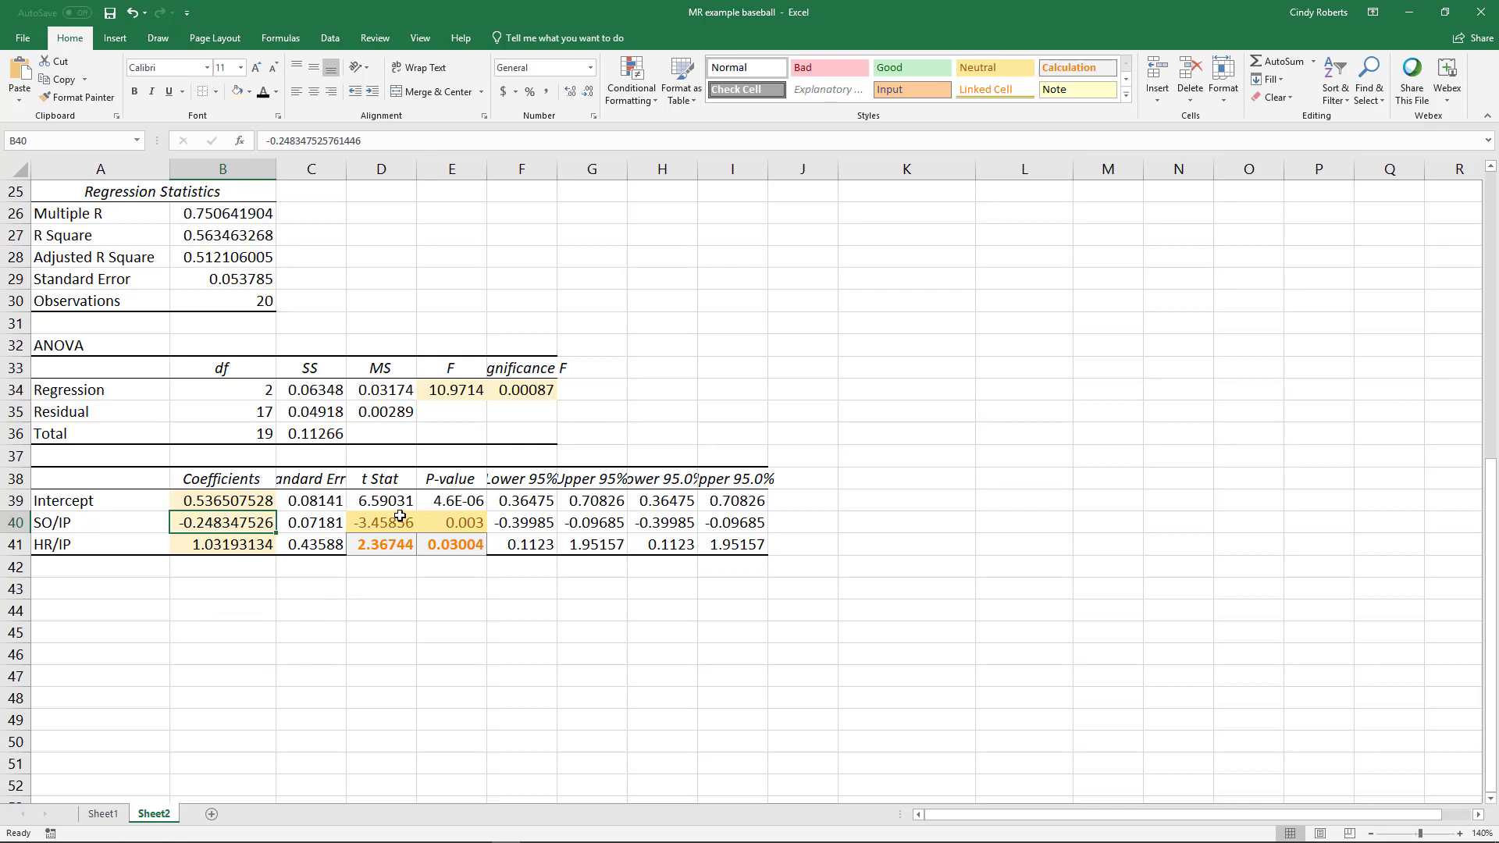
mouse_move(322, 632)
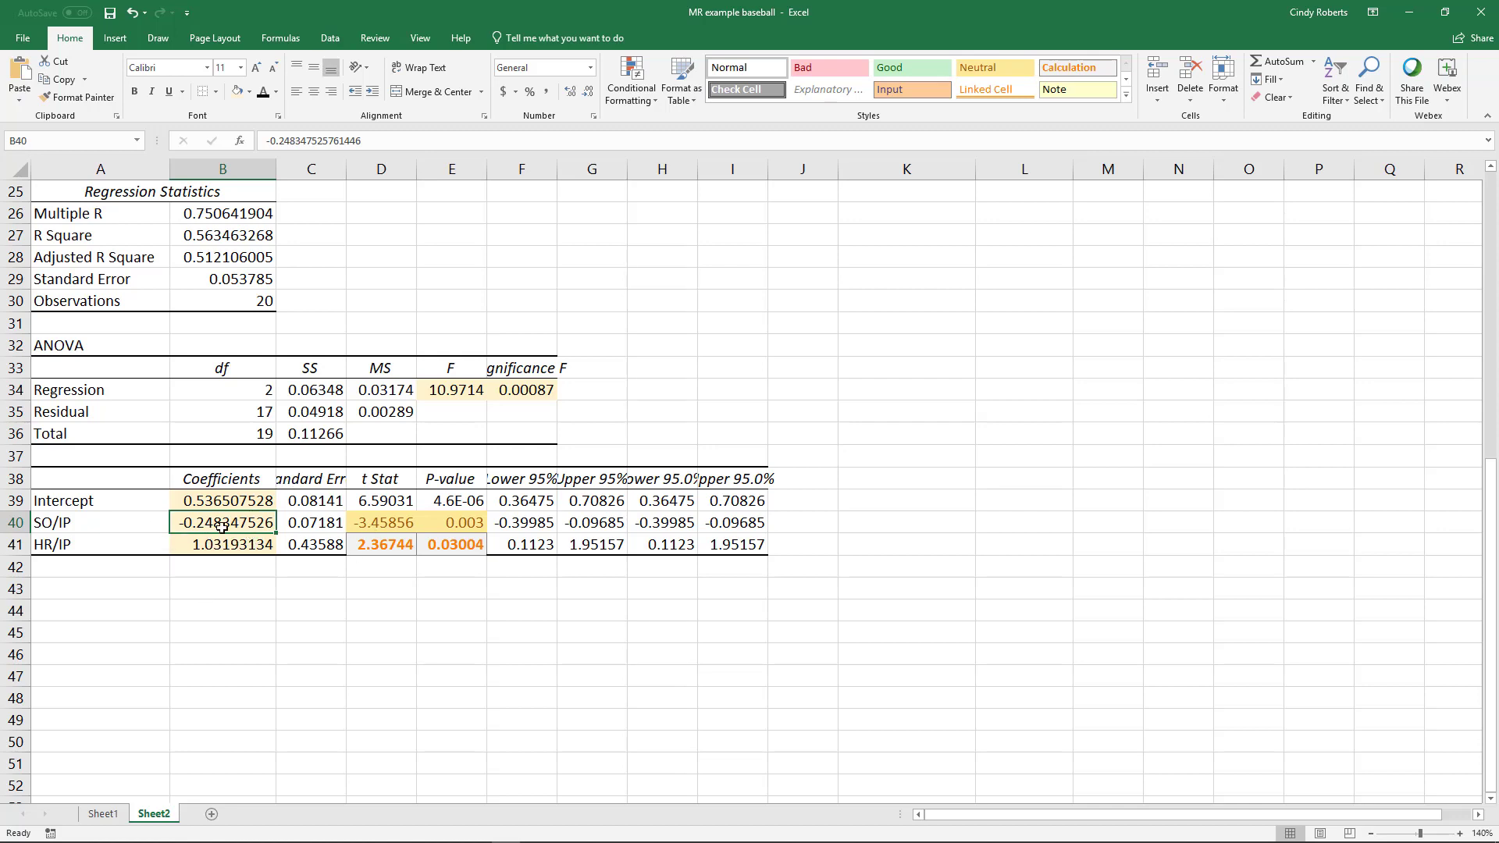
click(223, 500)
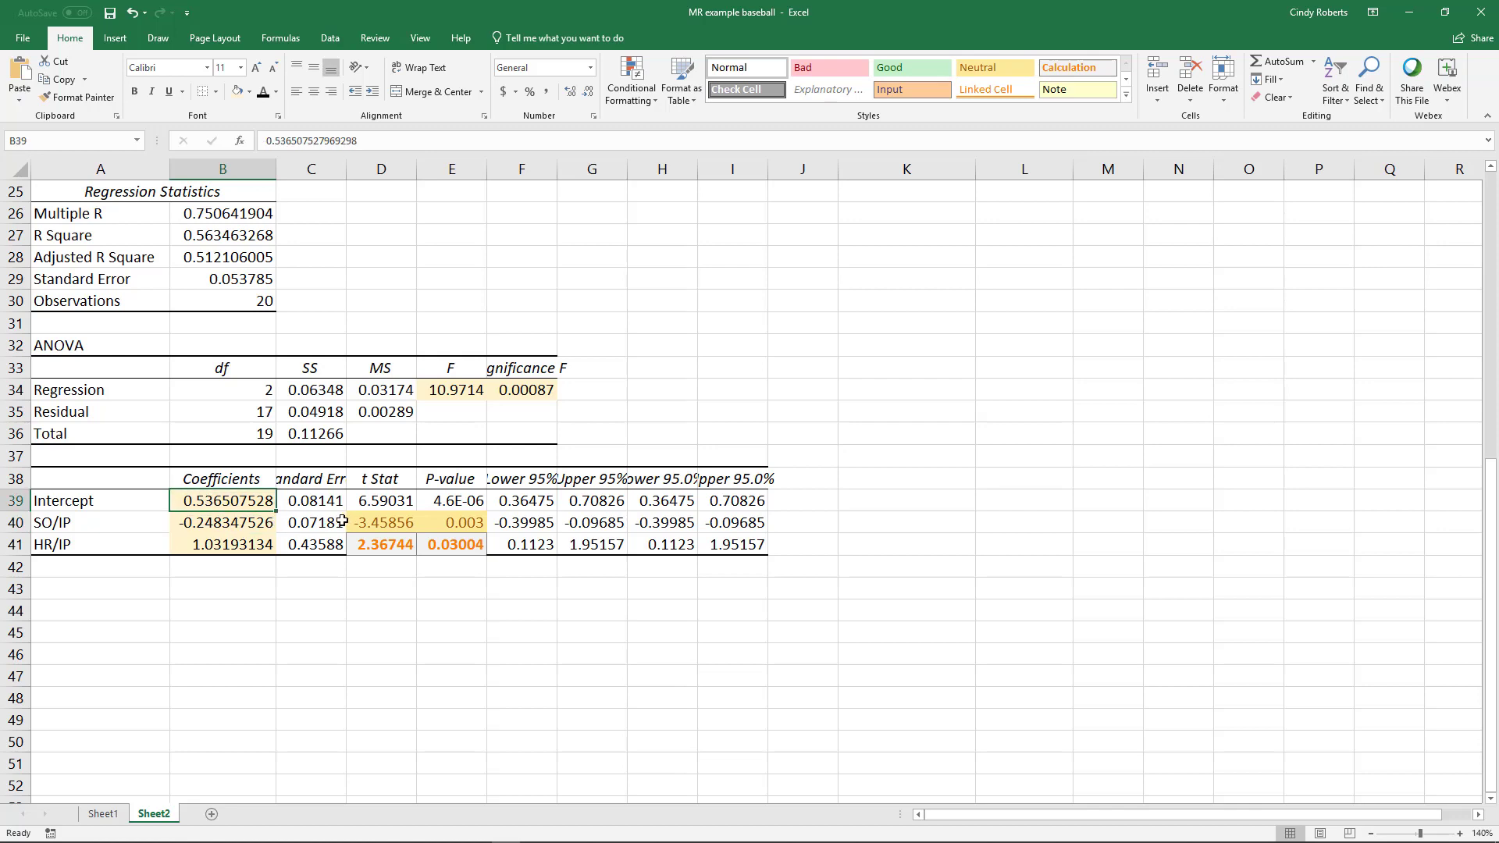
click(223, 521)
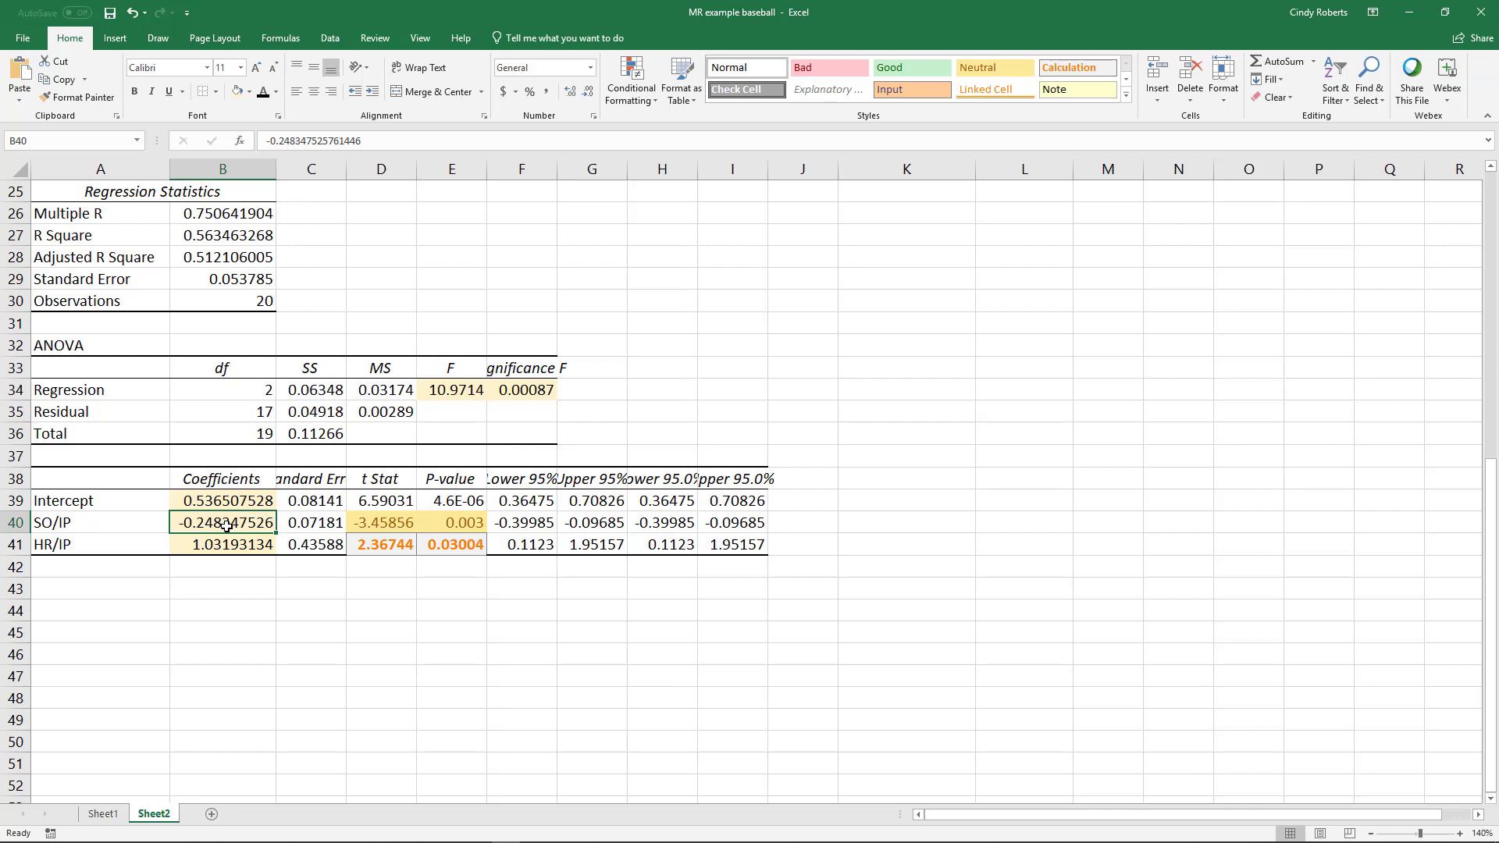
click(224, 543)
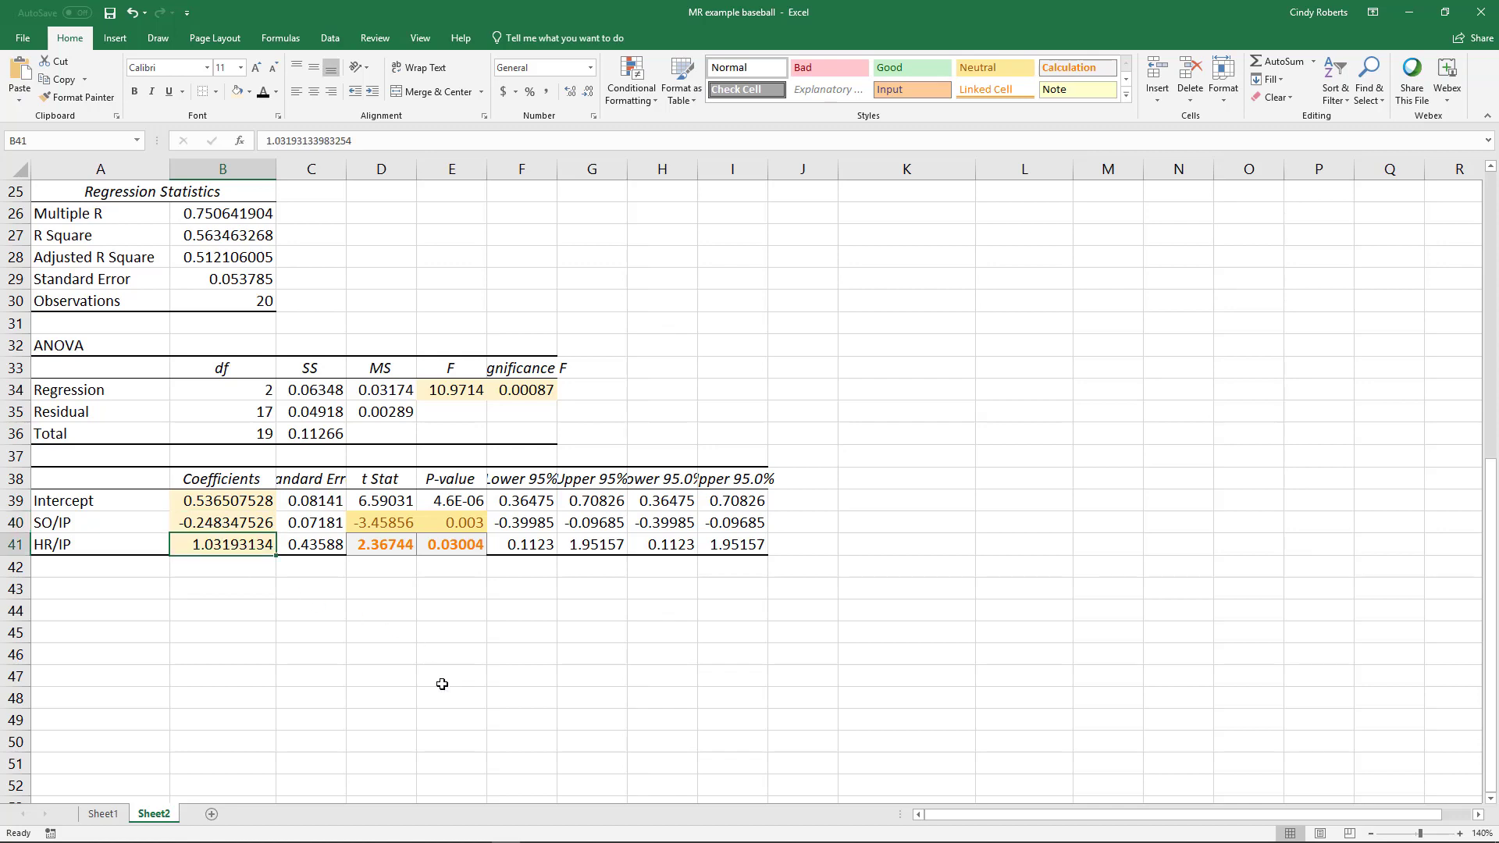
mouse_move(634, 684)
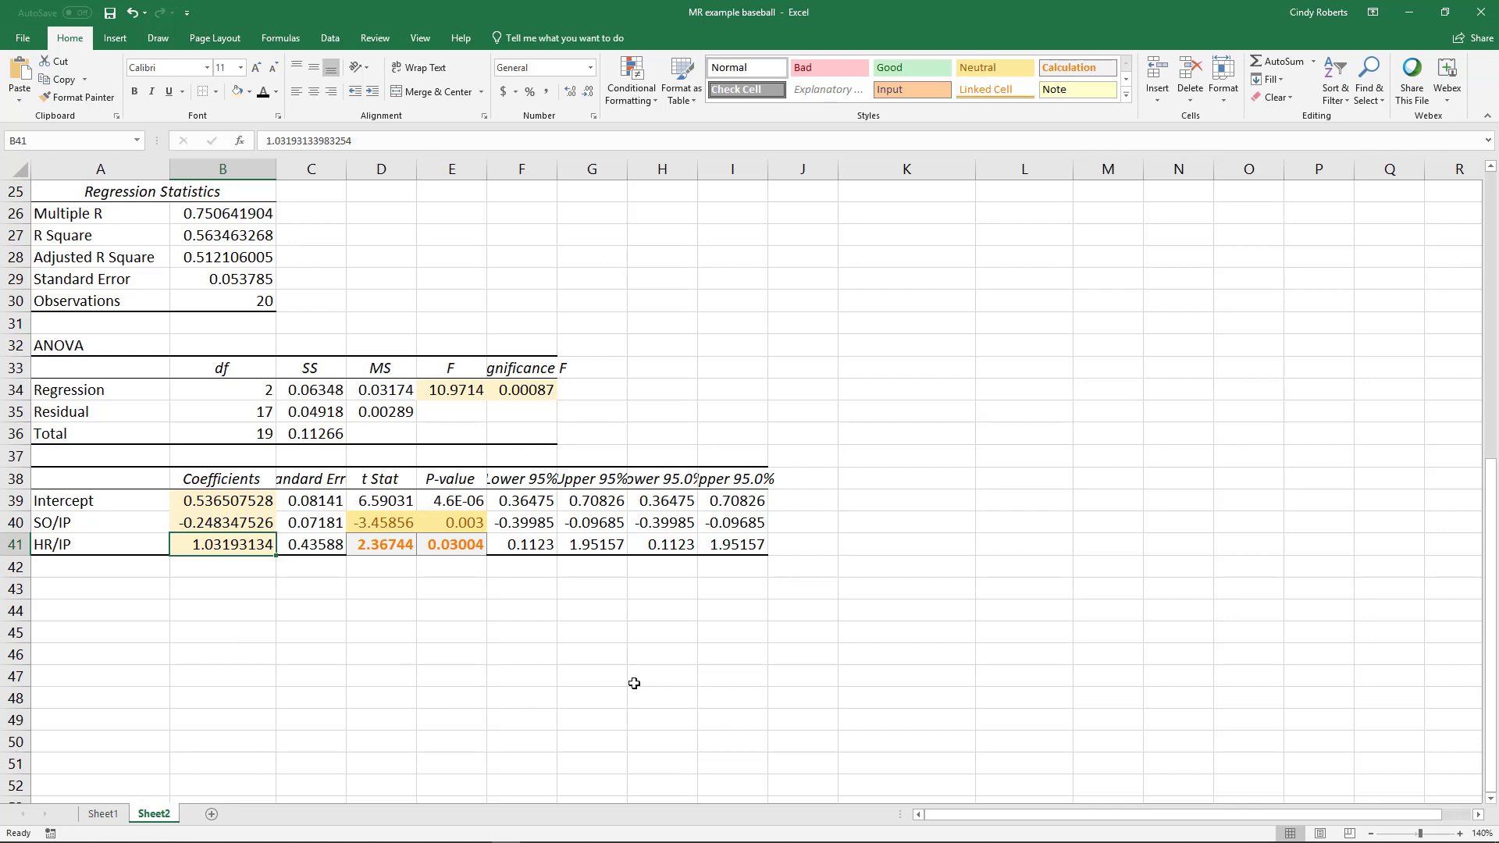
mouse_move(370, 584)
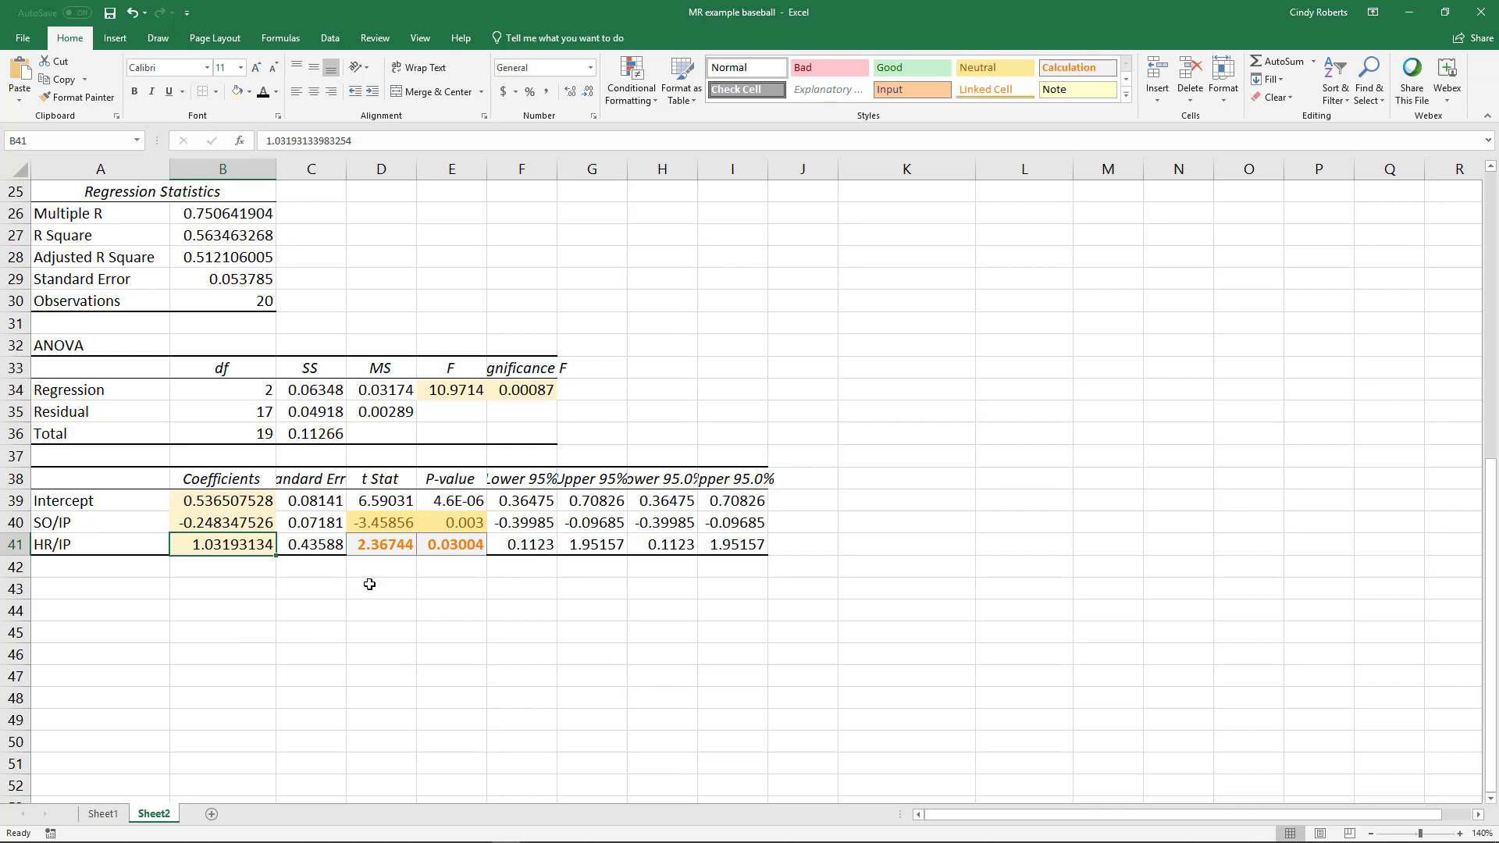
click(224, 522)
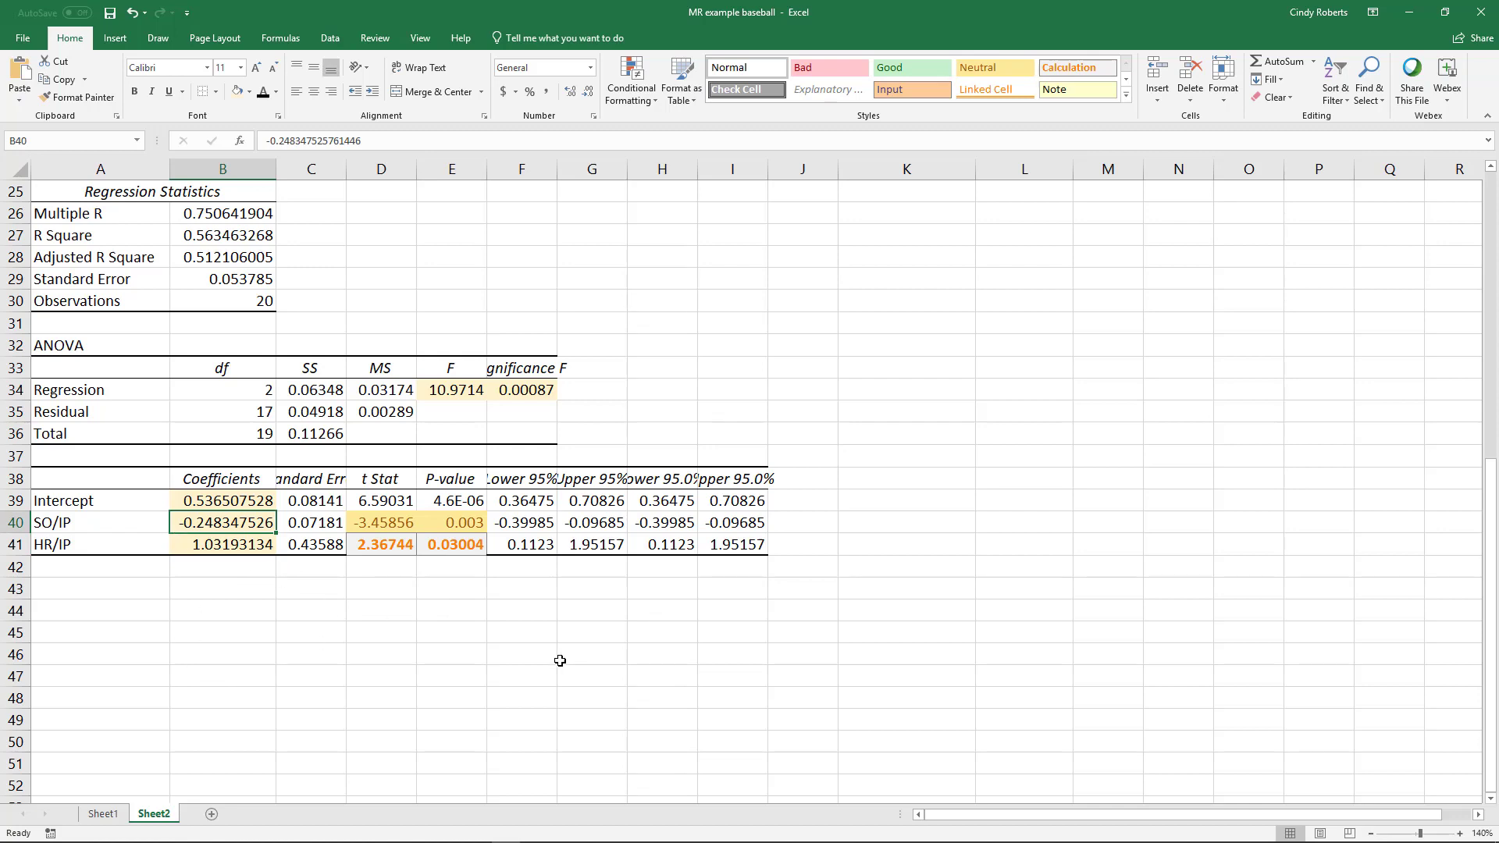
mouse_move(95, 525)
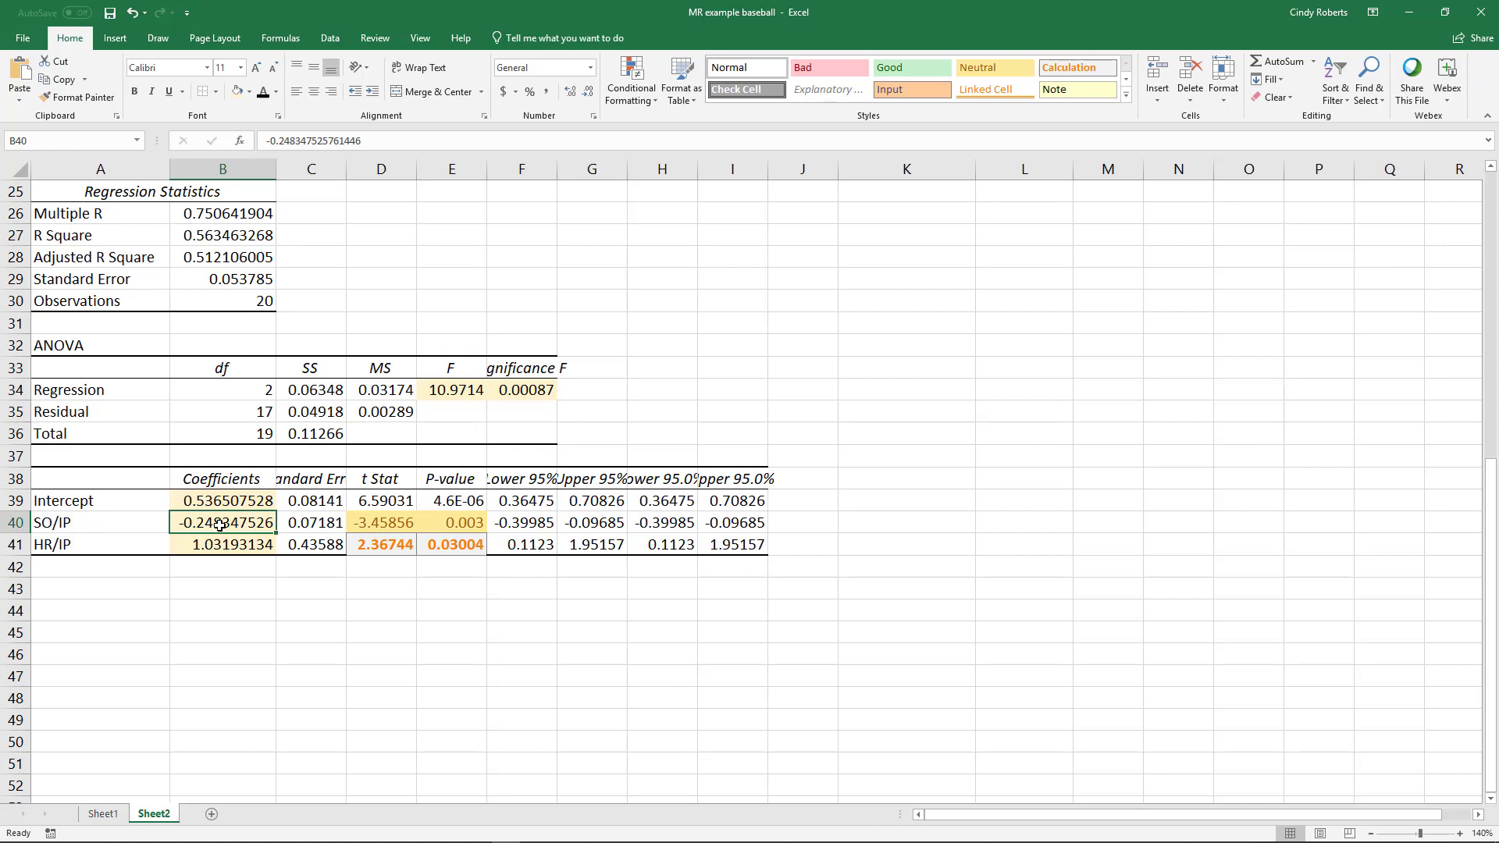
click(223, 544)
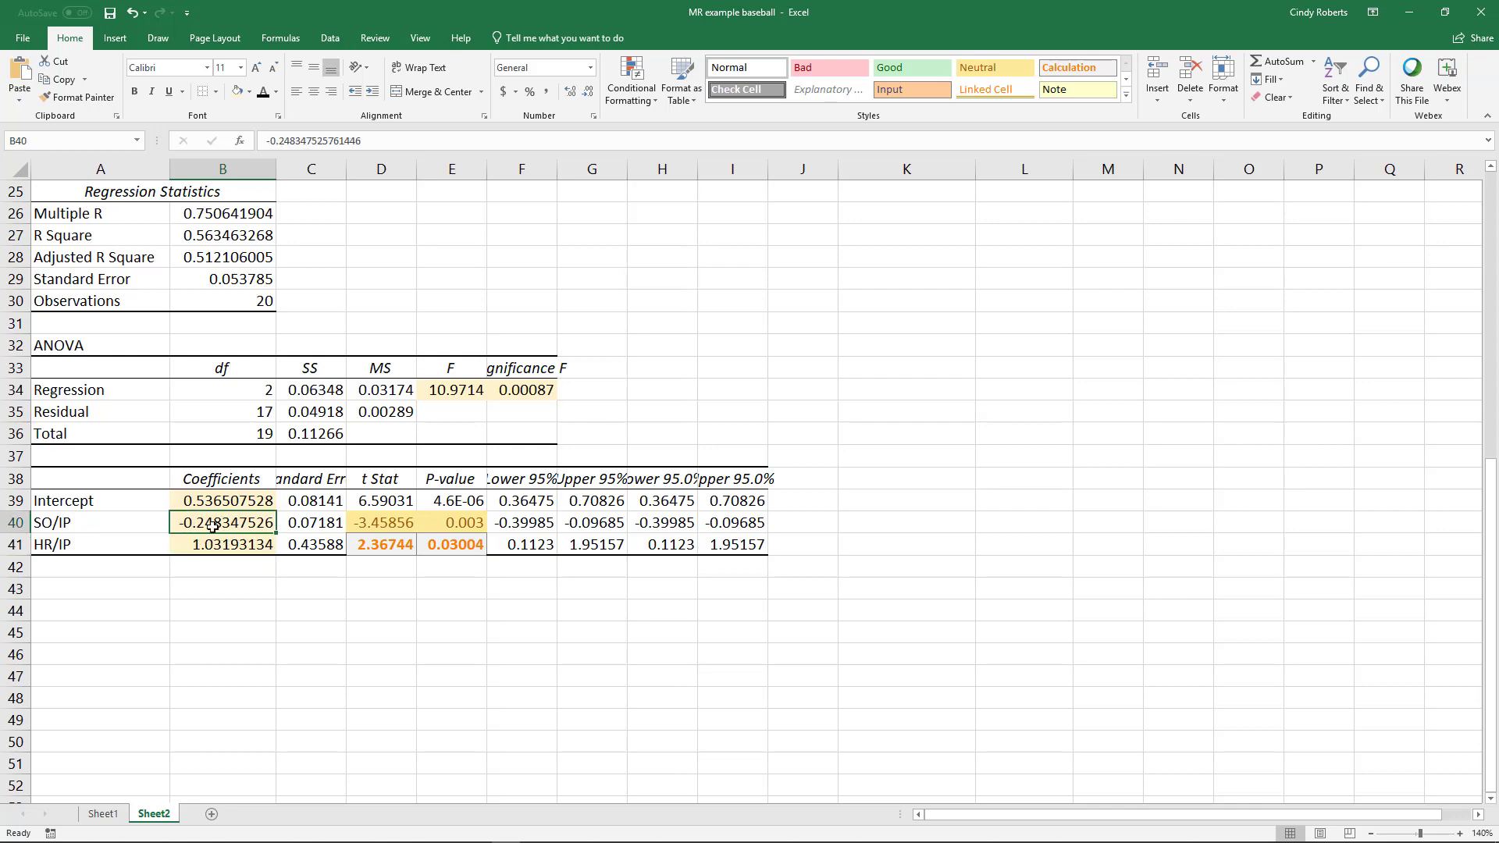
click(224, 543)
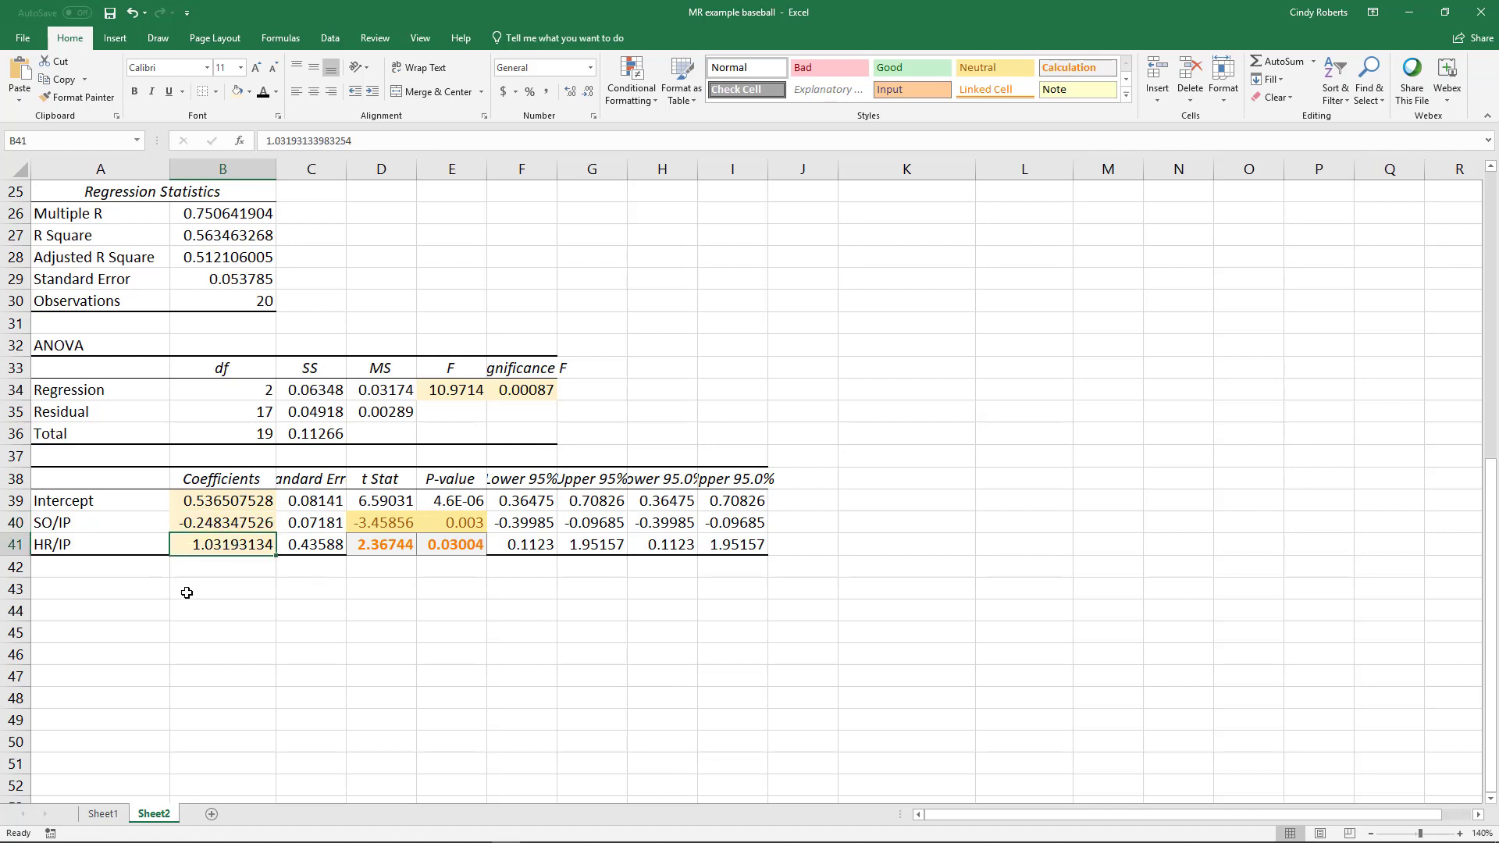
mouse_move(203, 612)
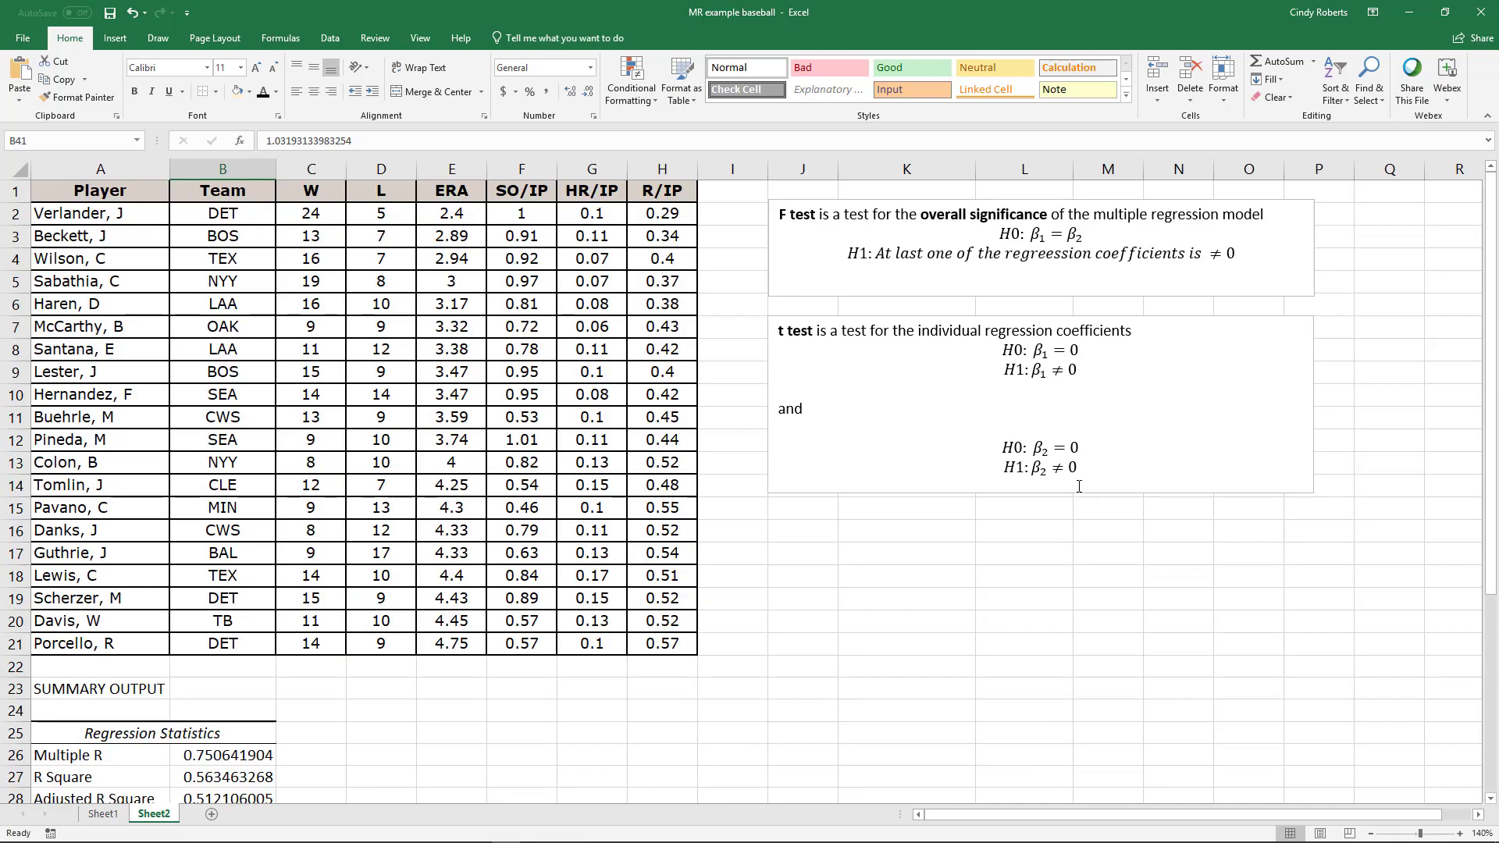
mouse_move(954, 428)
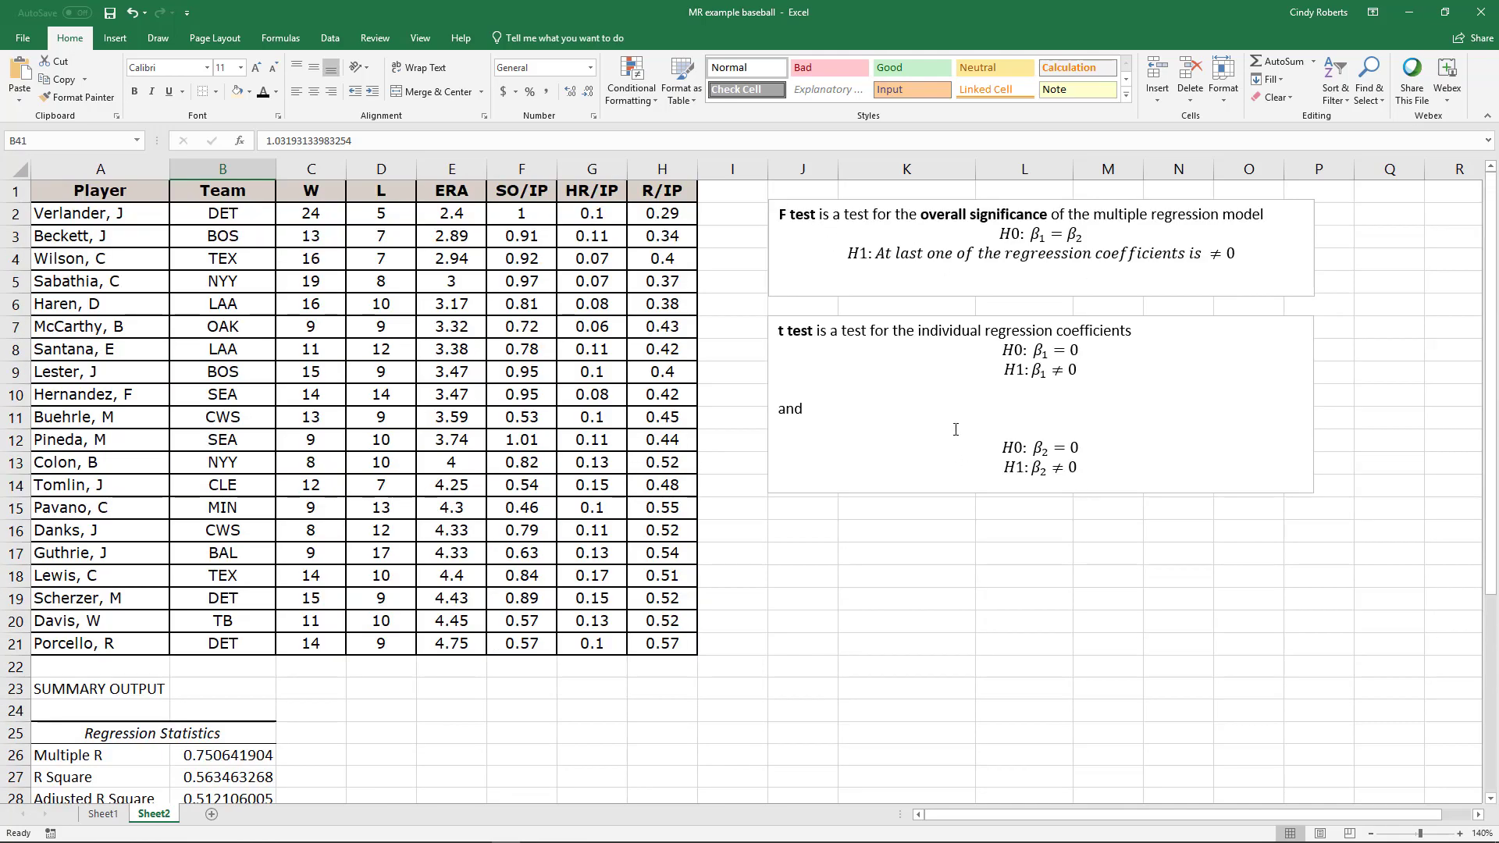
scroll(down, 3)
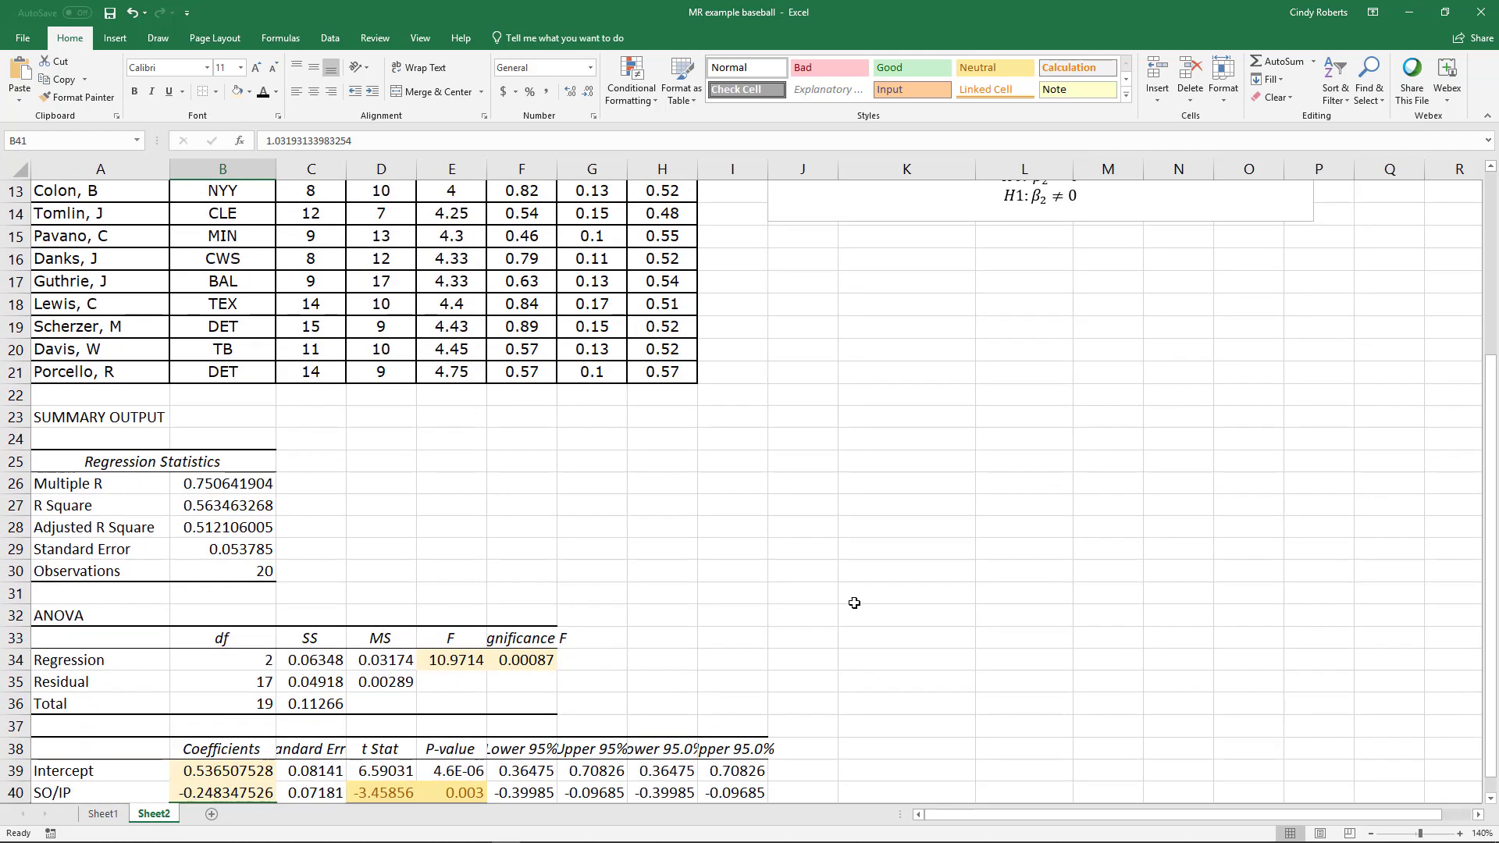
scroll(down, 3)
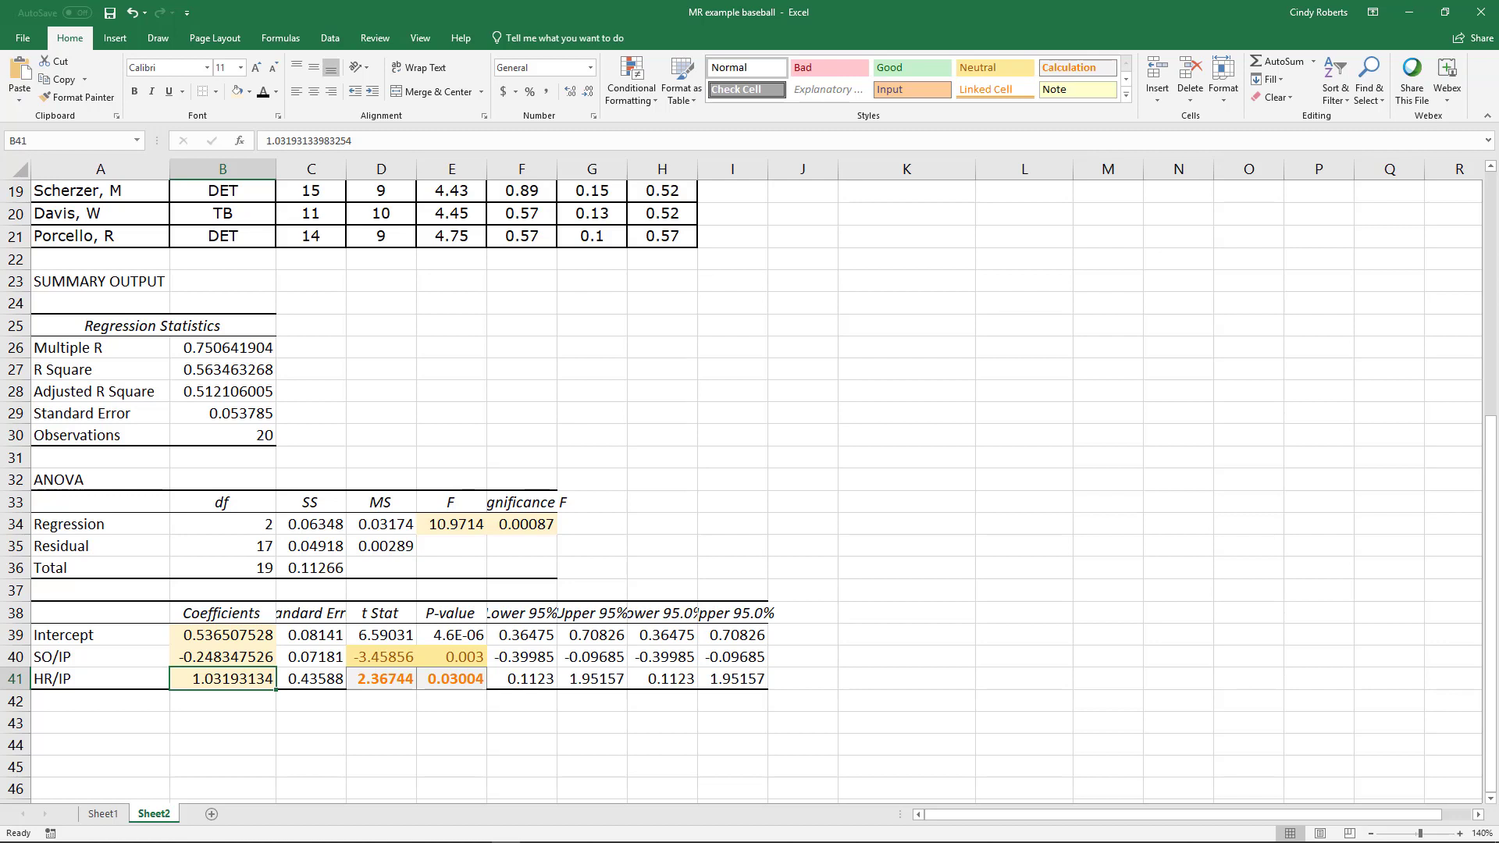
mouse_move(756, 353)
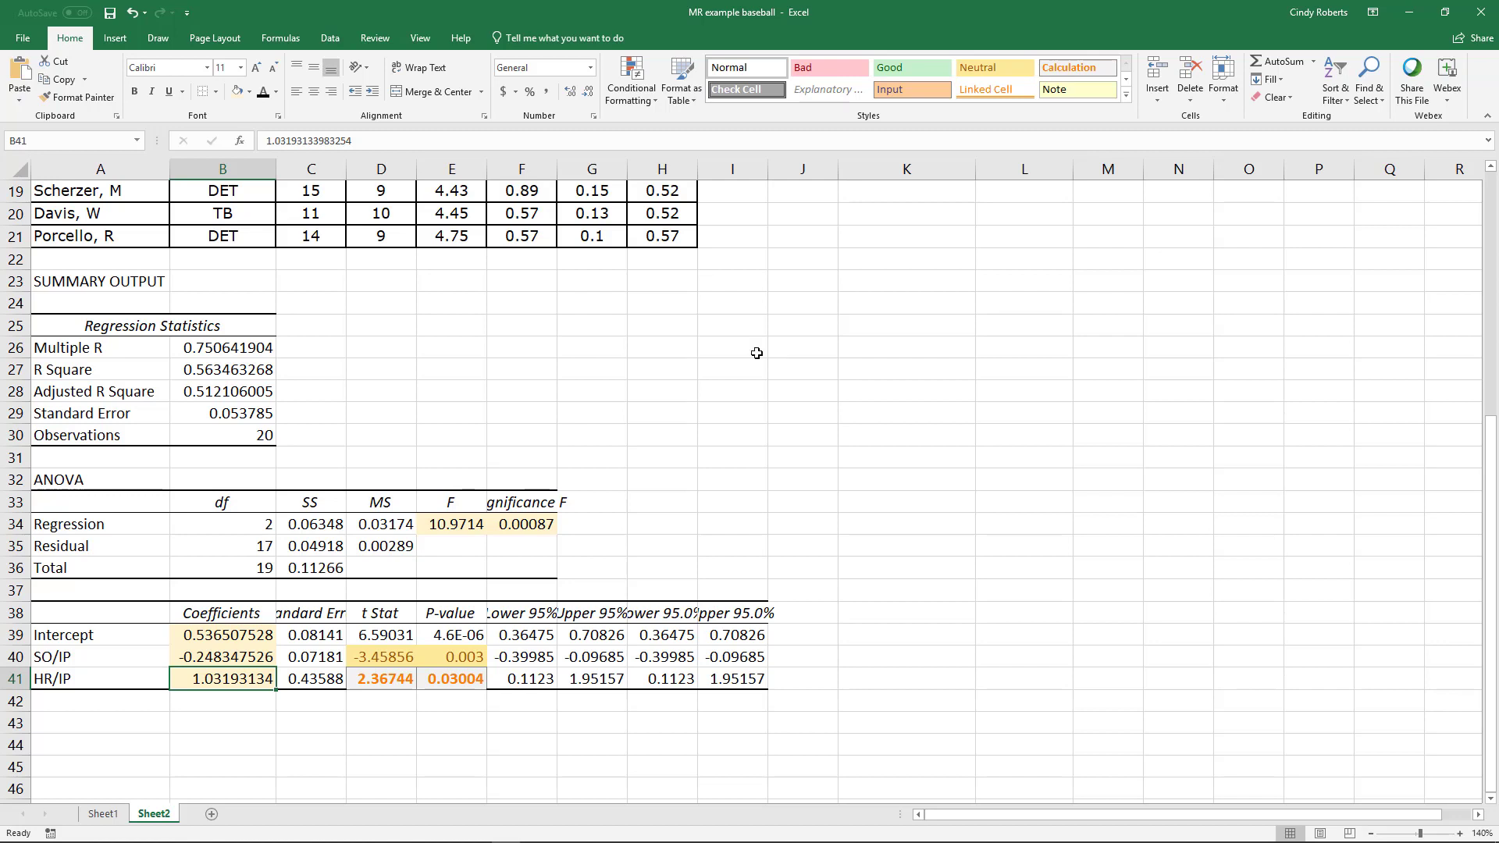